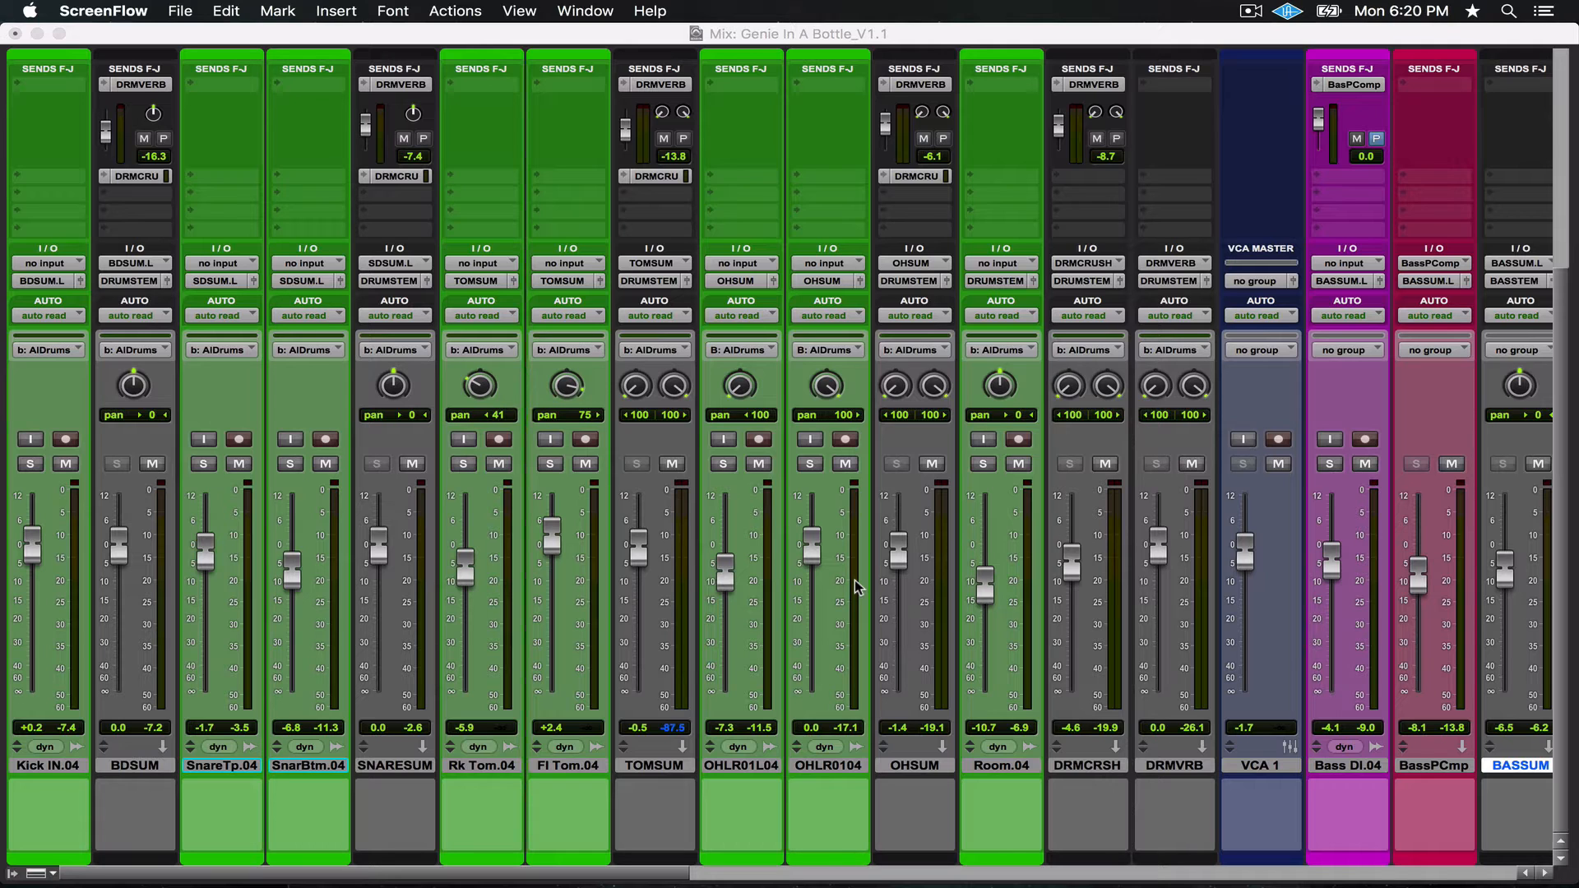
mouse_move(846, 620)
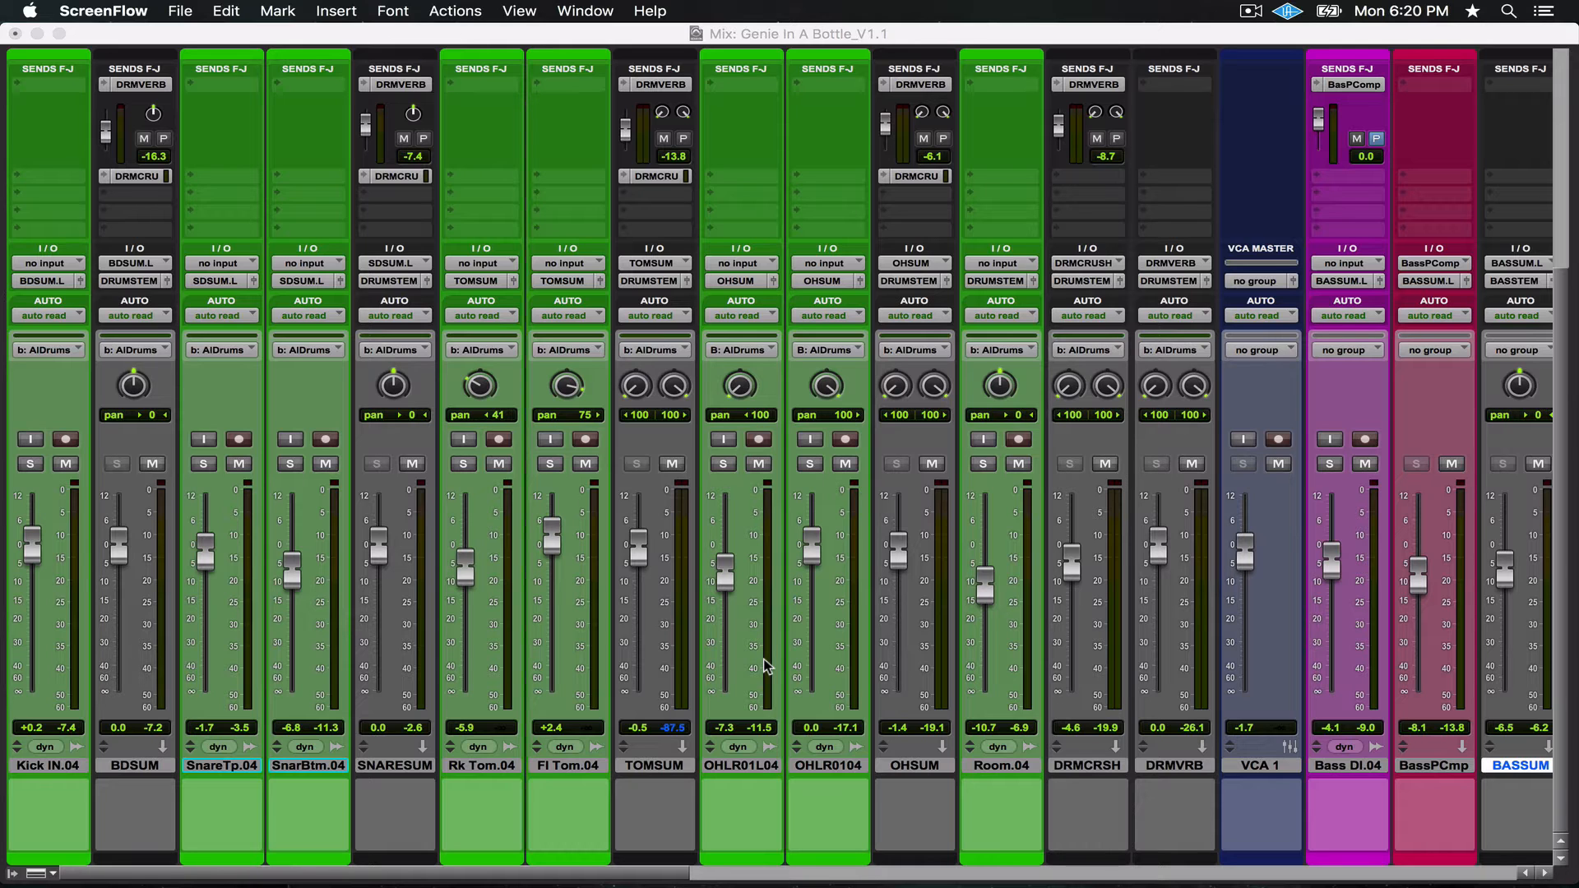
mouse_move(727, 705)
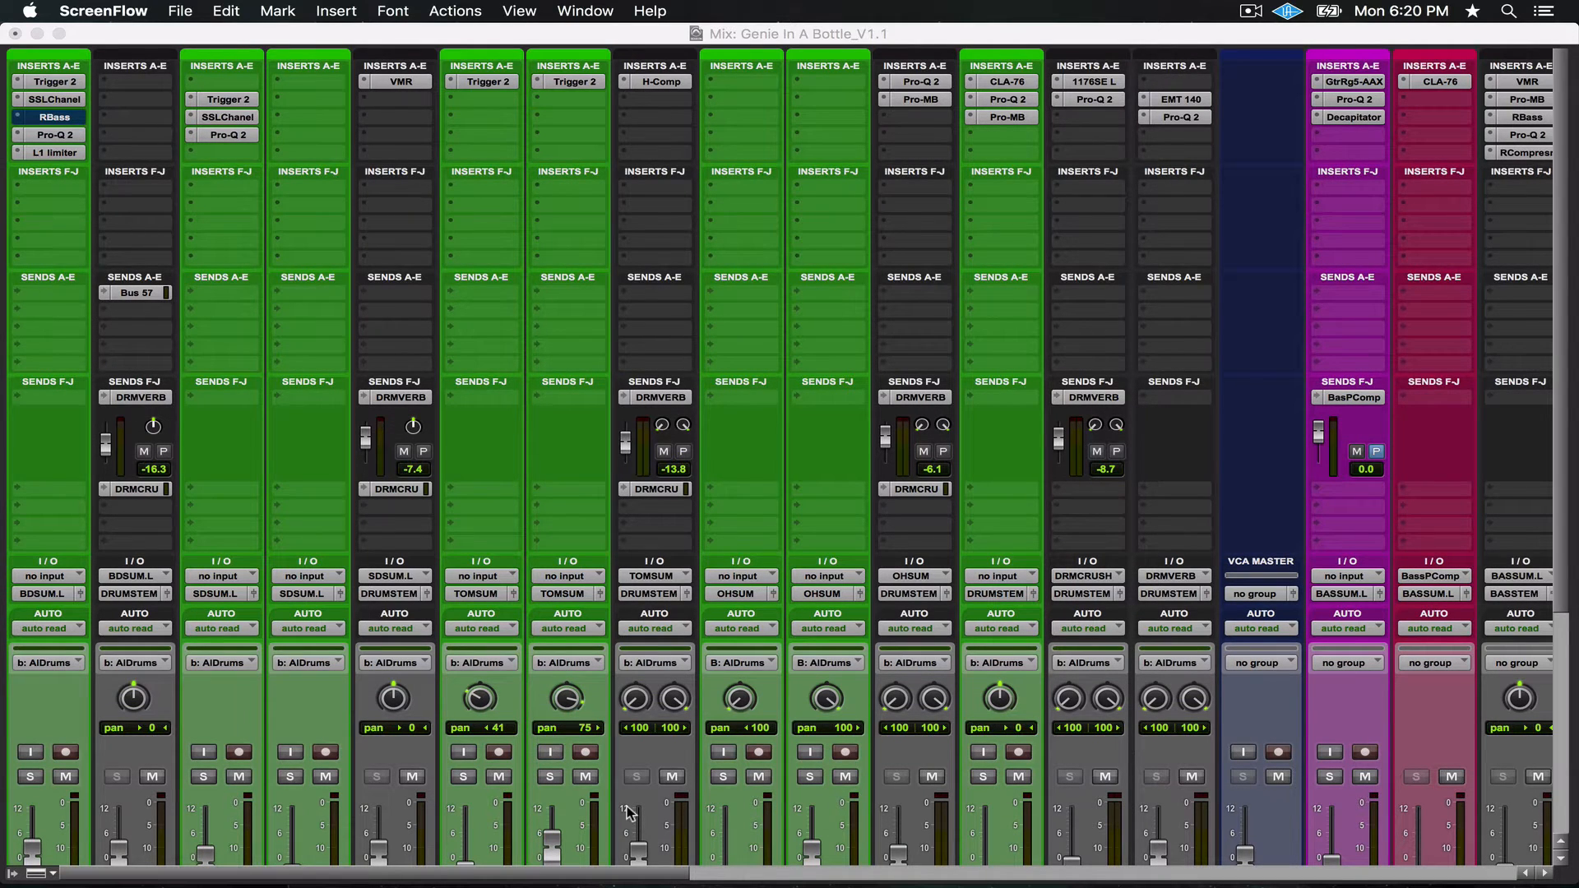
scroll("right", 3)
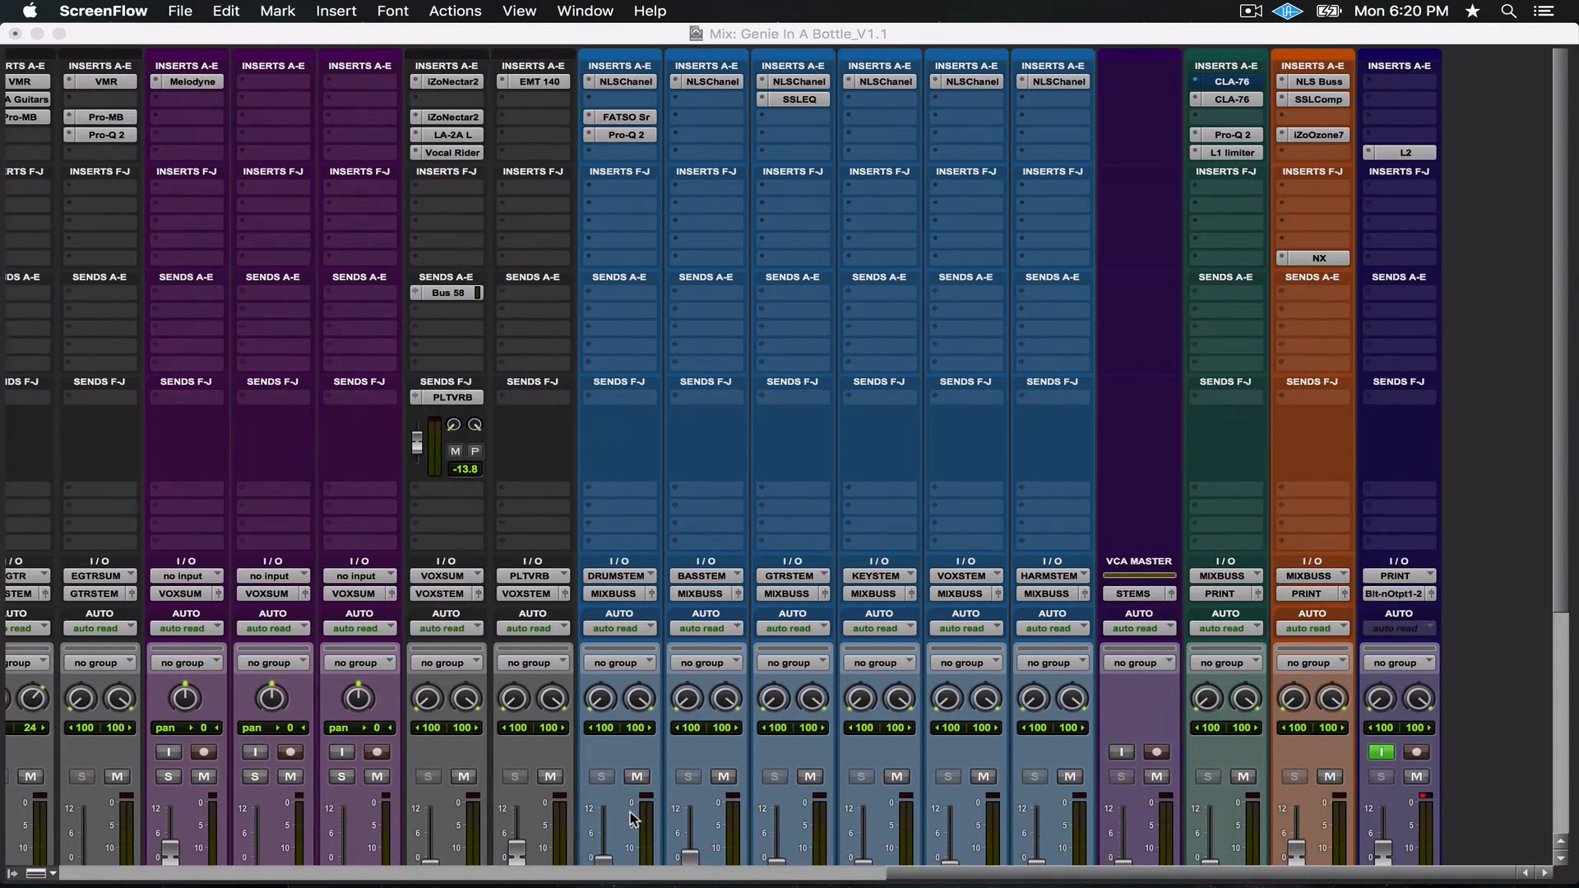
scroll("down", 3)
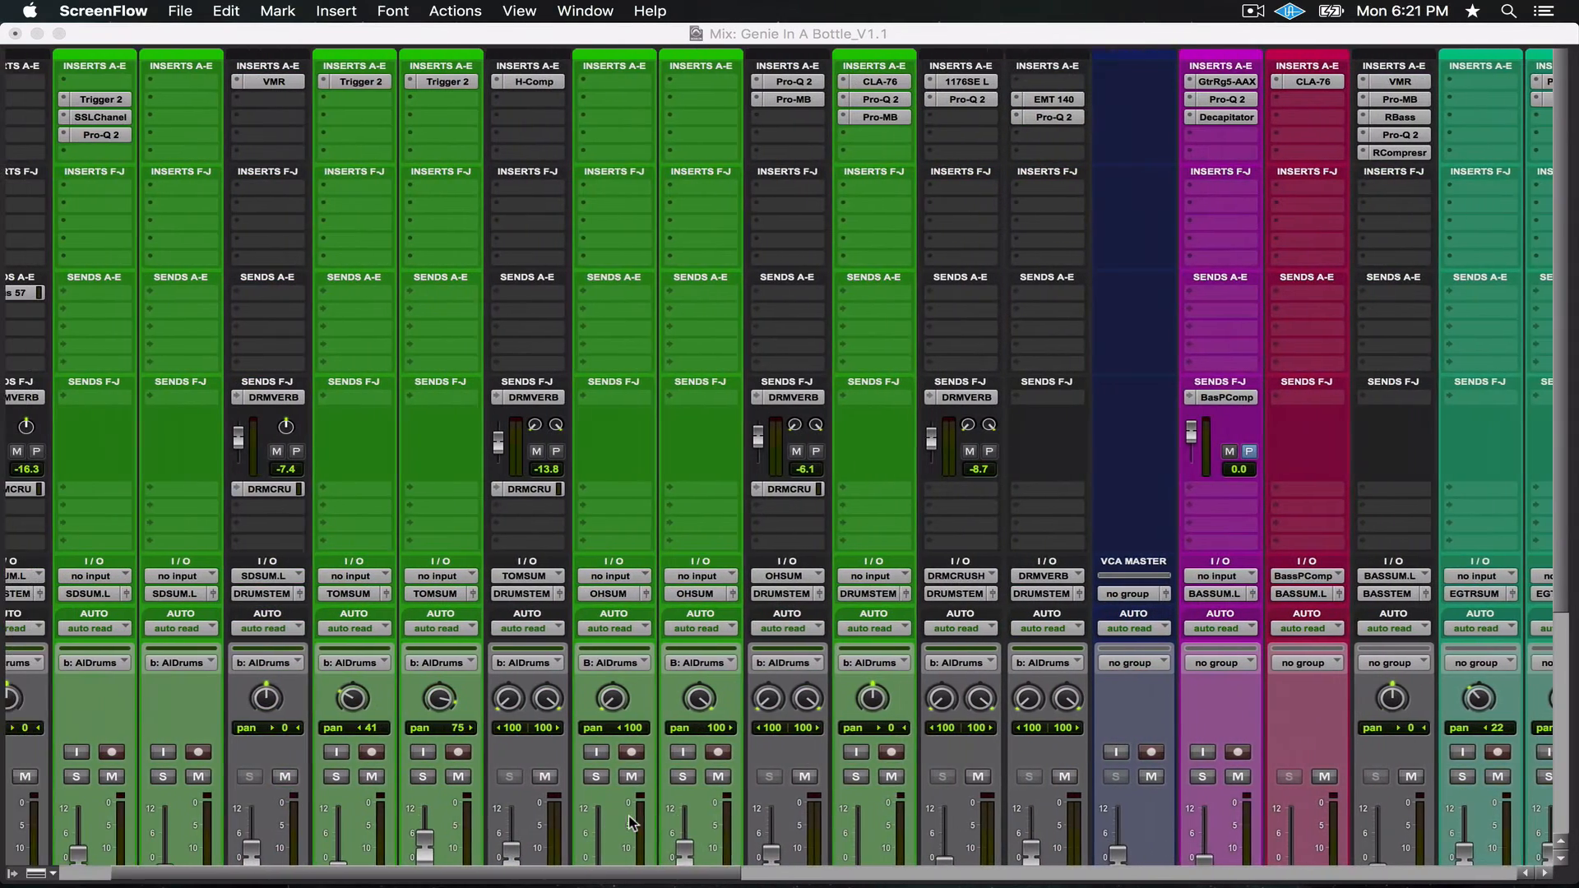
scroll("left", 3)
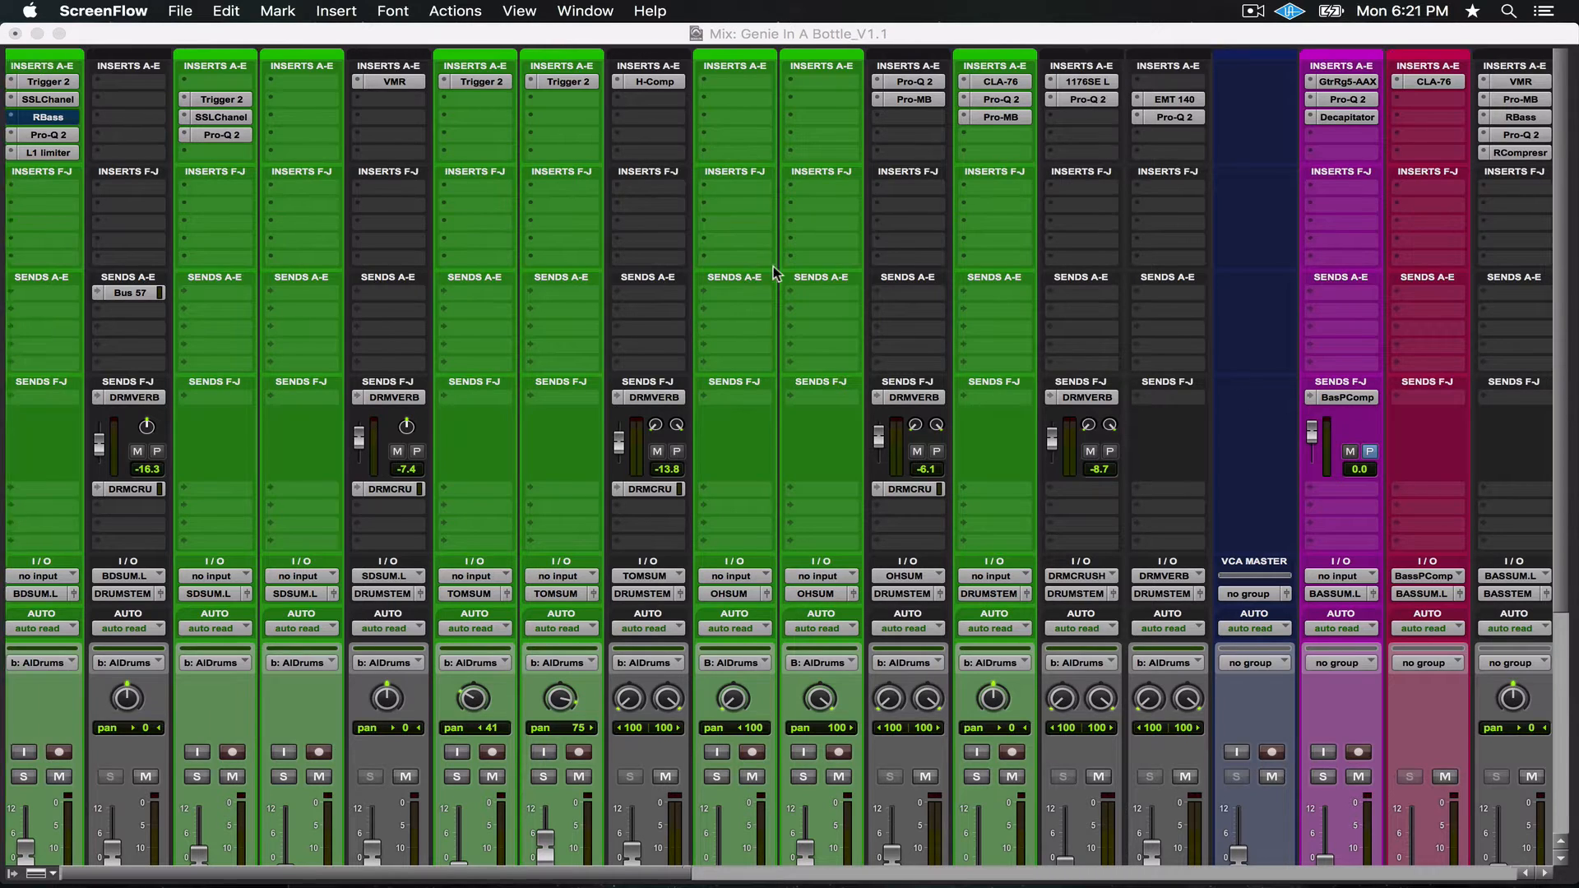
scroll("right", 3)
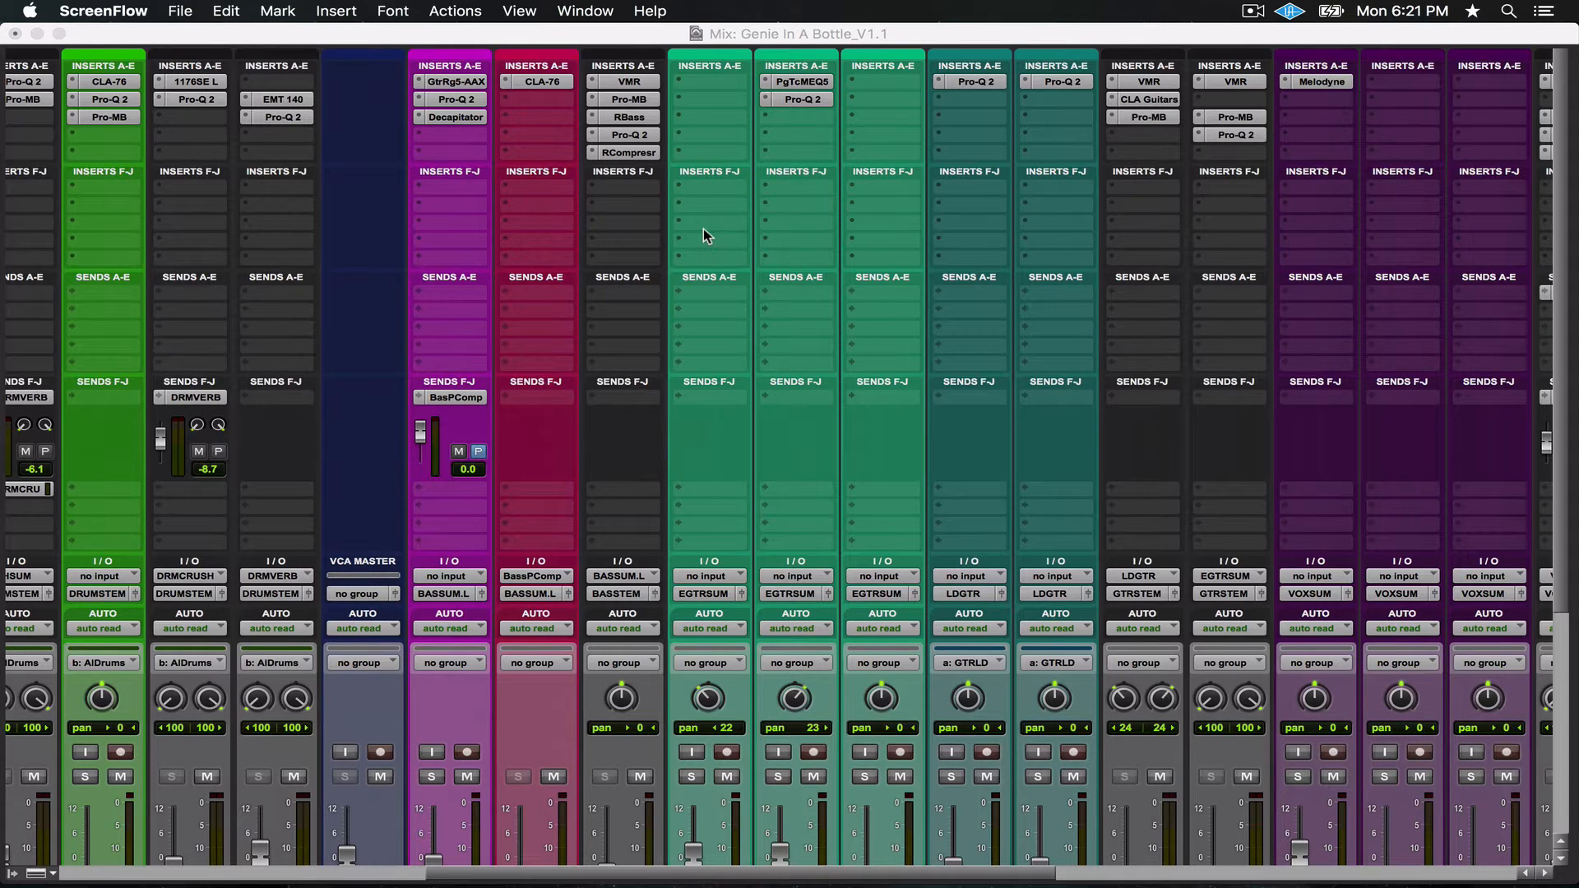
scroll("left", 3)
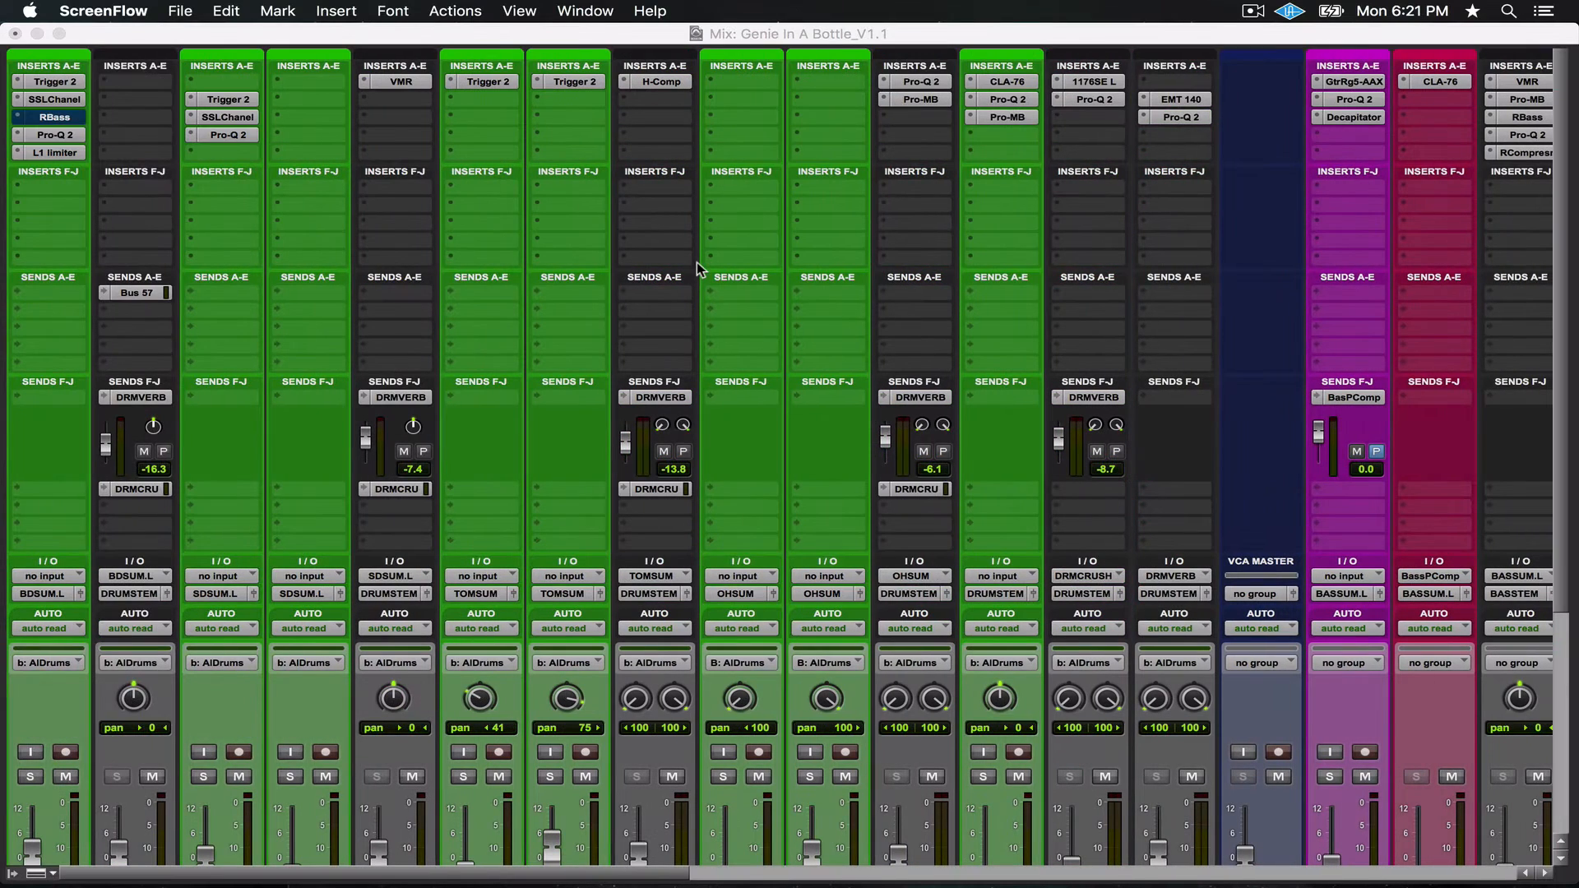
mouse_move(676, 267)
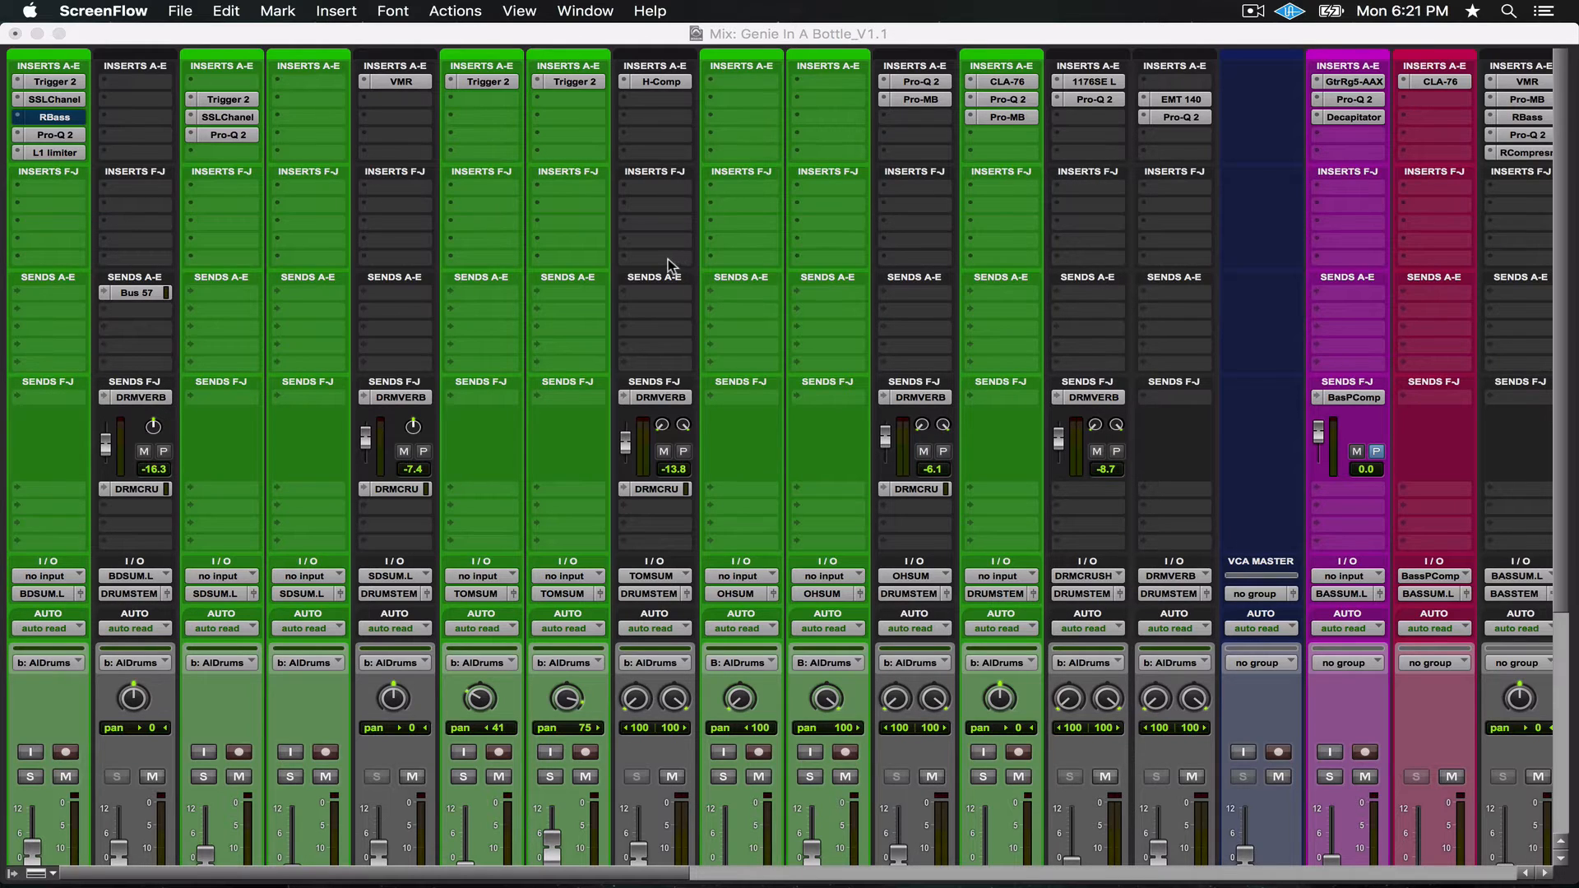
mouse_move(132, 38)
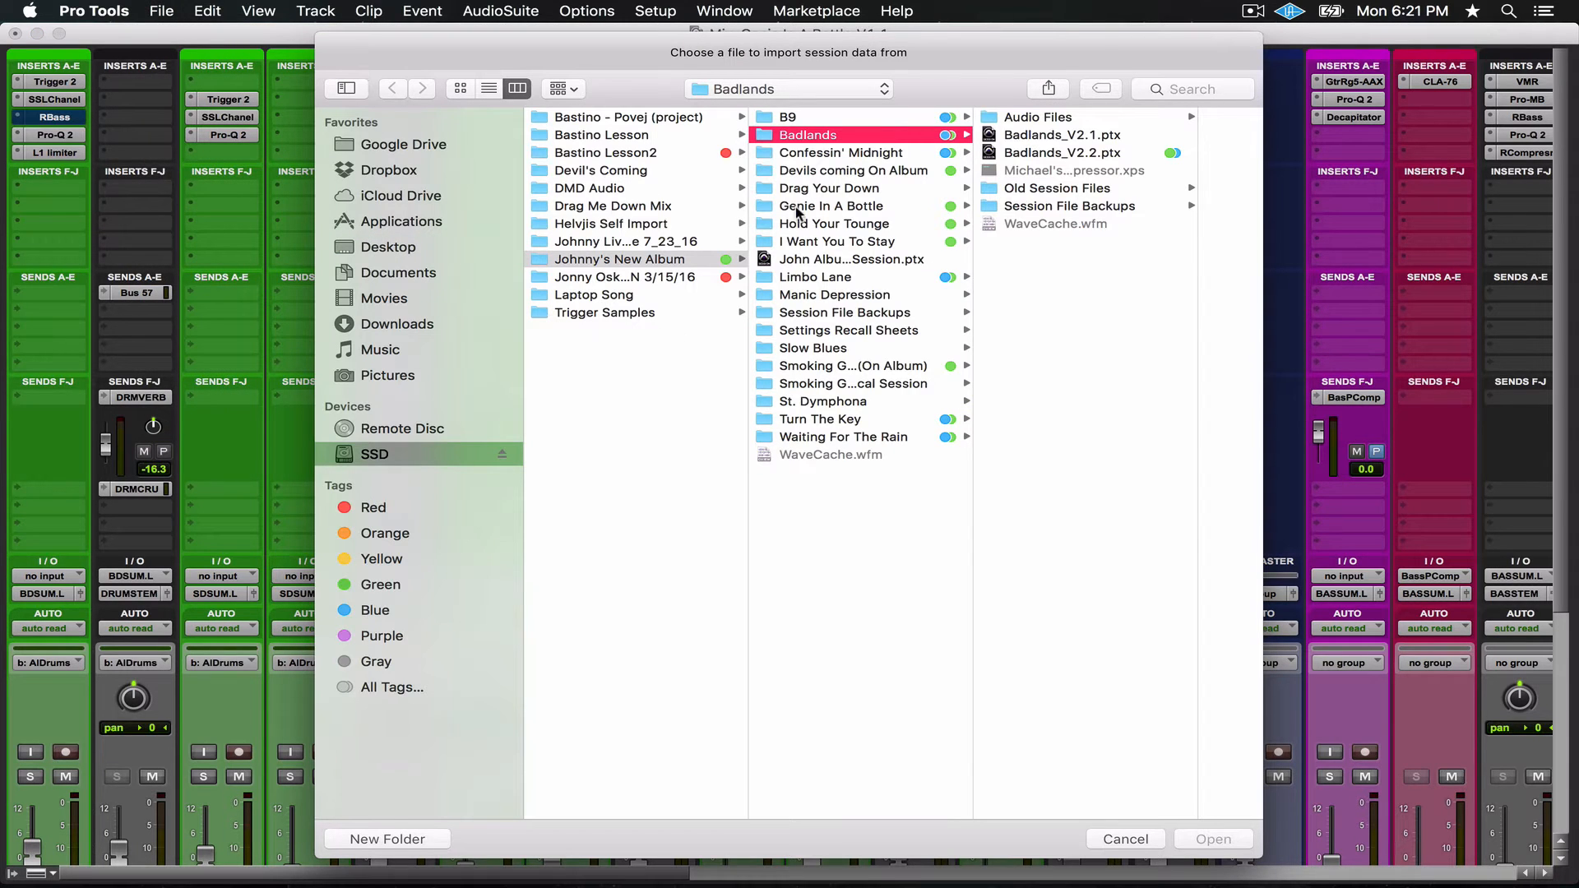
mouse_move(957, 114)
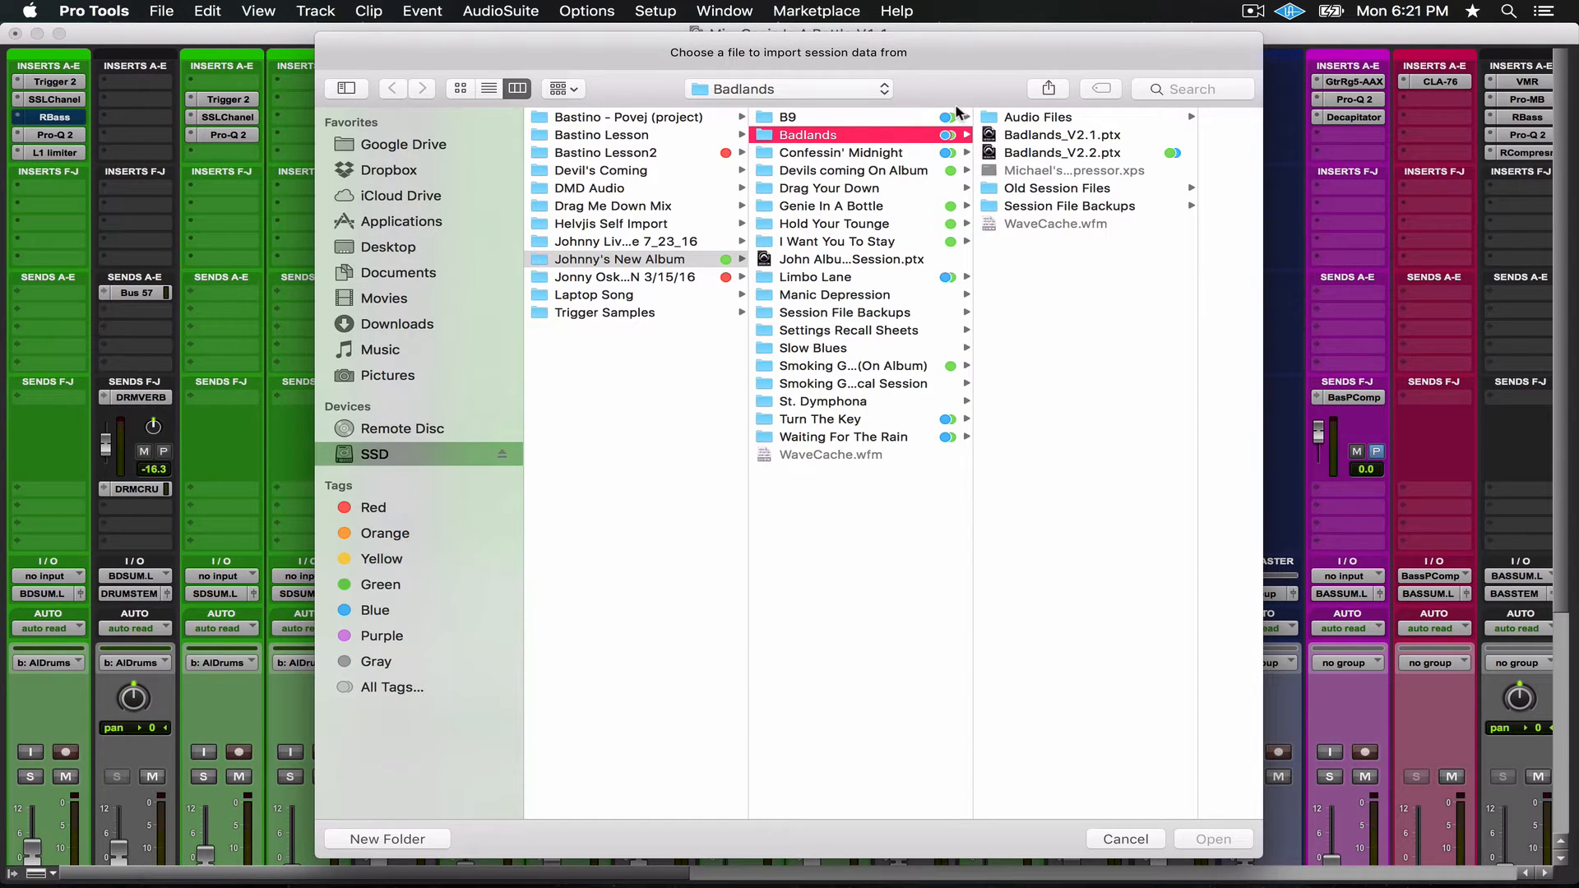
mouse_move(816, 155)
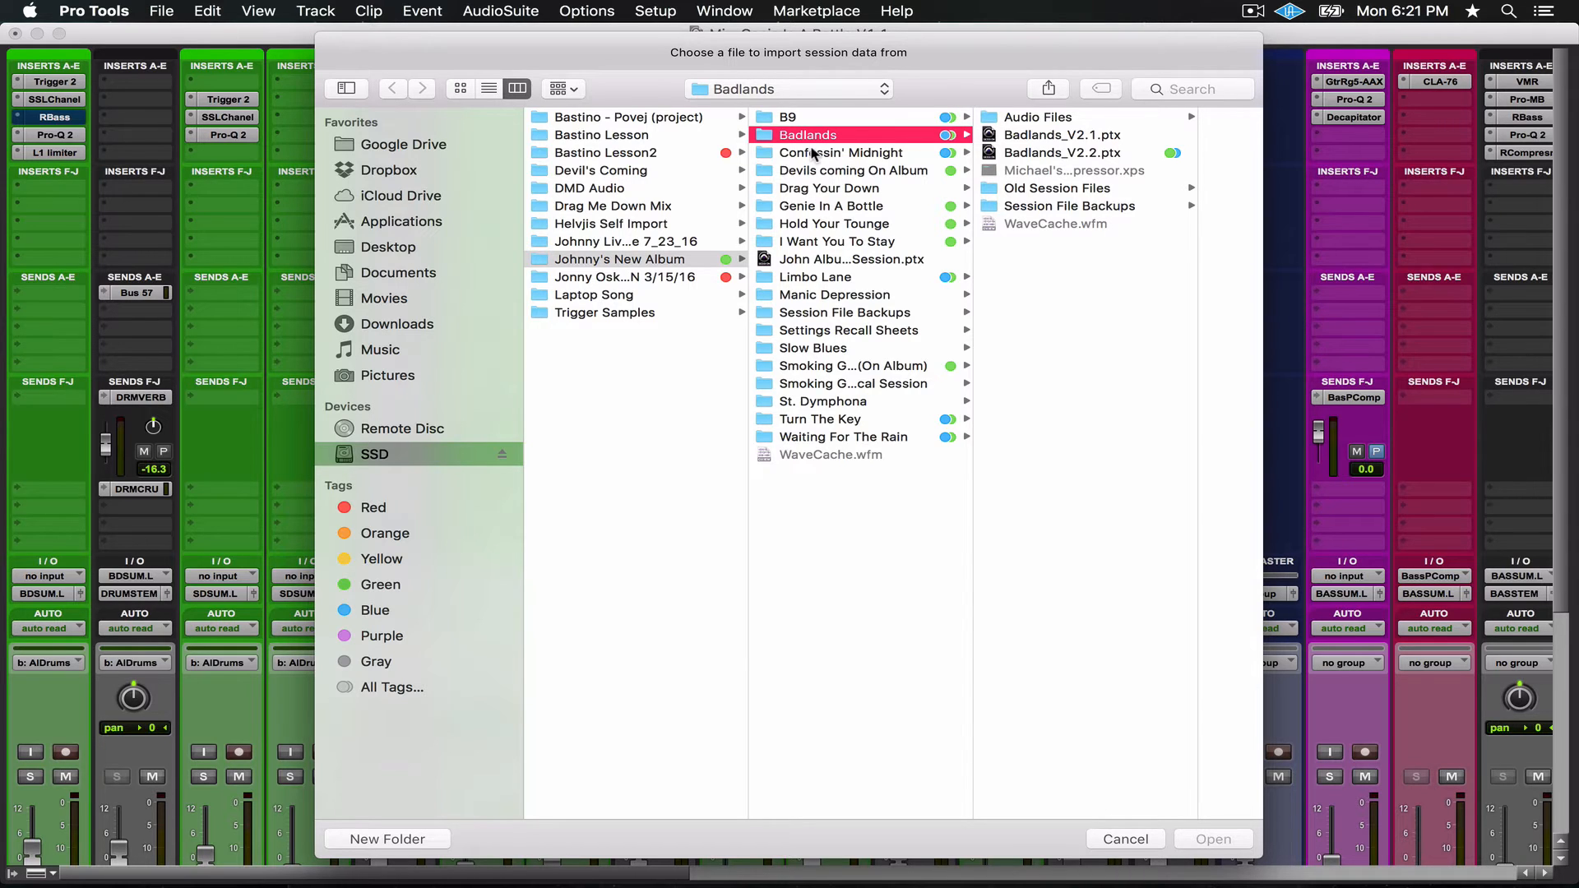
Choose Badlands_V2.2.ptx in the Badlands folder as the Import Session Data source.
left_click(1067, 153)
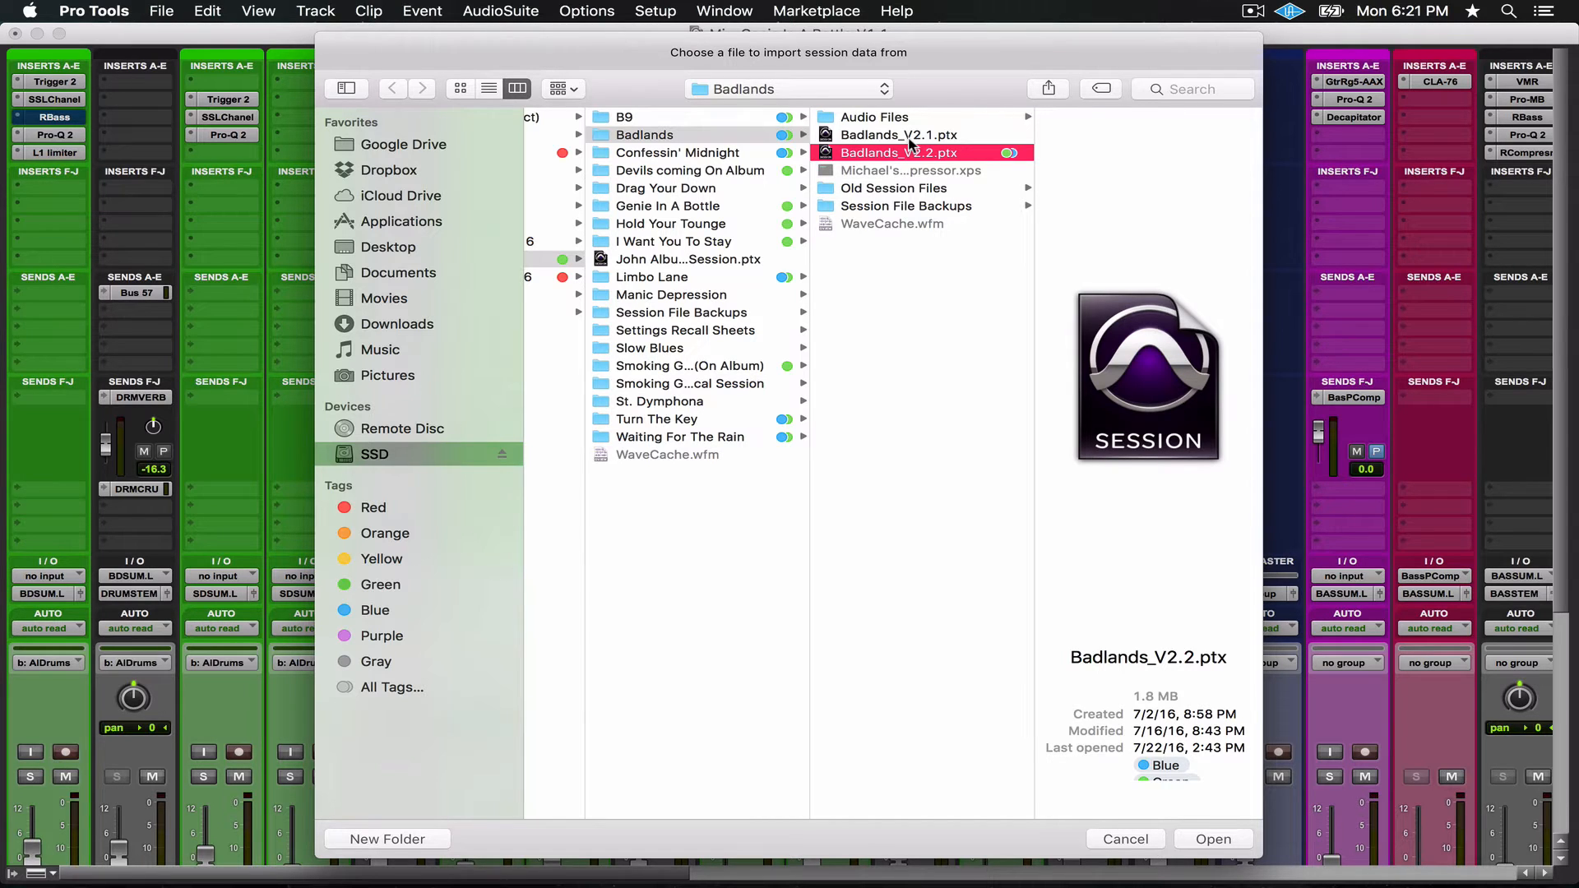
mouse_move(1274, 773)
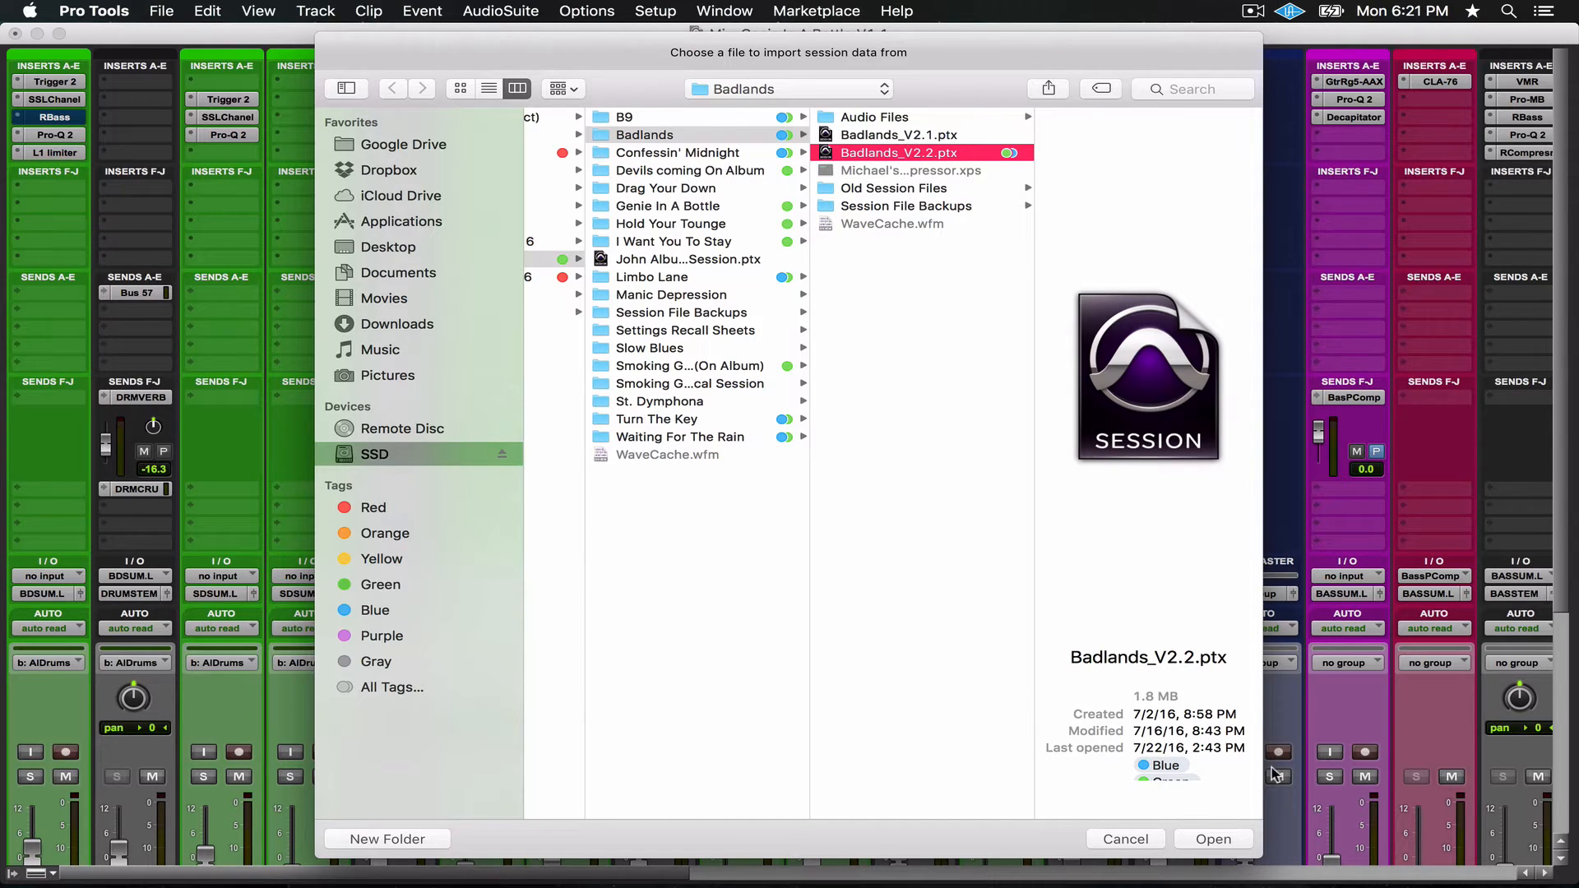
left_click(1212, 839)
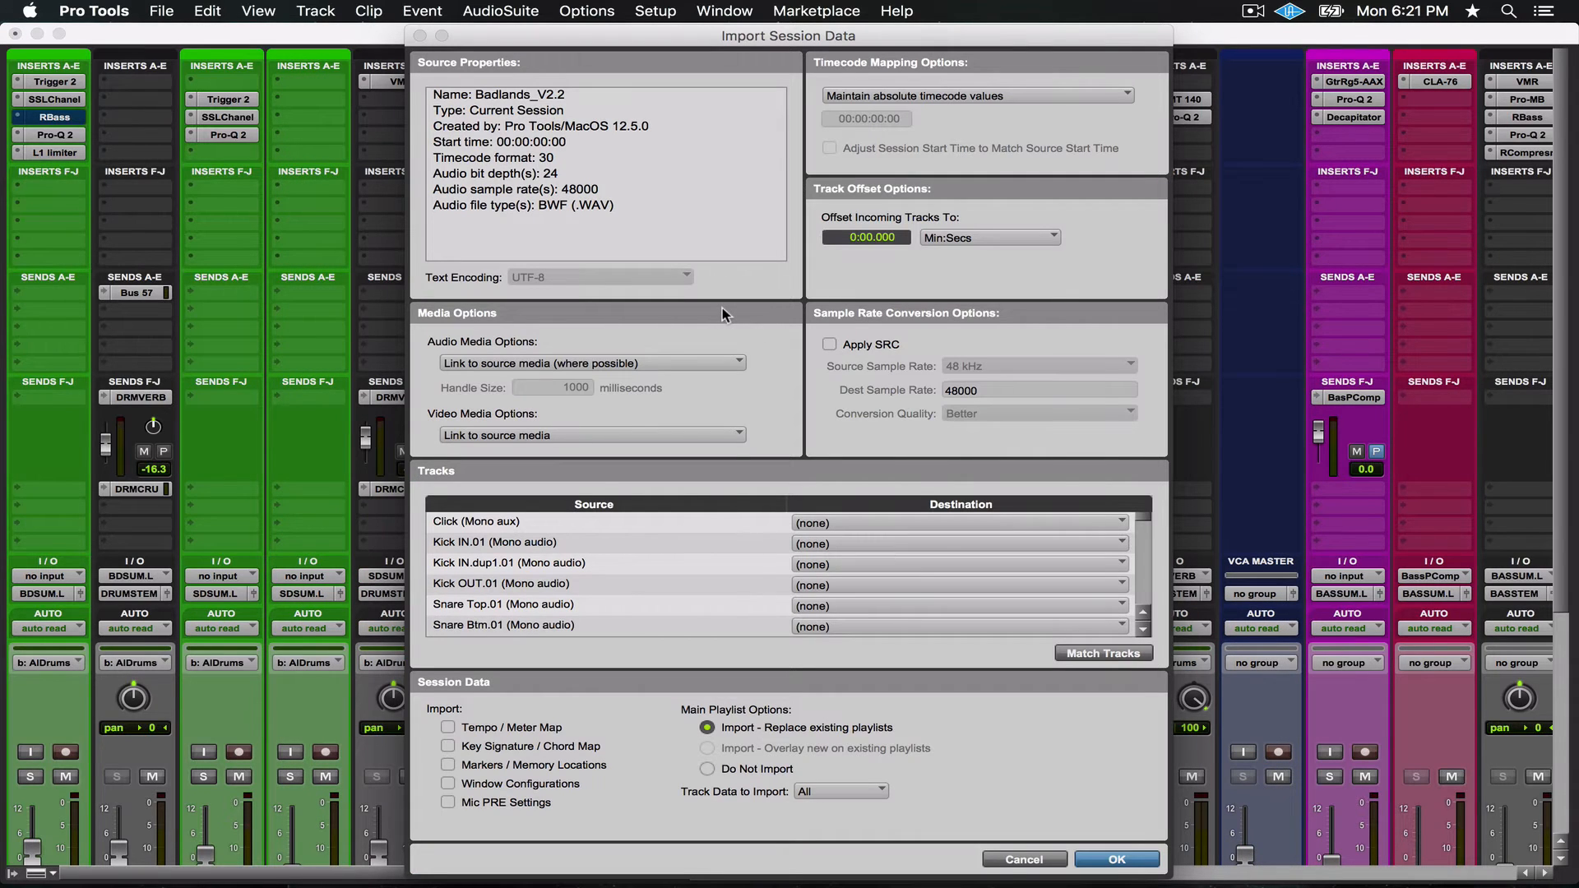
mouse_move(793, 425)
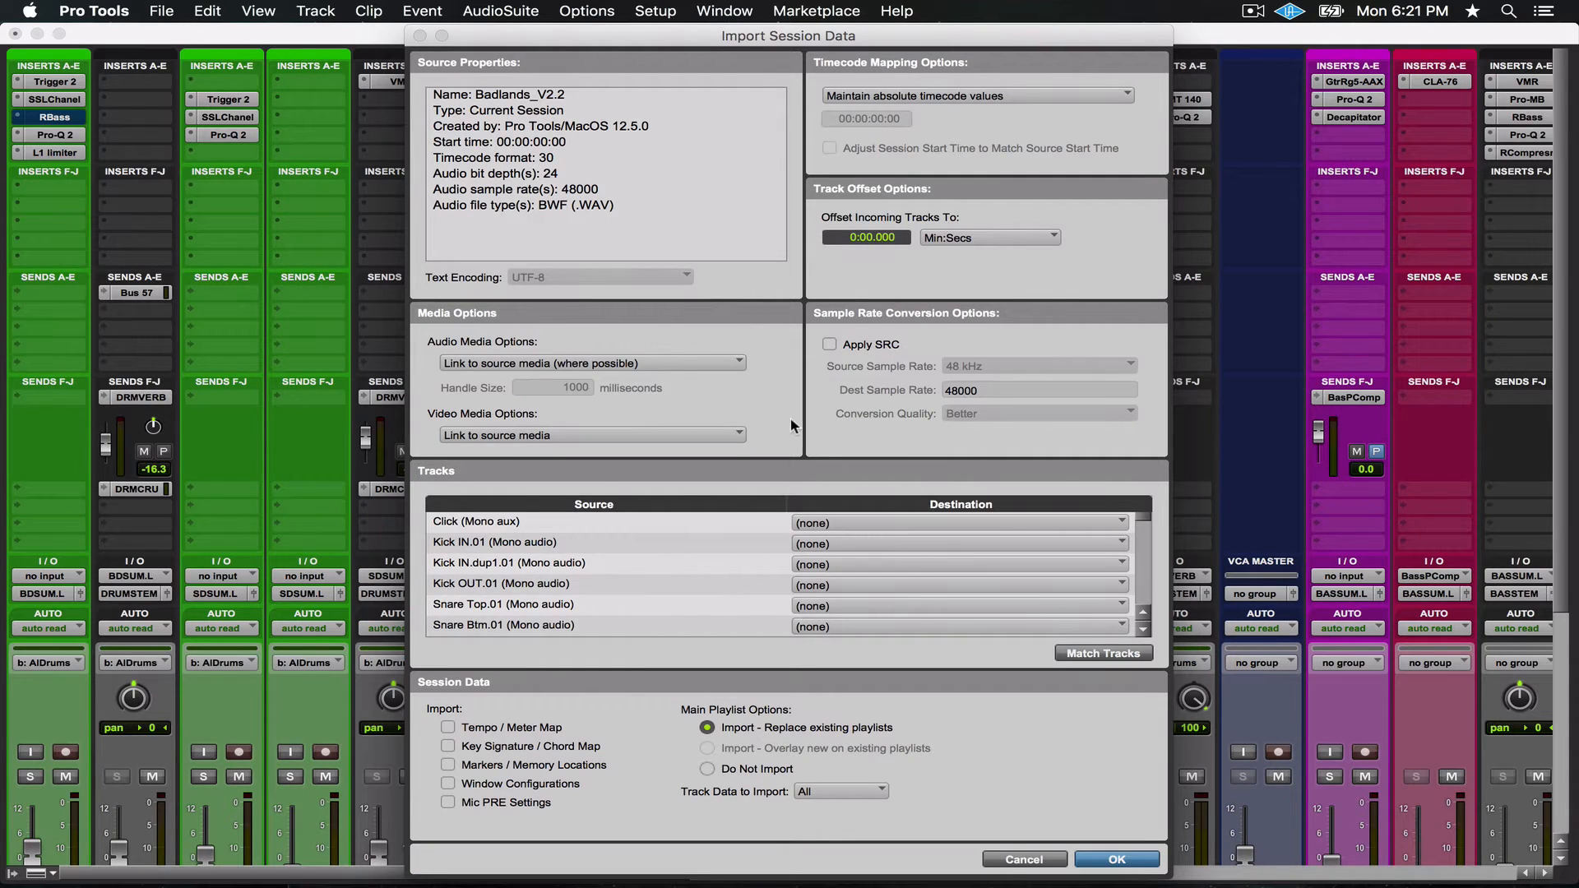
mouse_move(774, 428)
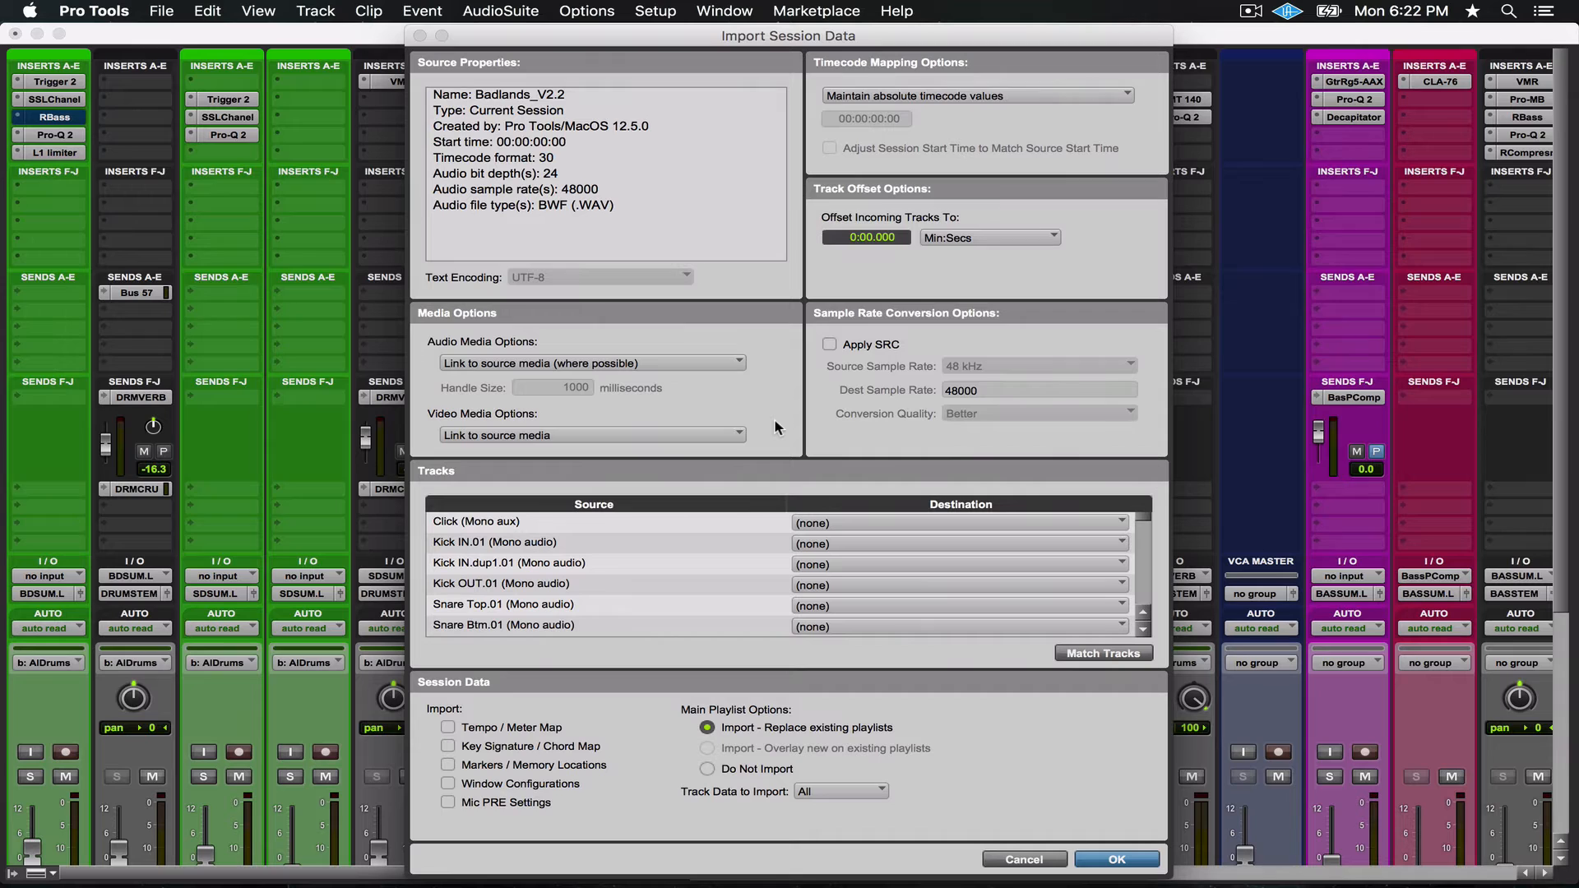
mouse_move(783, 433)
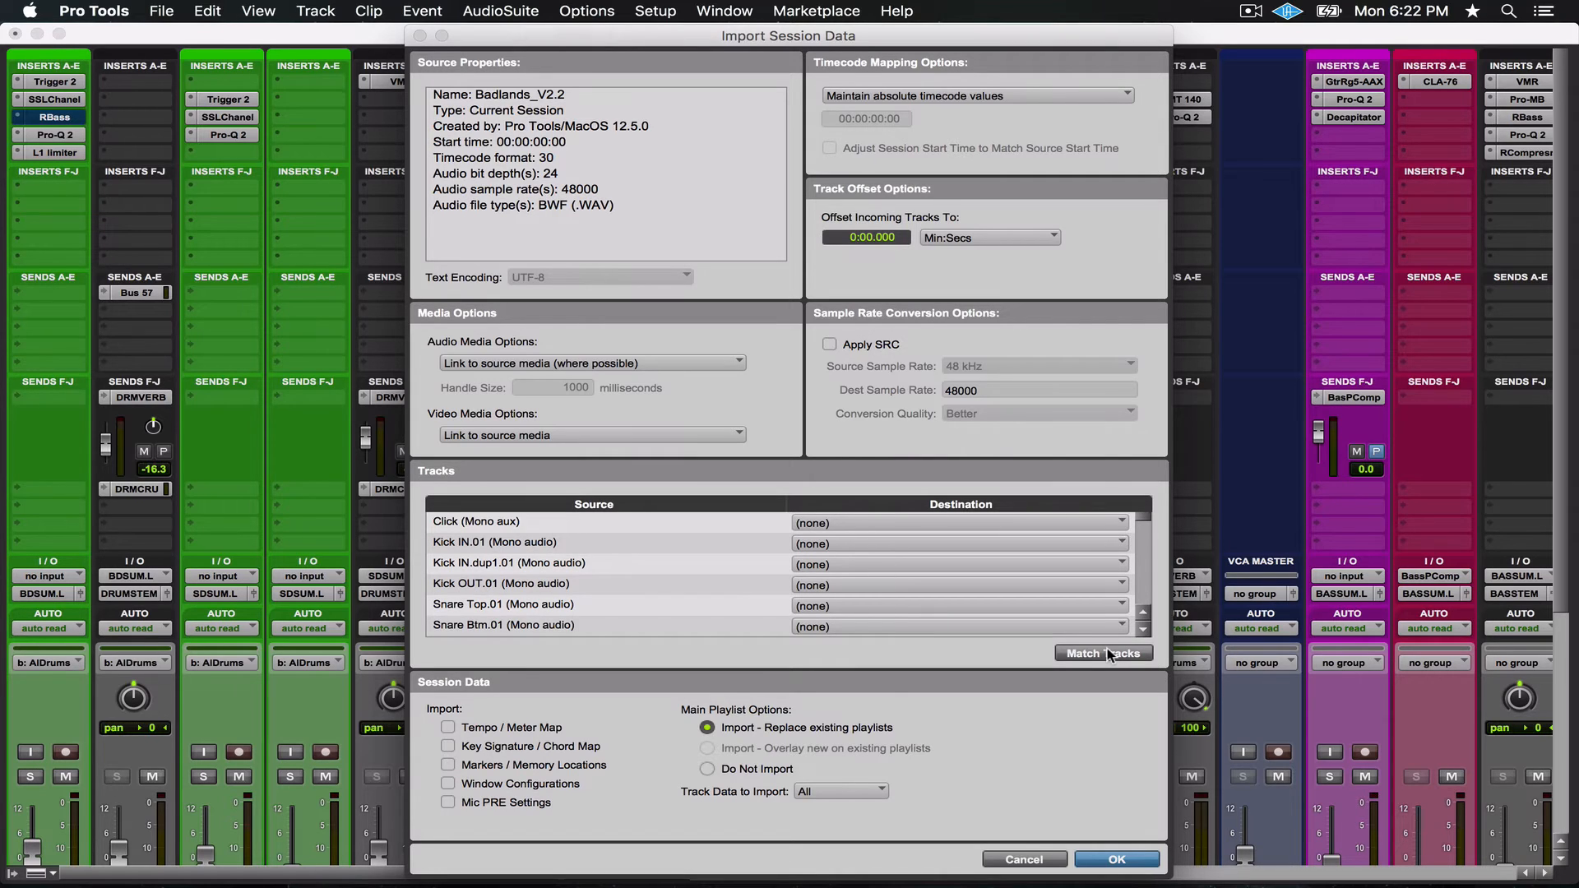
left_click(1104, 653)
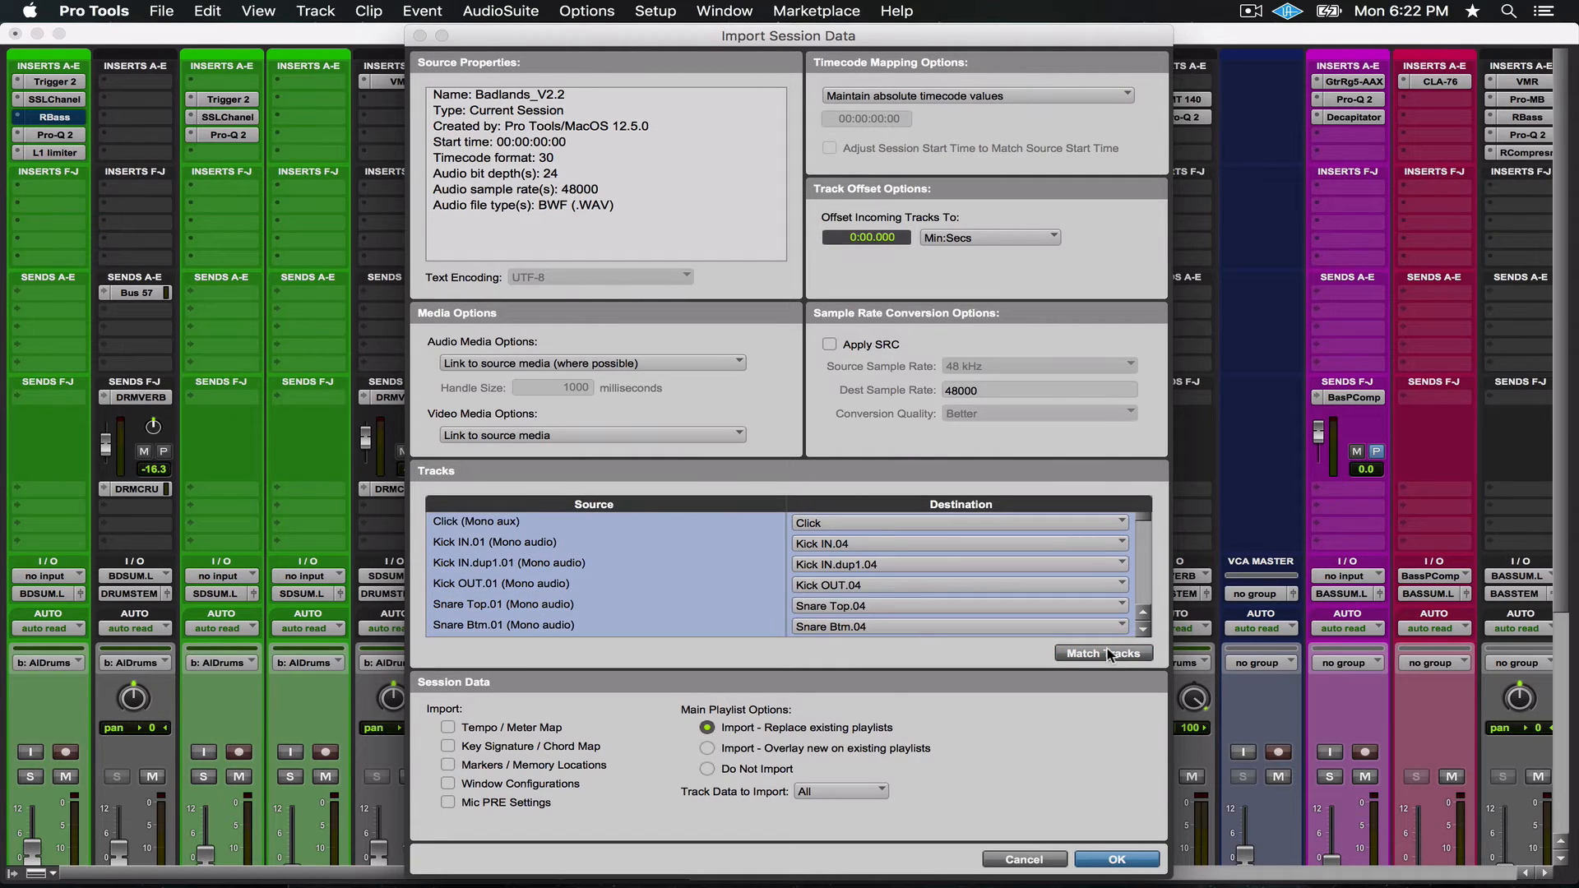
mouse_move(893, 549)
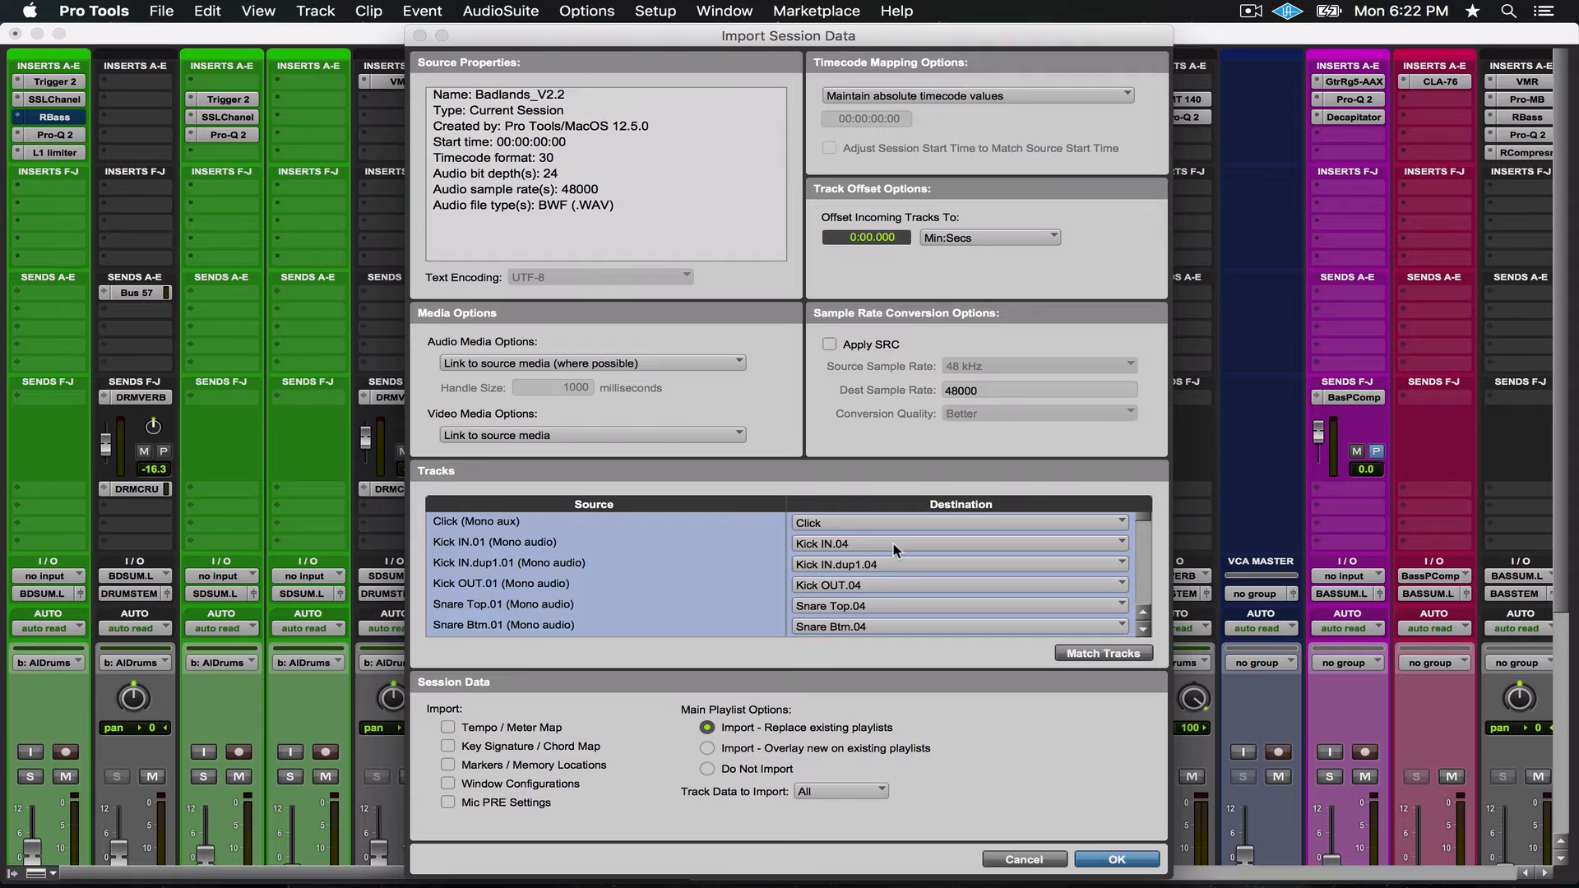
scroll("down", 3)
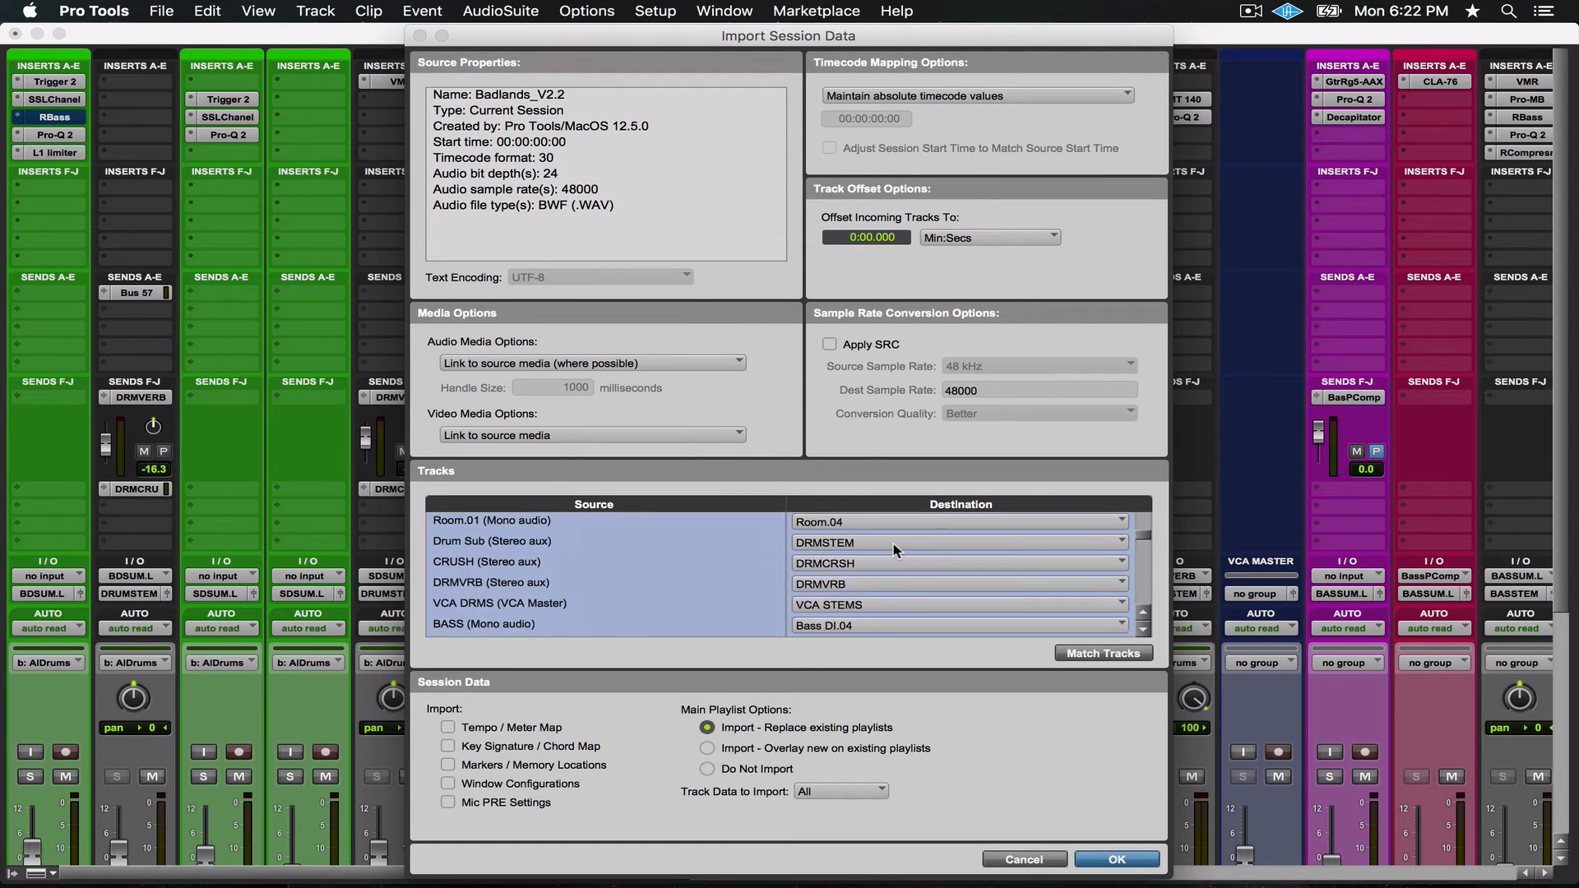
scroll("down", 3)
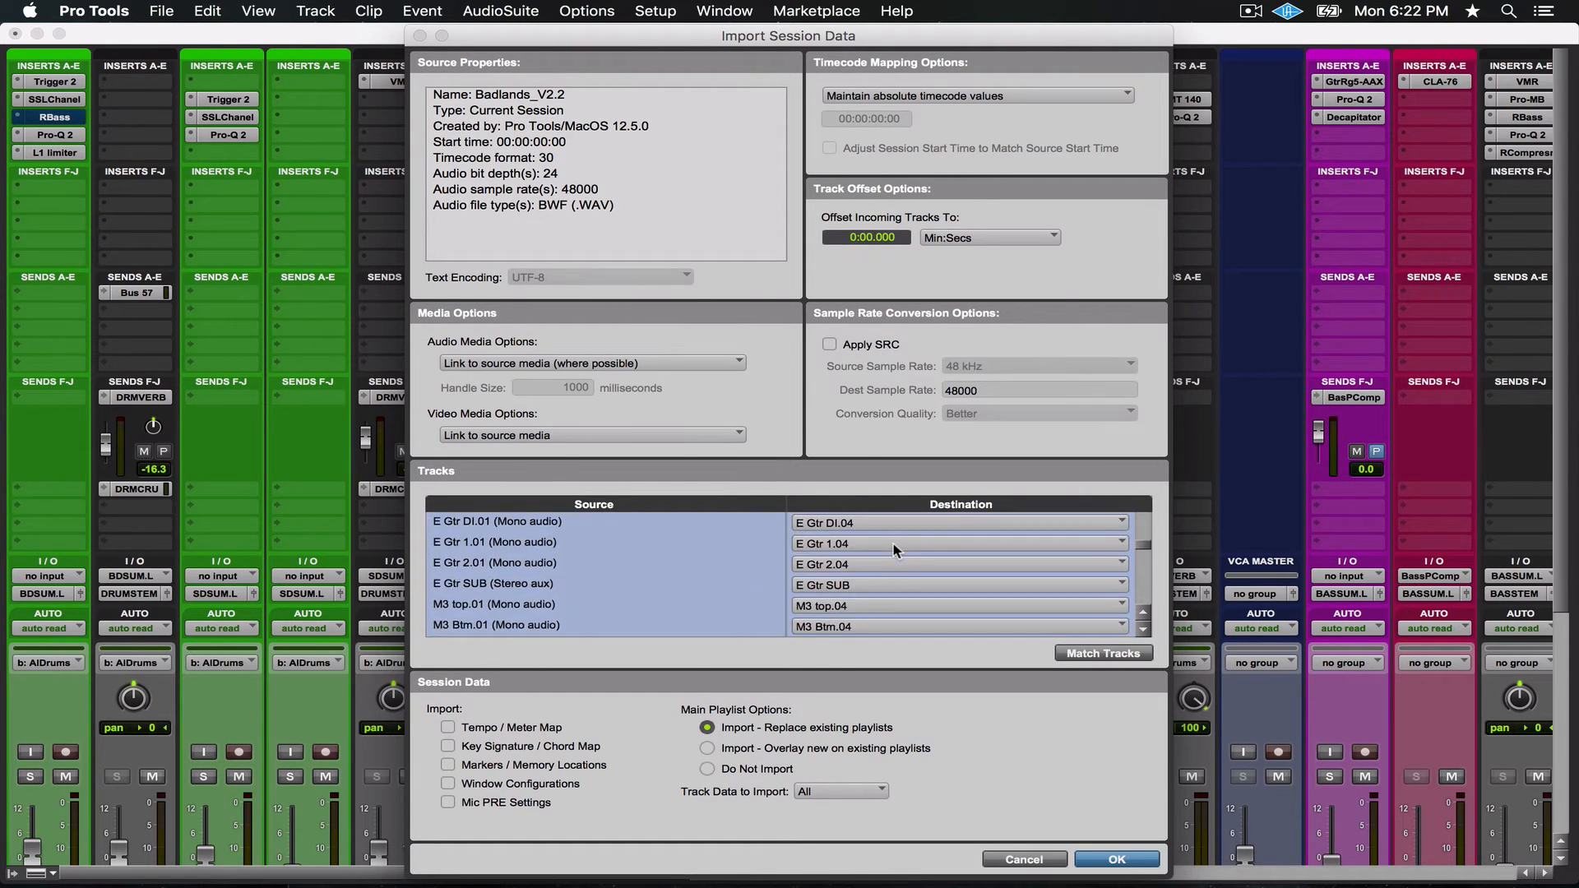
scroll("down", 3)
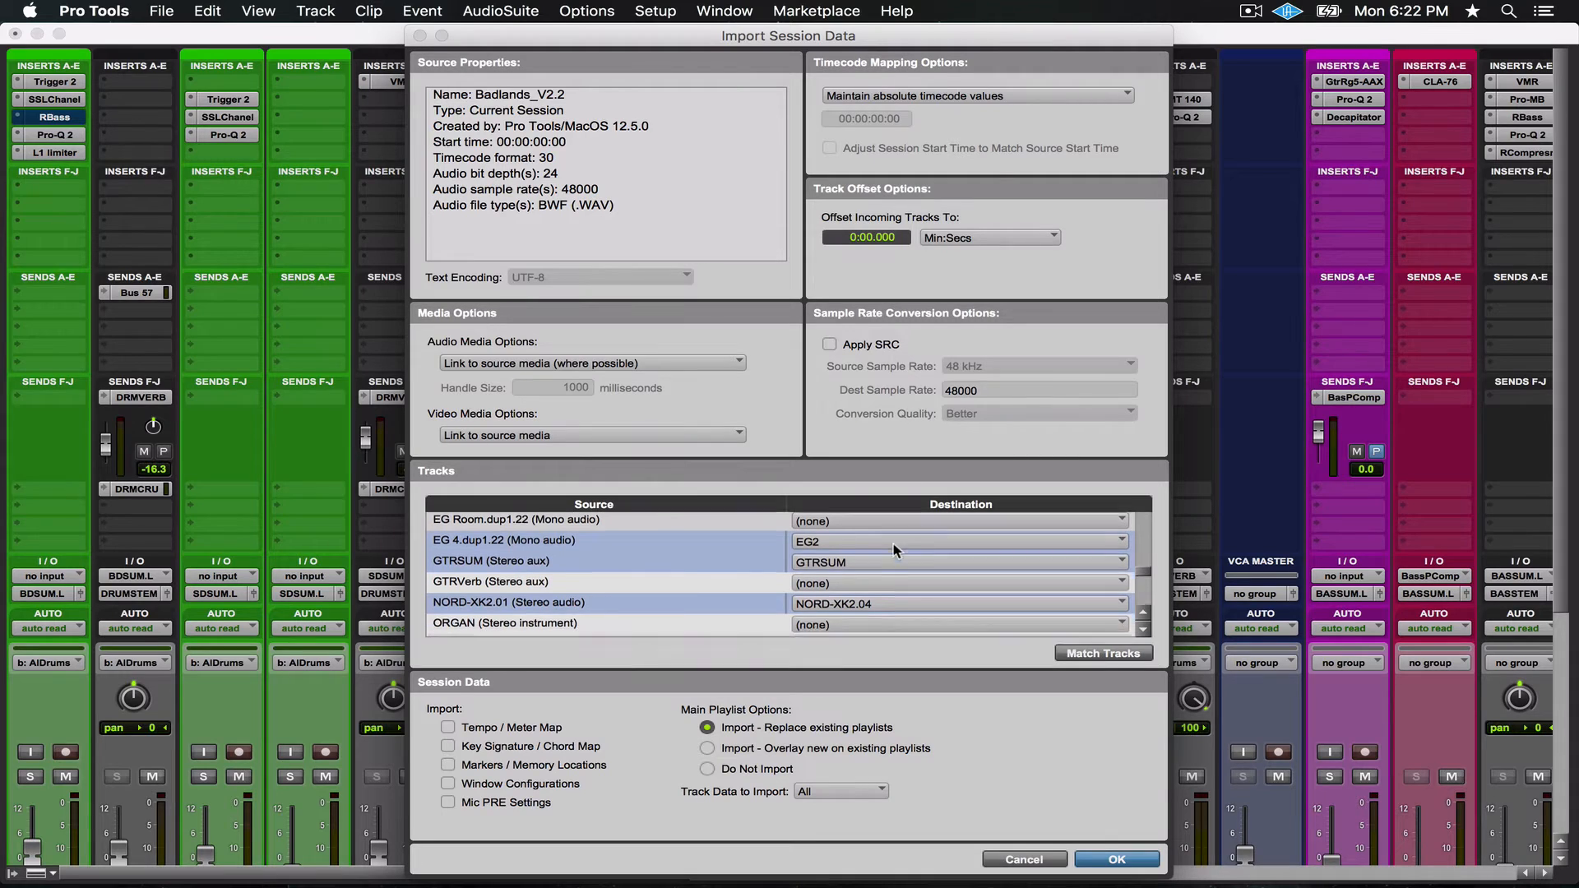
scroll("down", 3)
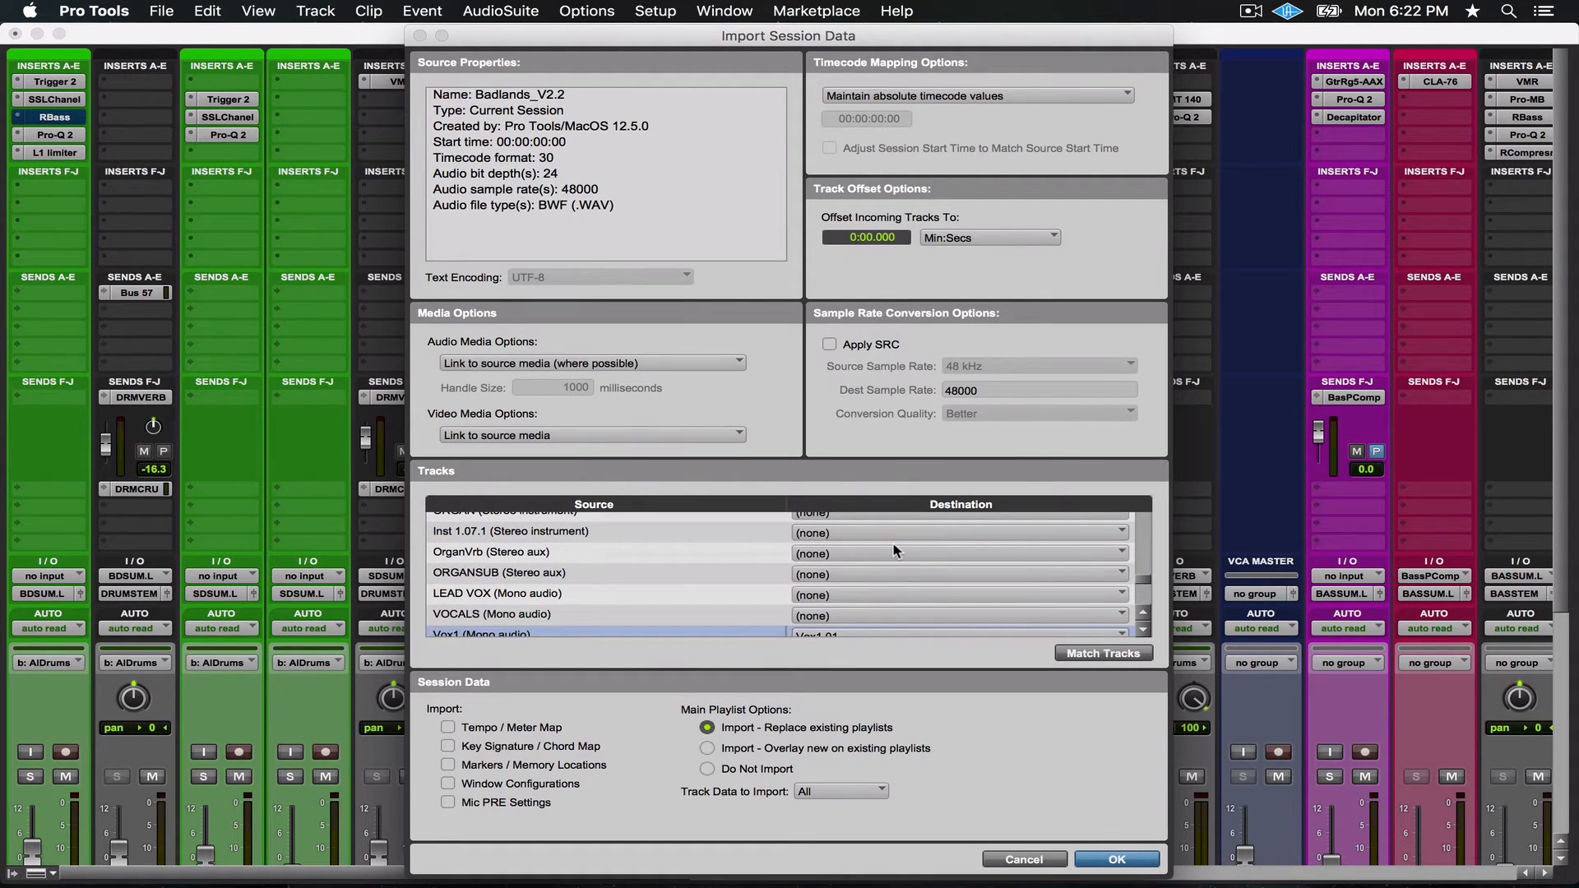
scroll("down", 3)
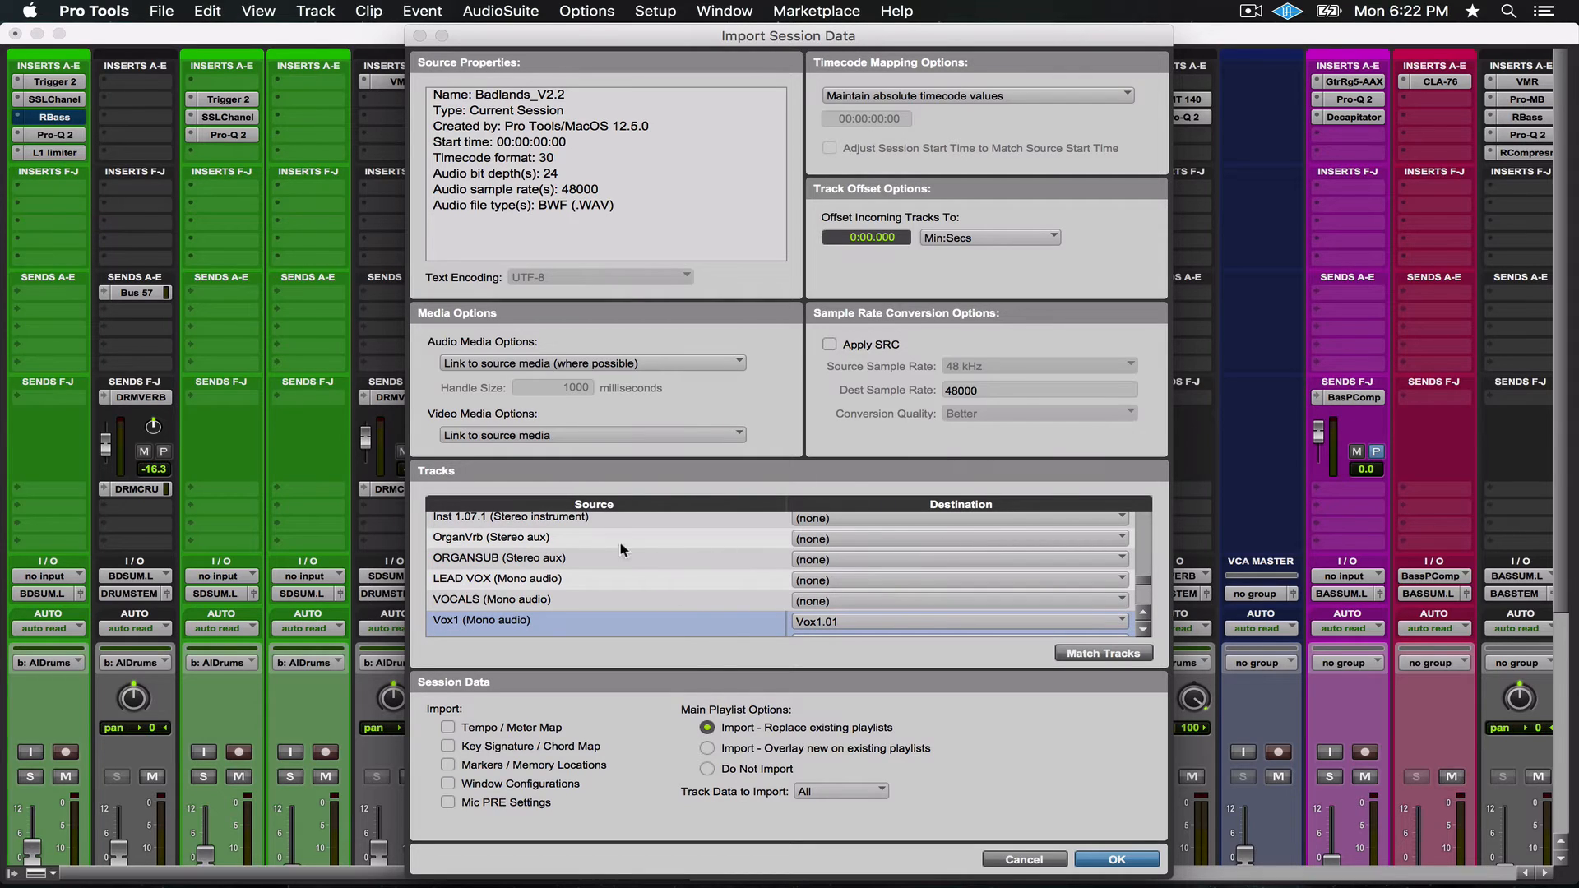
mouse_move(939, 576)
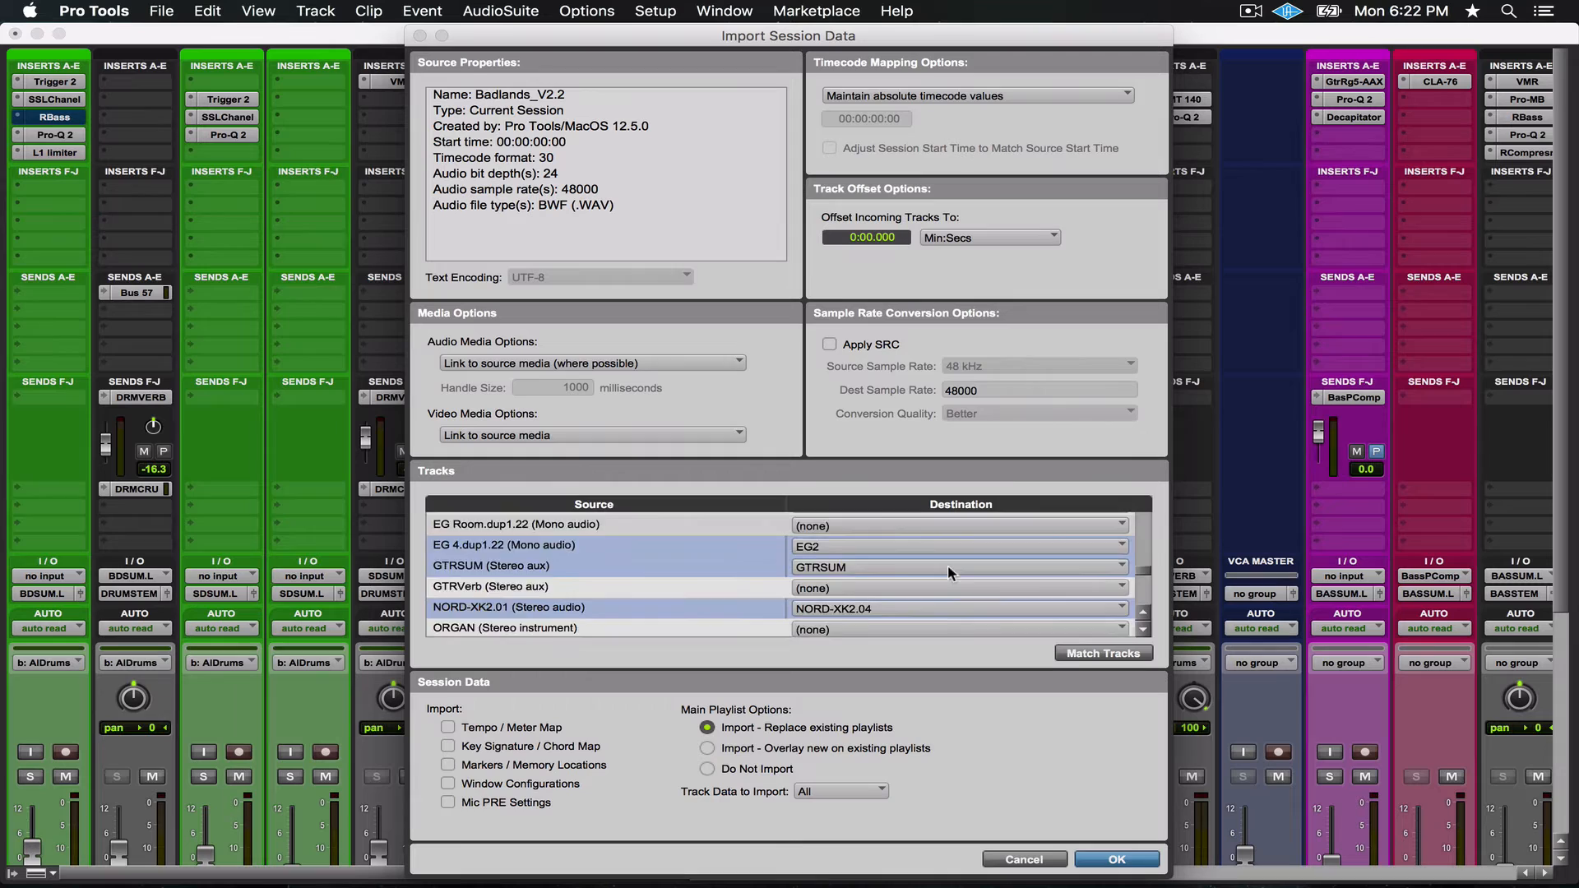
scroll("down", 3)
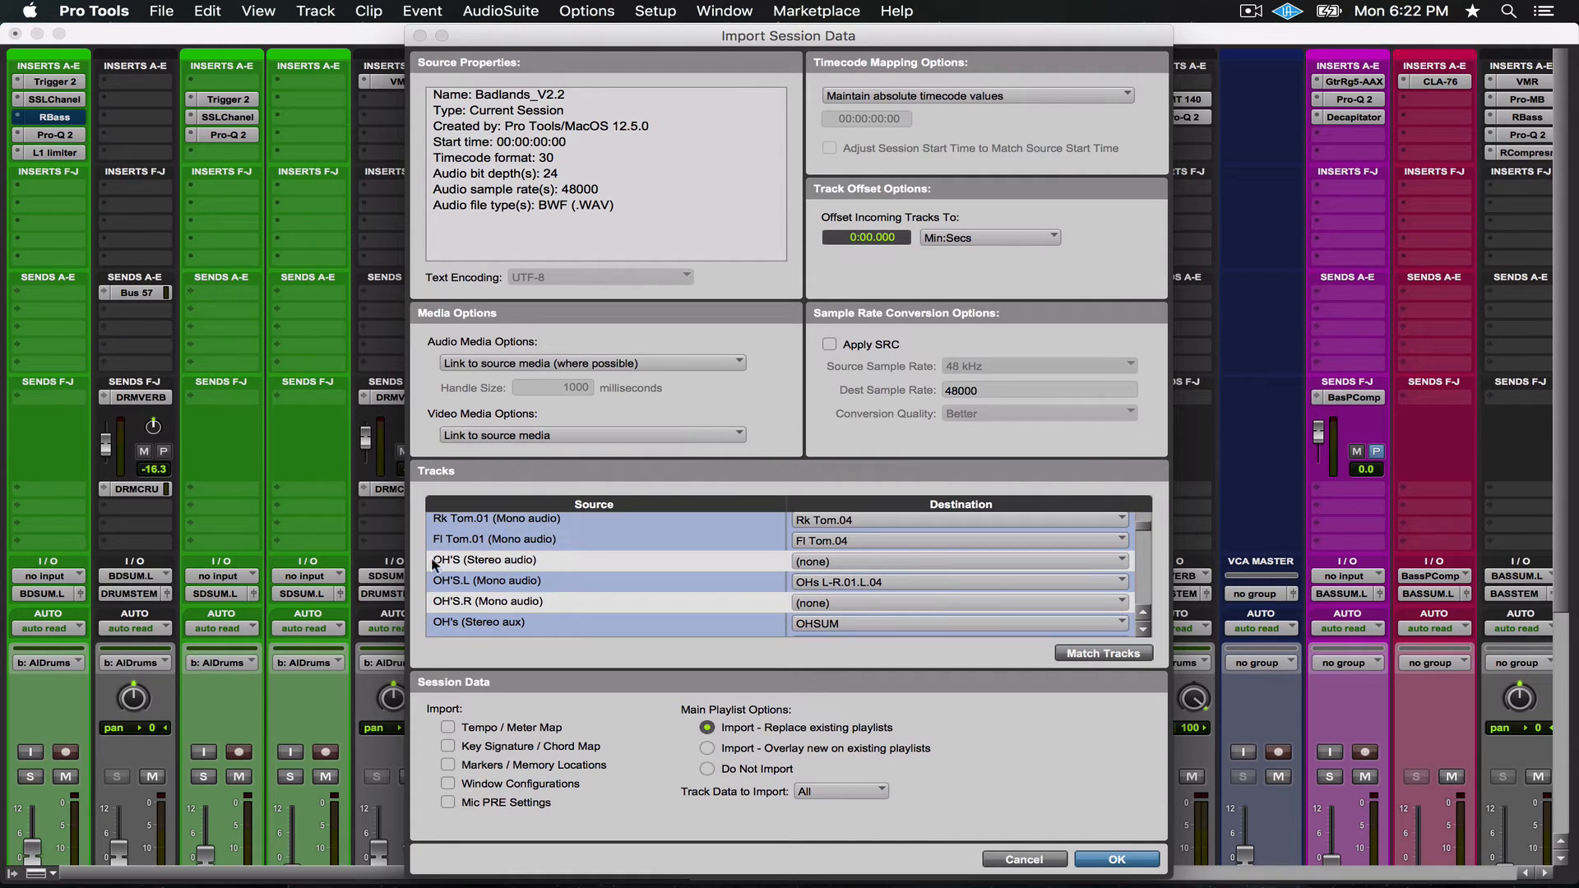
mouse_move(755, 583)
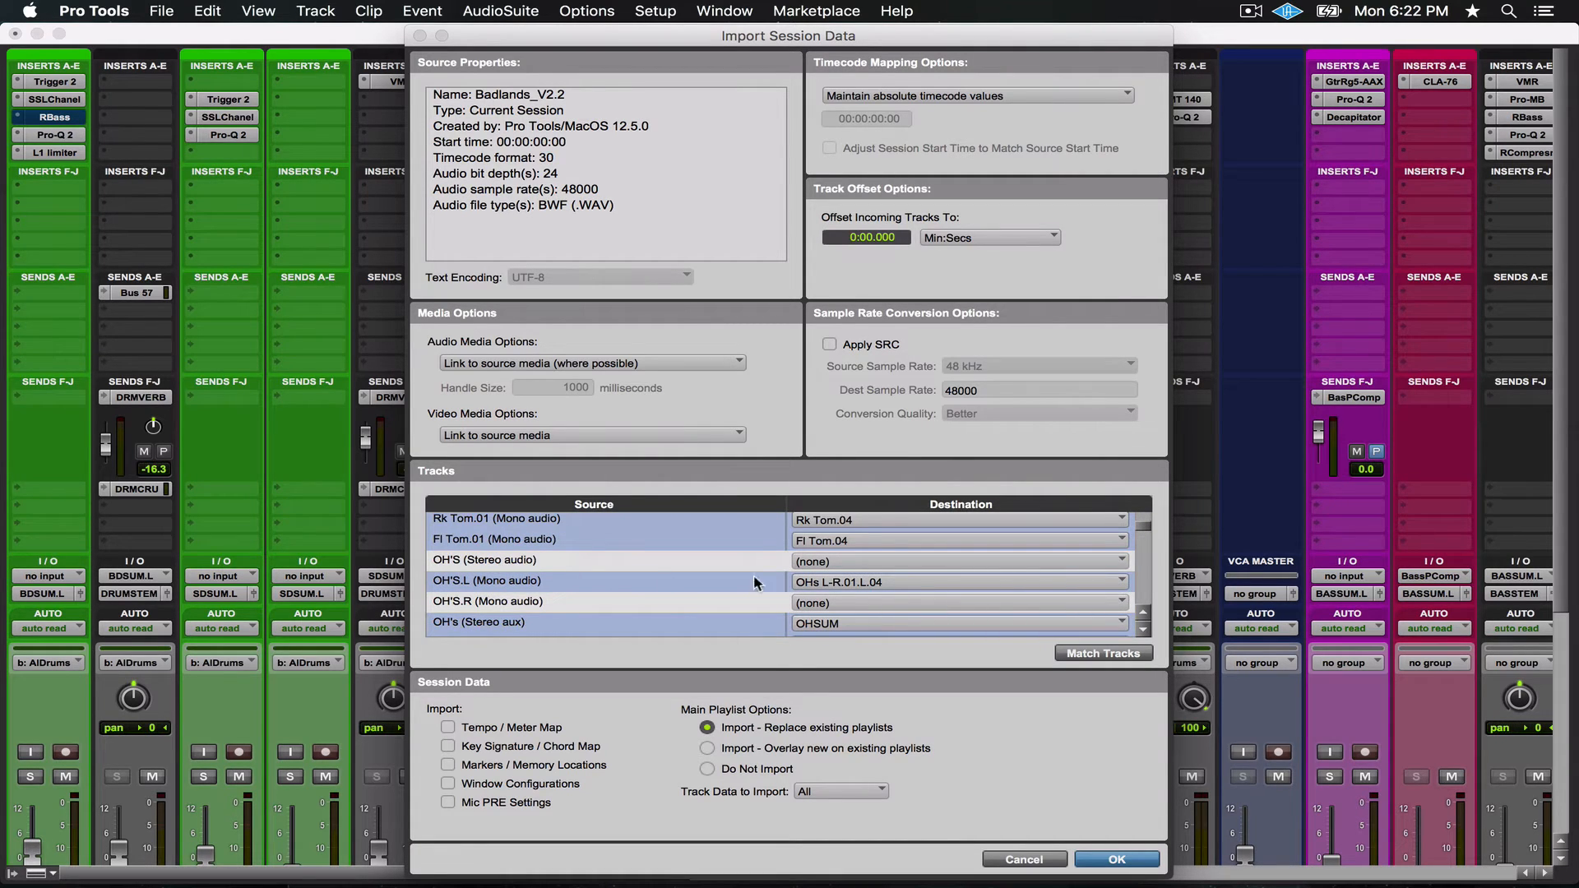
mouse_move(749, 567)
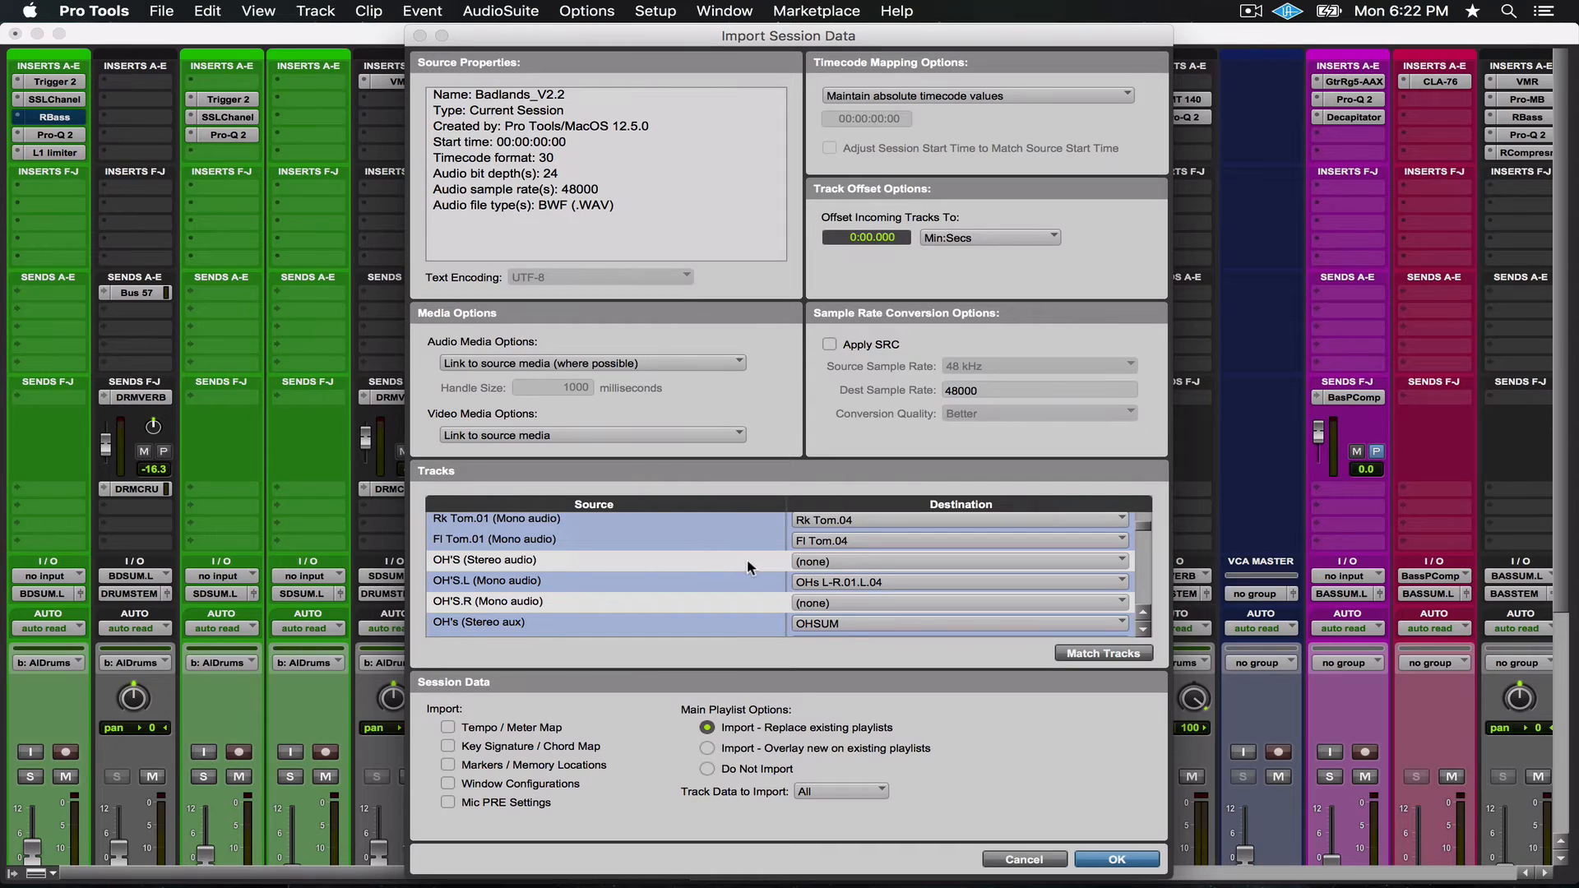
scroll("down", 3)
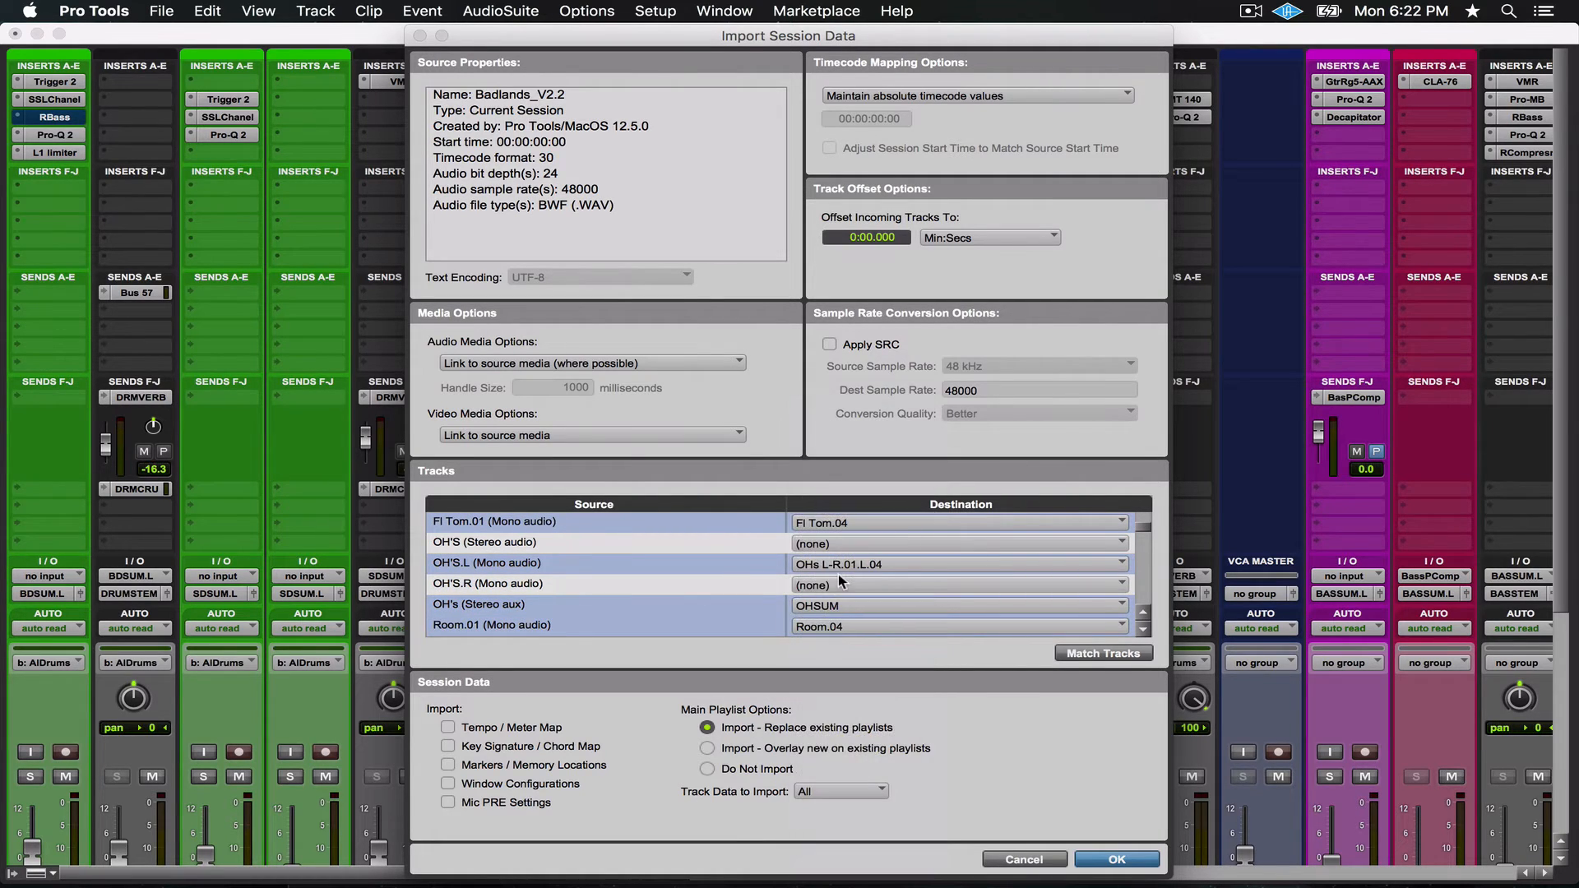
left_click(954, 582)
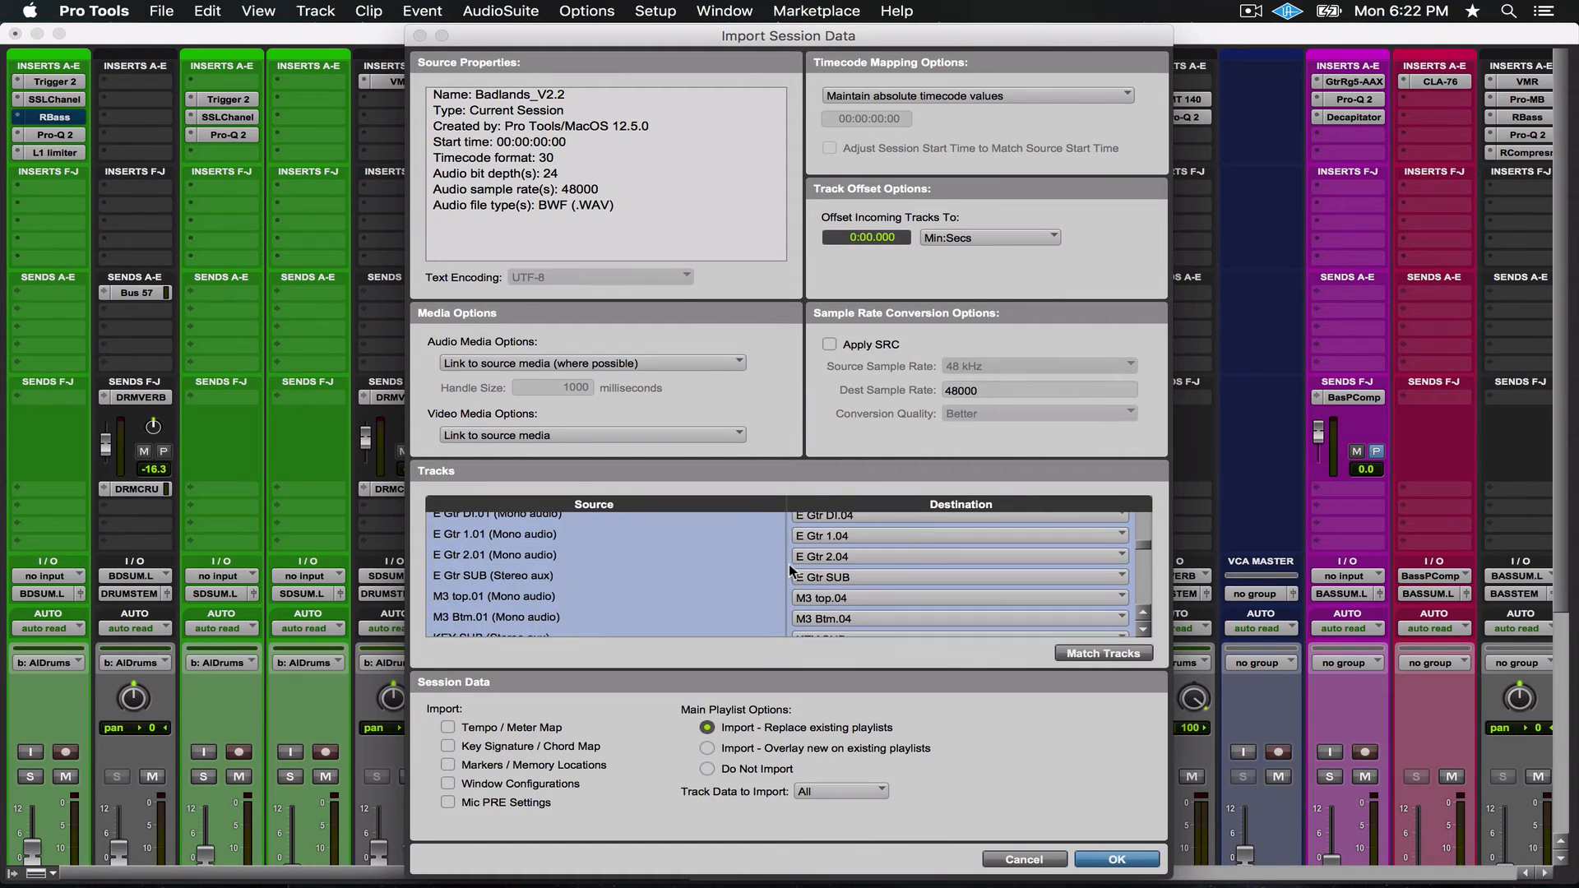
scroll("down", 3)
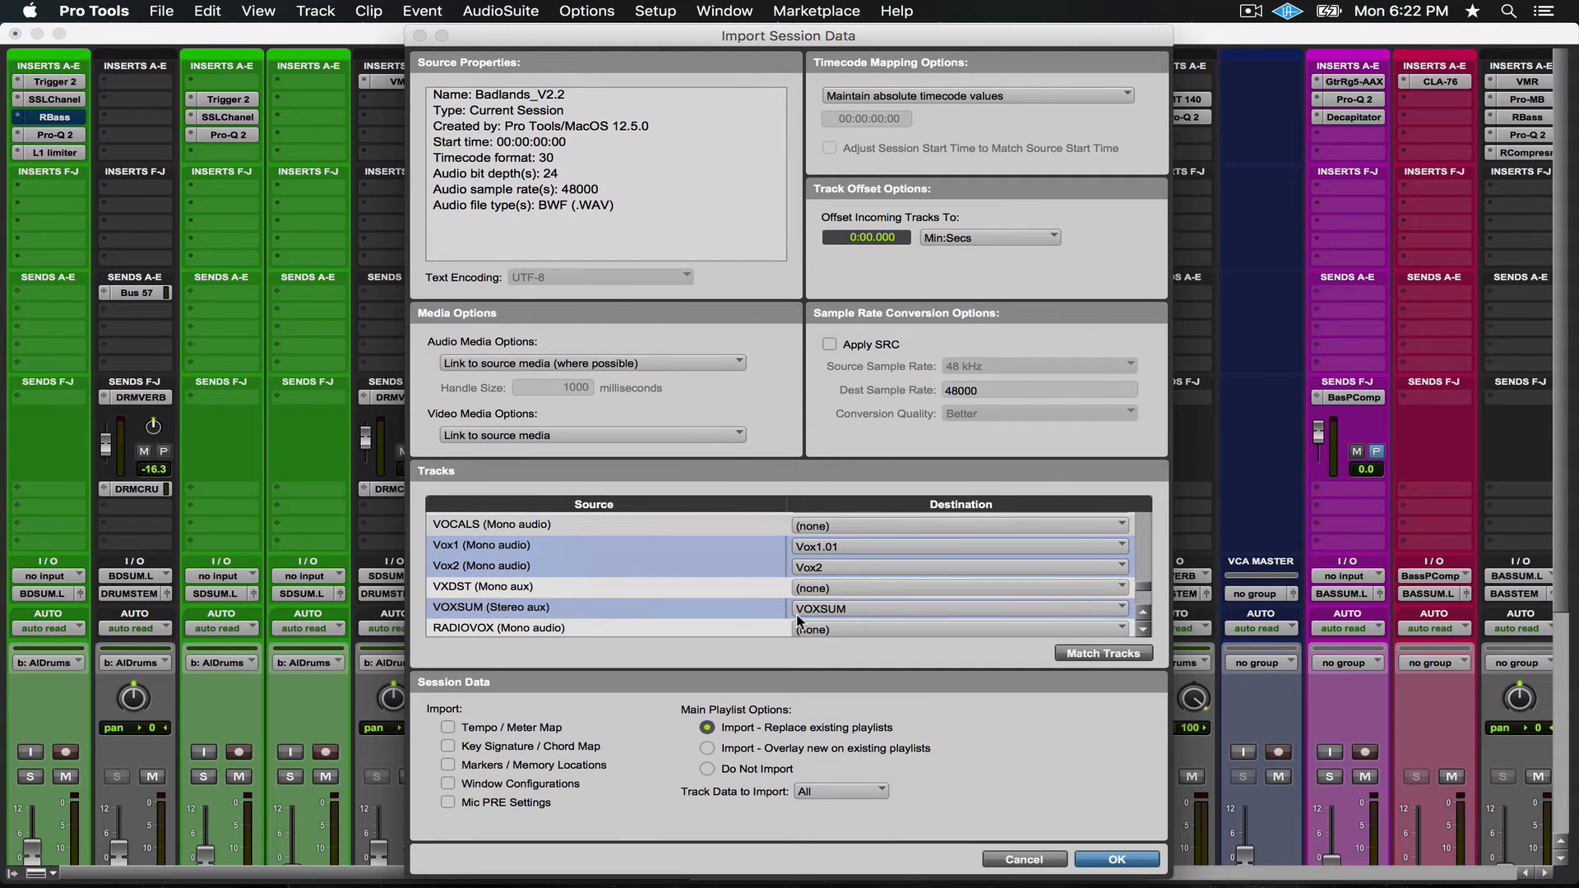
mouse_move(752, 544)
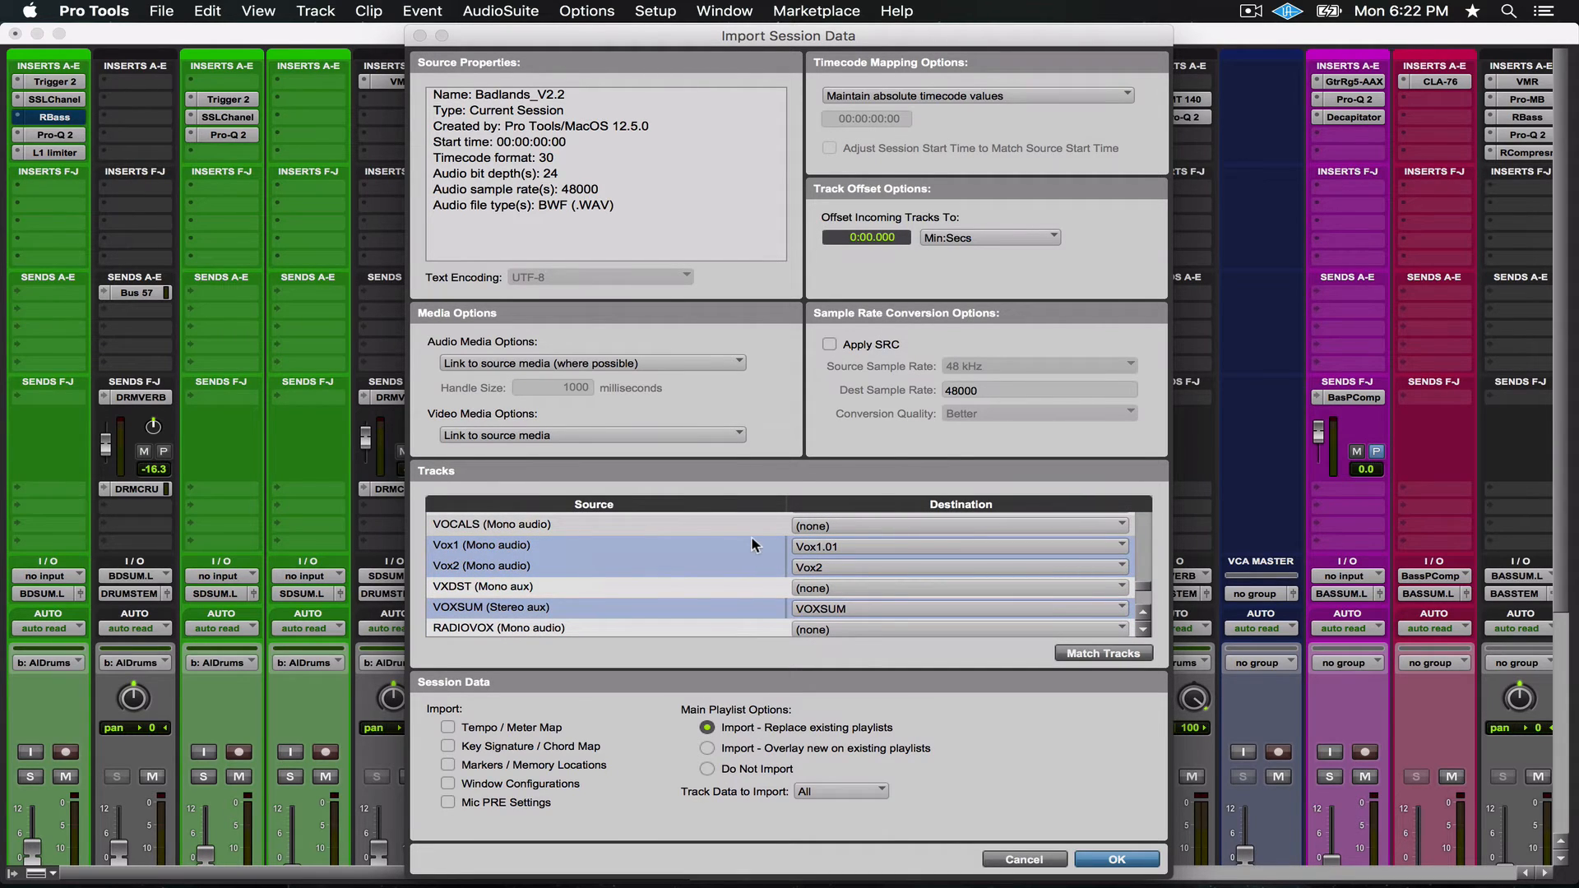
mouse_move(755, 607)
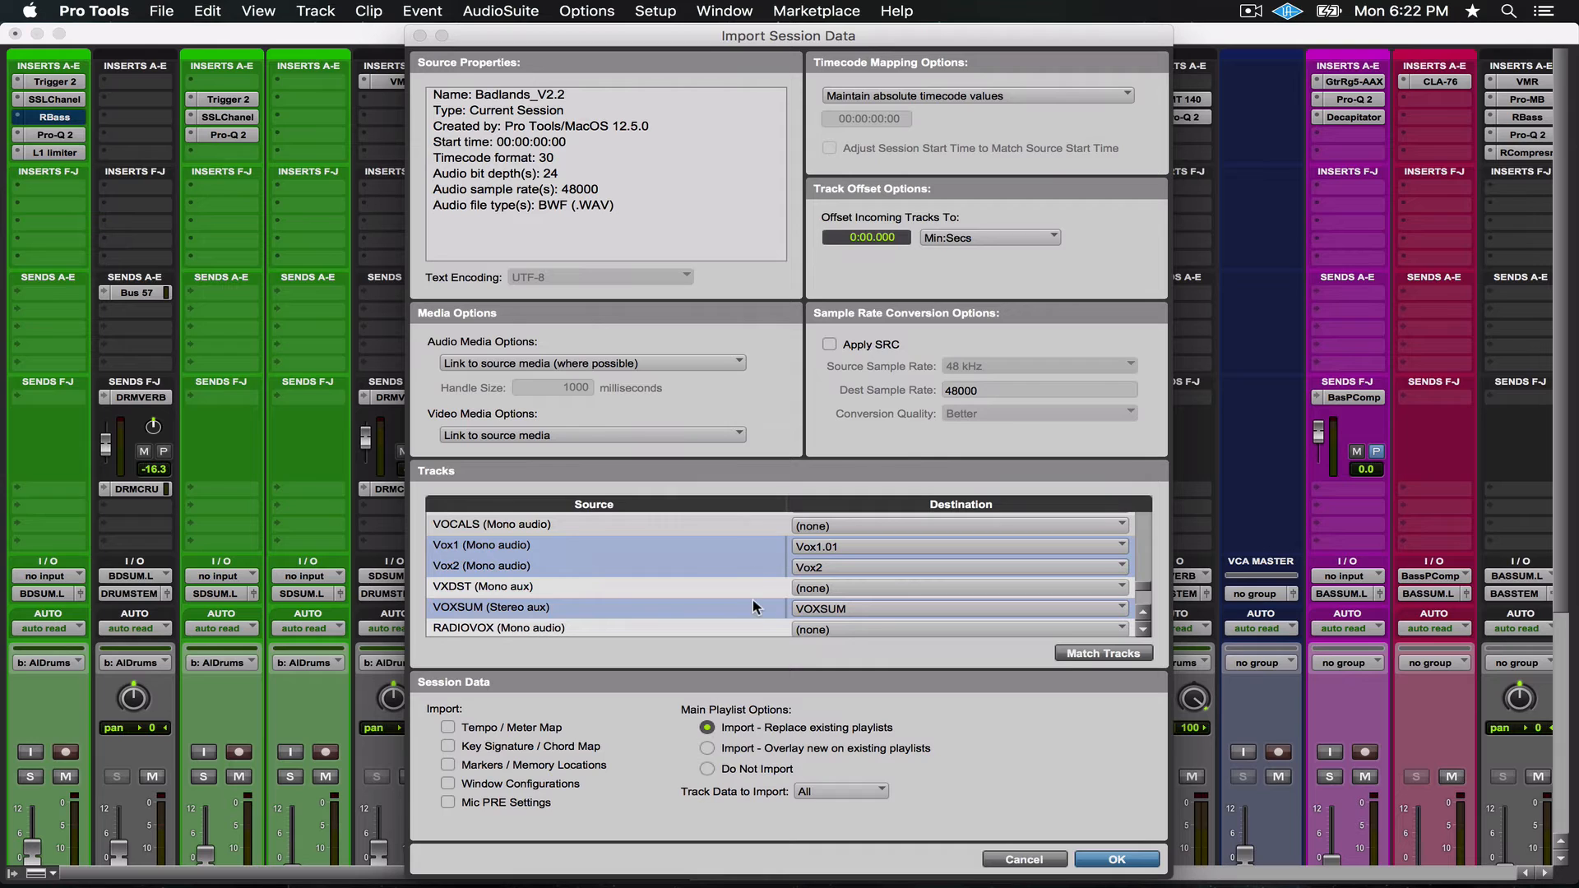
mouse_move(834, 688)
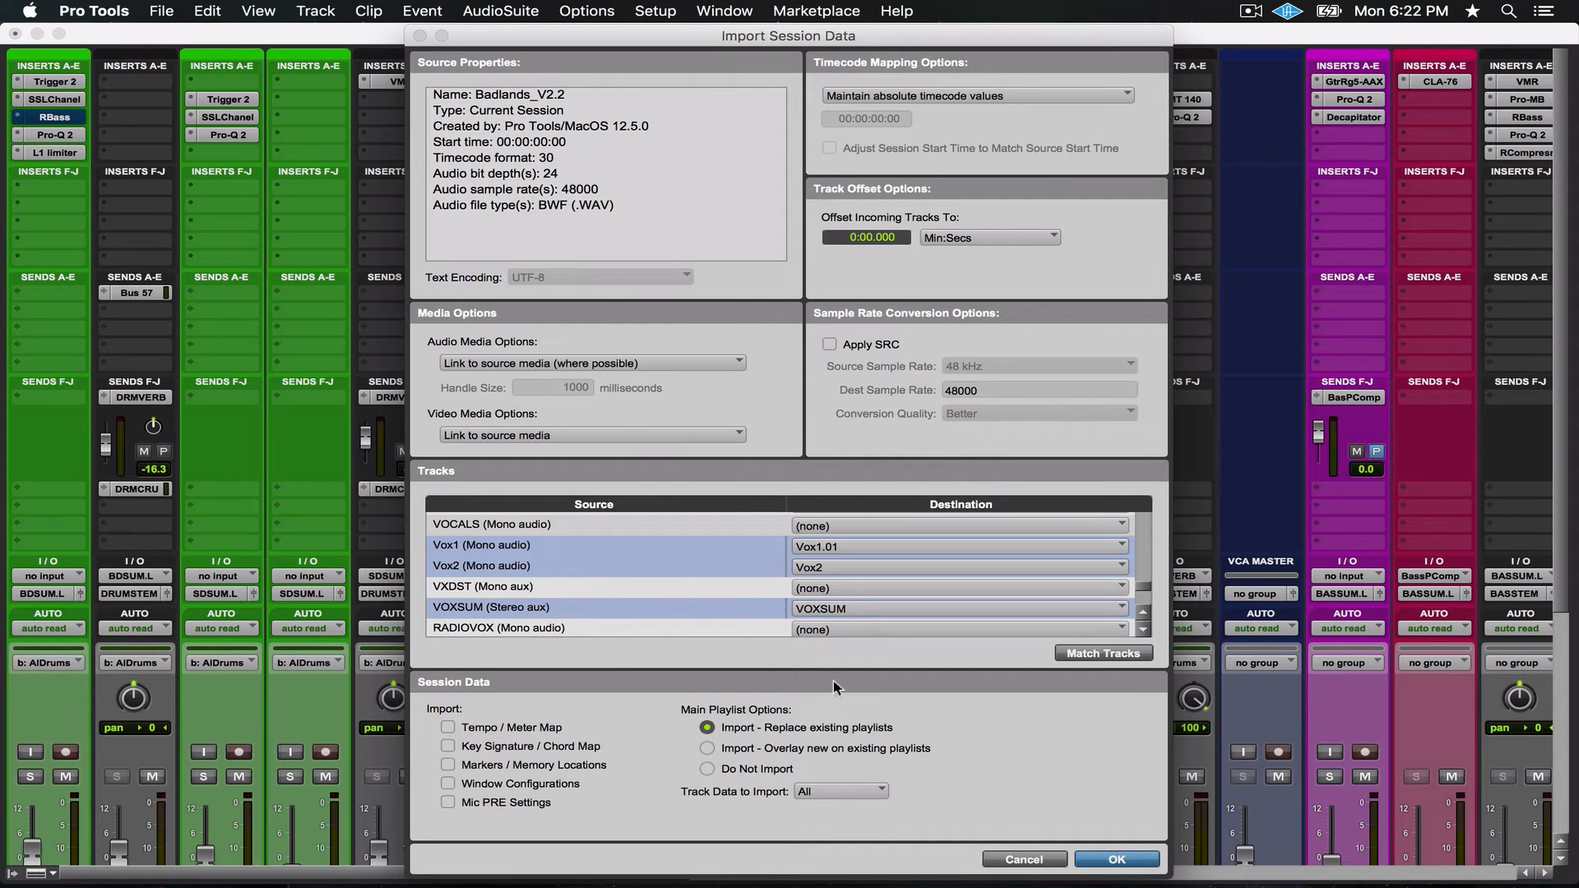
mouse_move(666, 755)
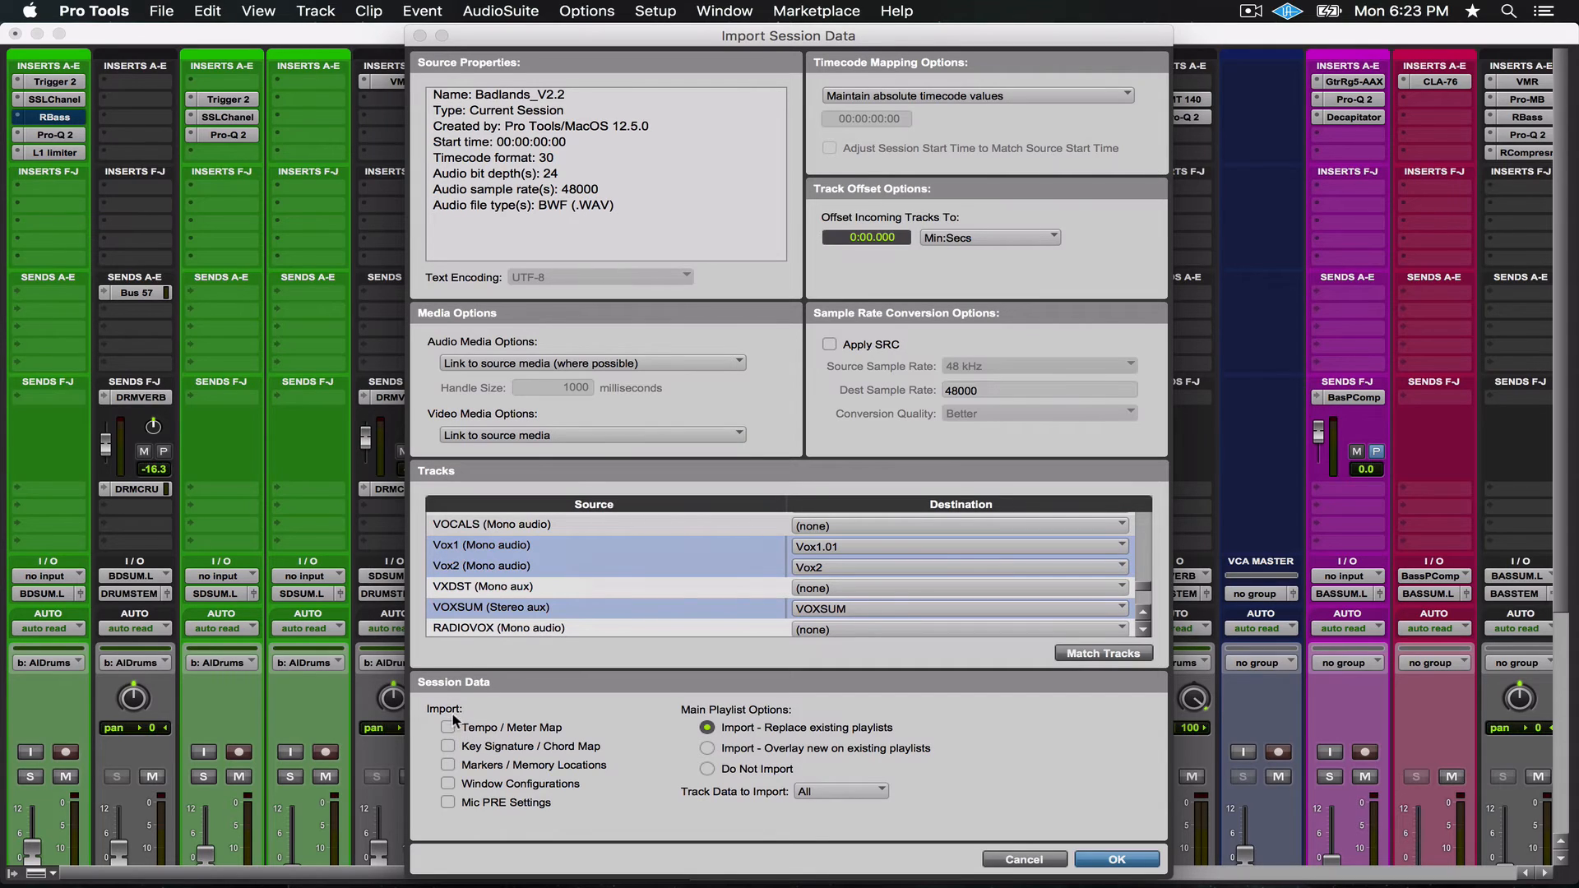
mouse_move(584, 753)
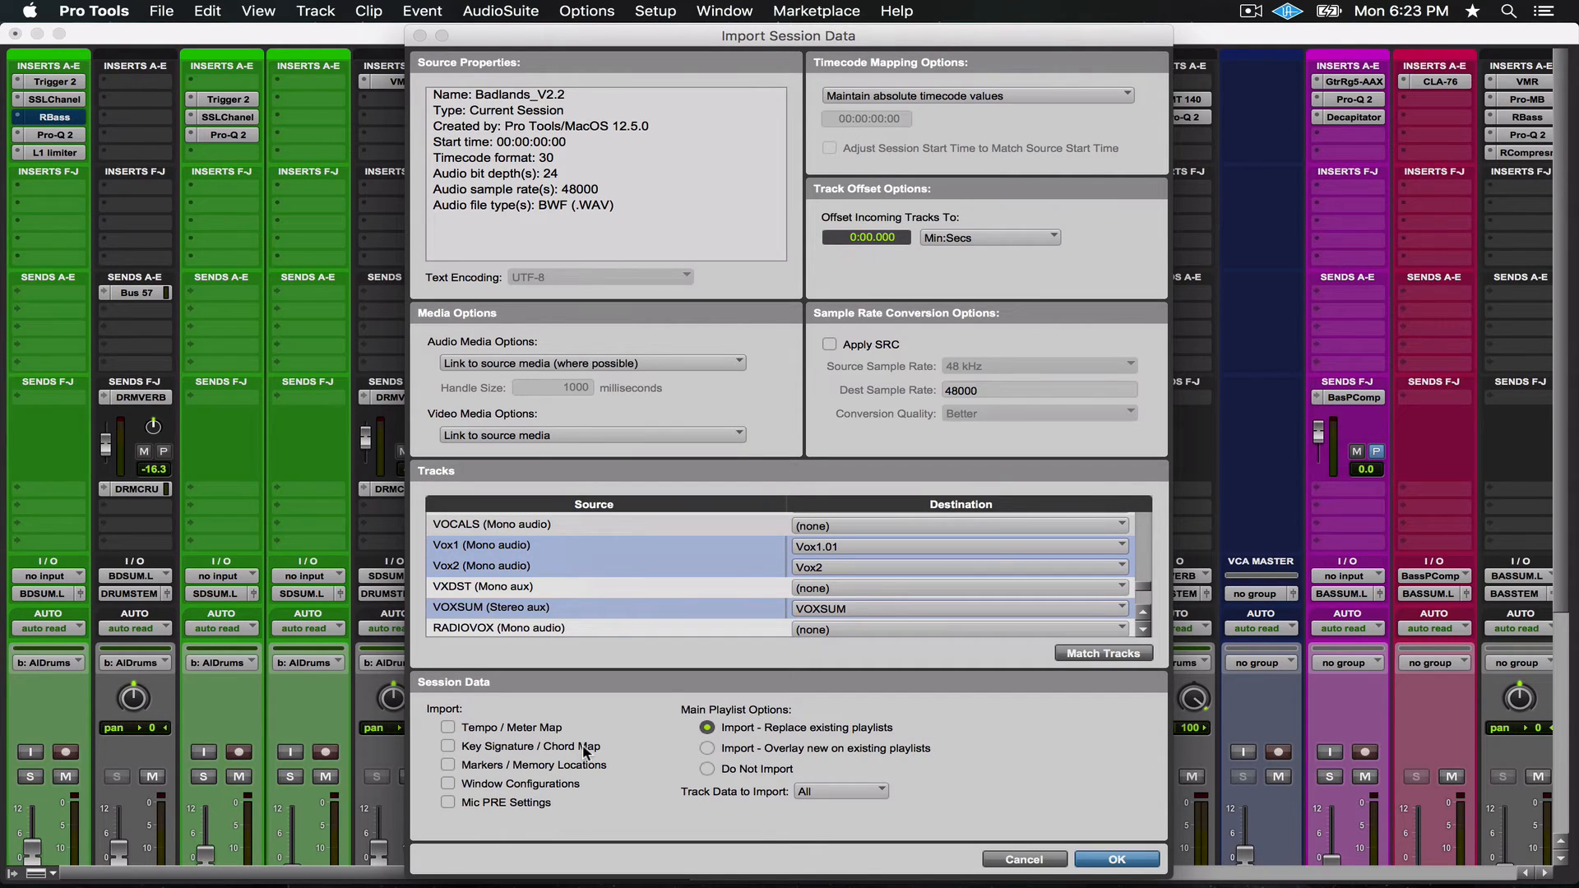
mouse_move(684, 757)
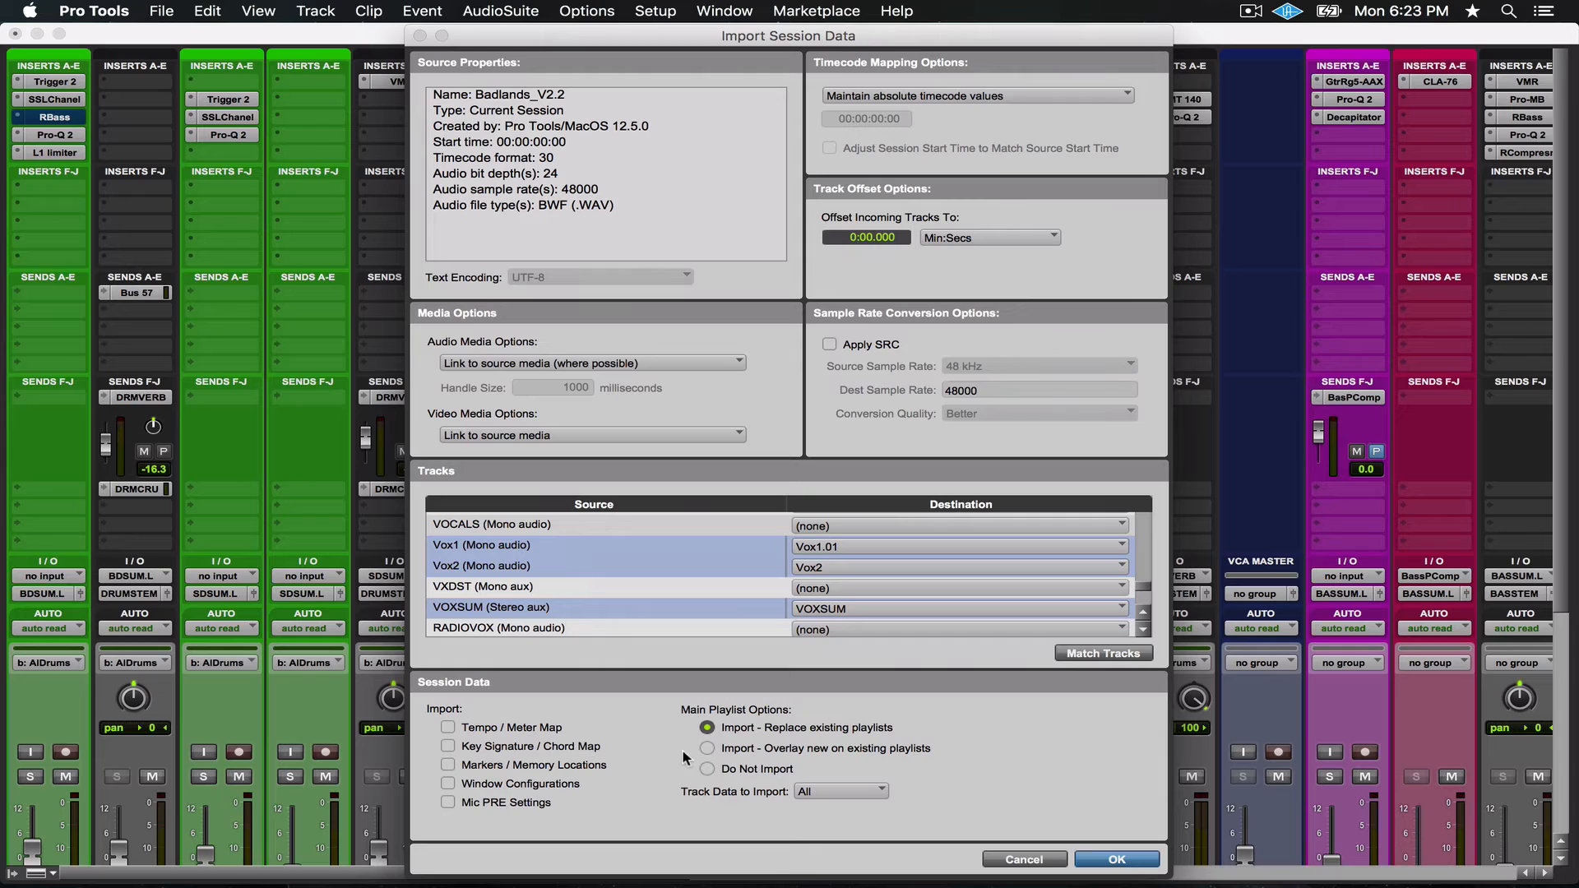
mouse_move(673, 738)
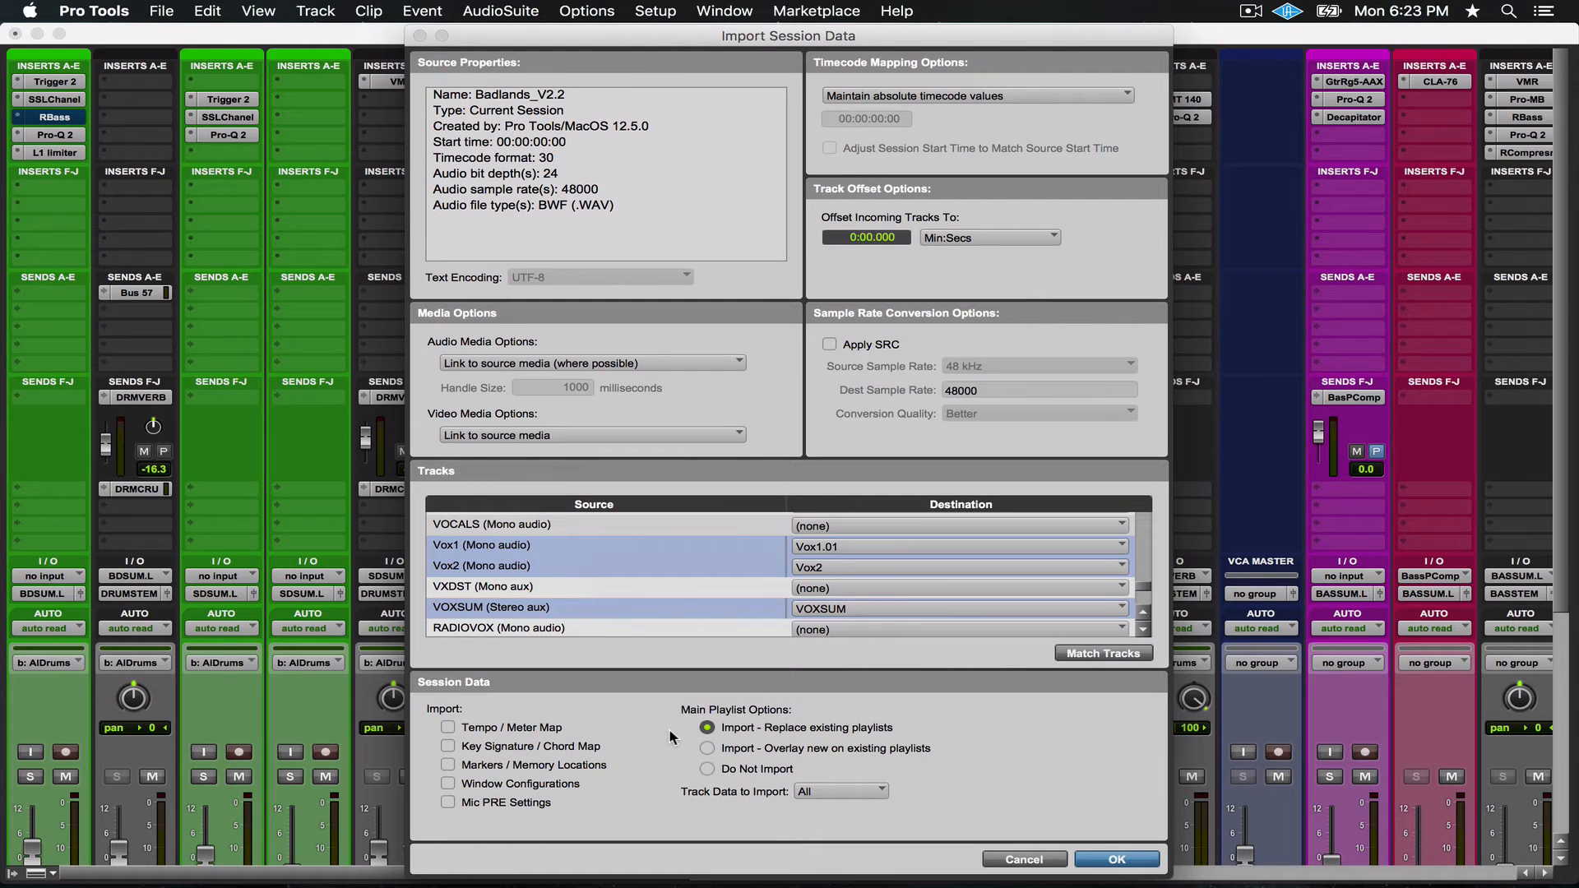
mouse_move(770, 742)
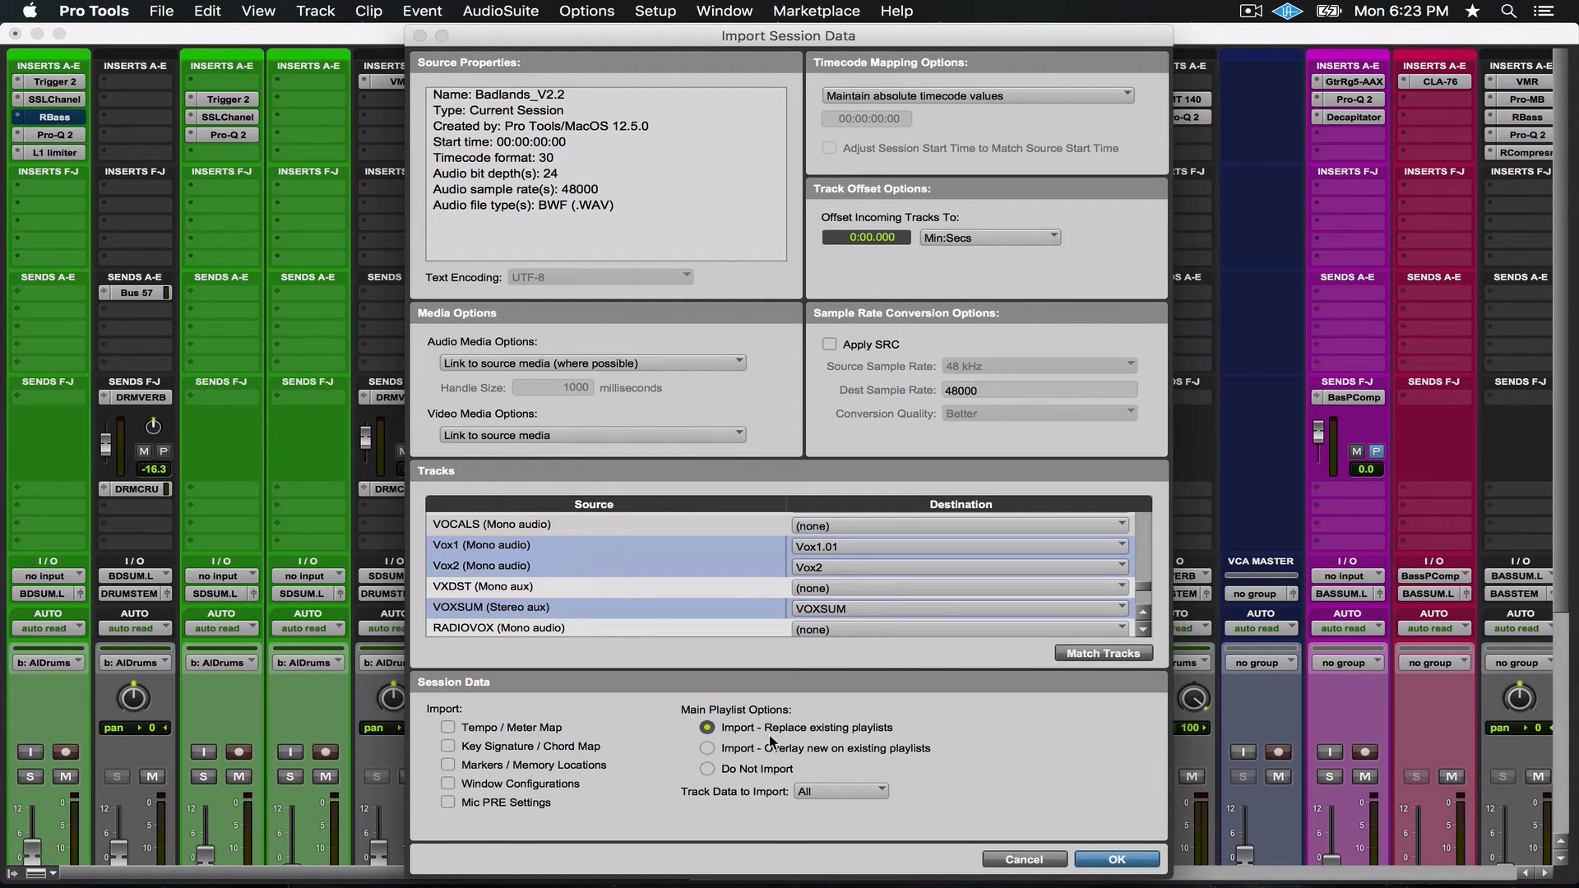
mouse_move(679, 803)
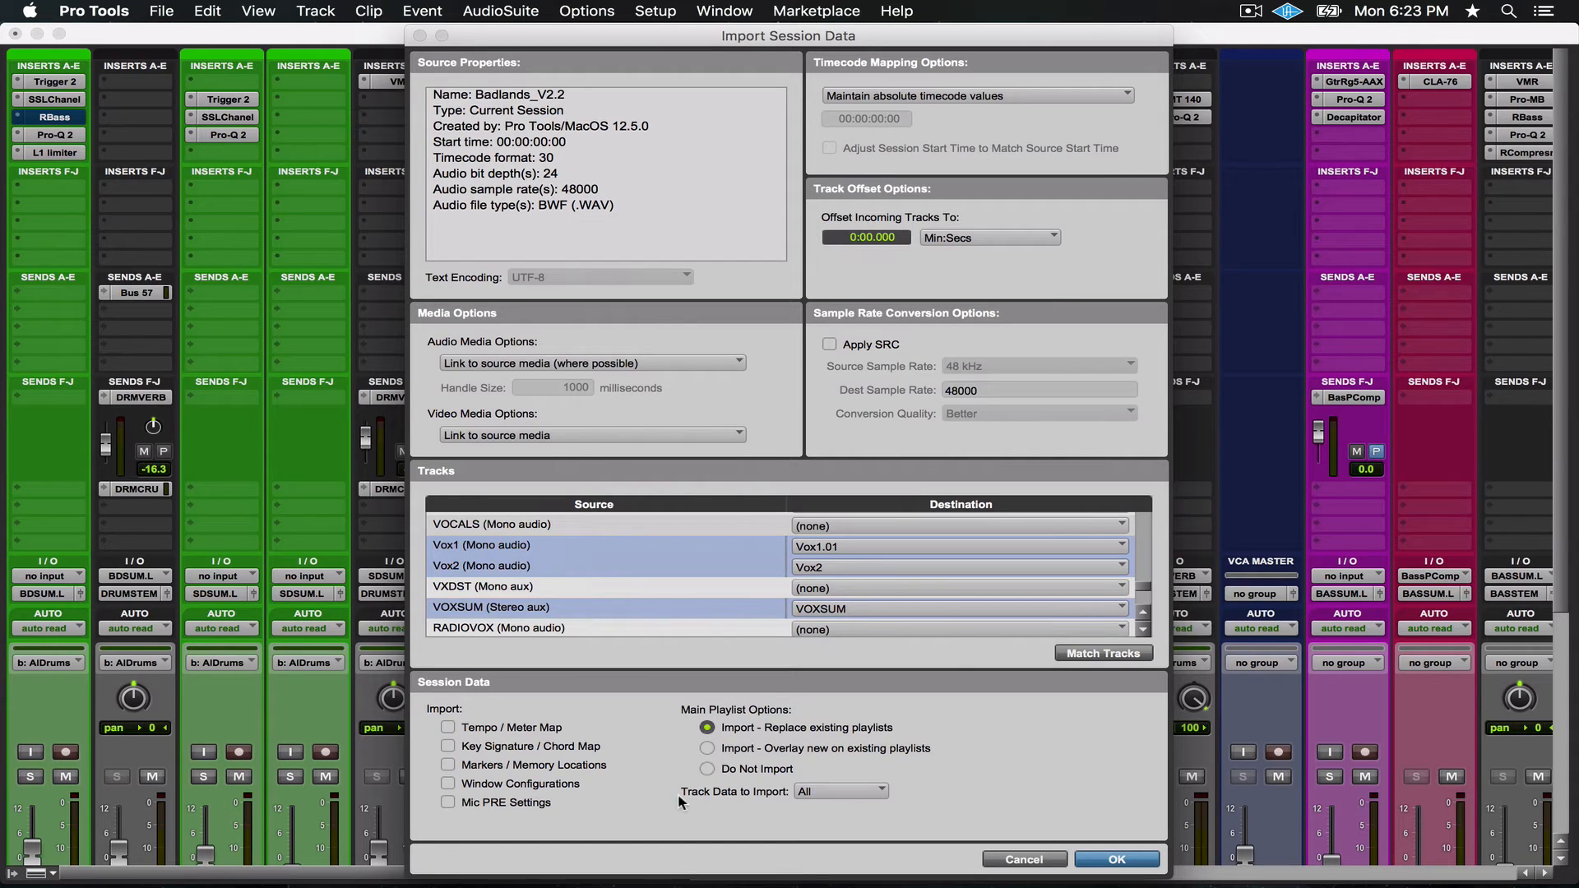
Set Main Playlist Options to Do Not Import and Track Data to Some, then confirm the import.
left_click(708, 768)
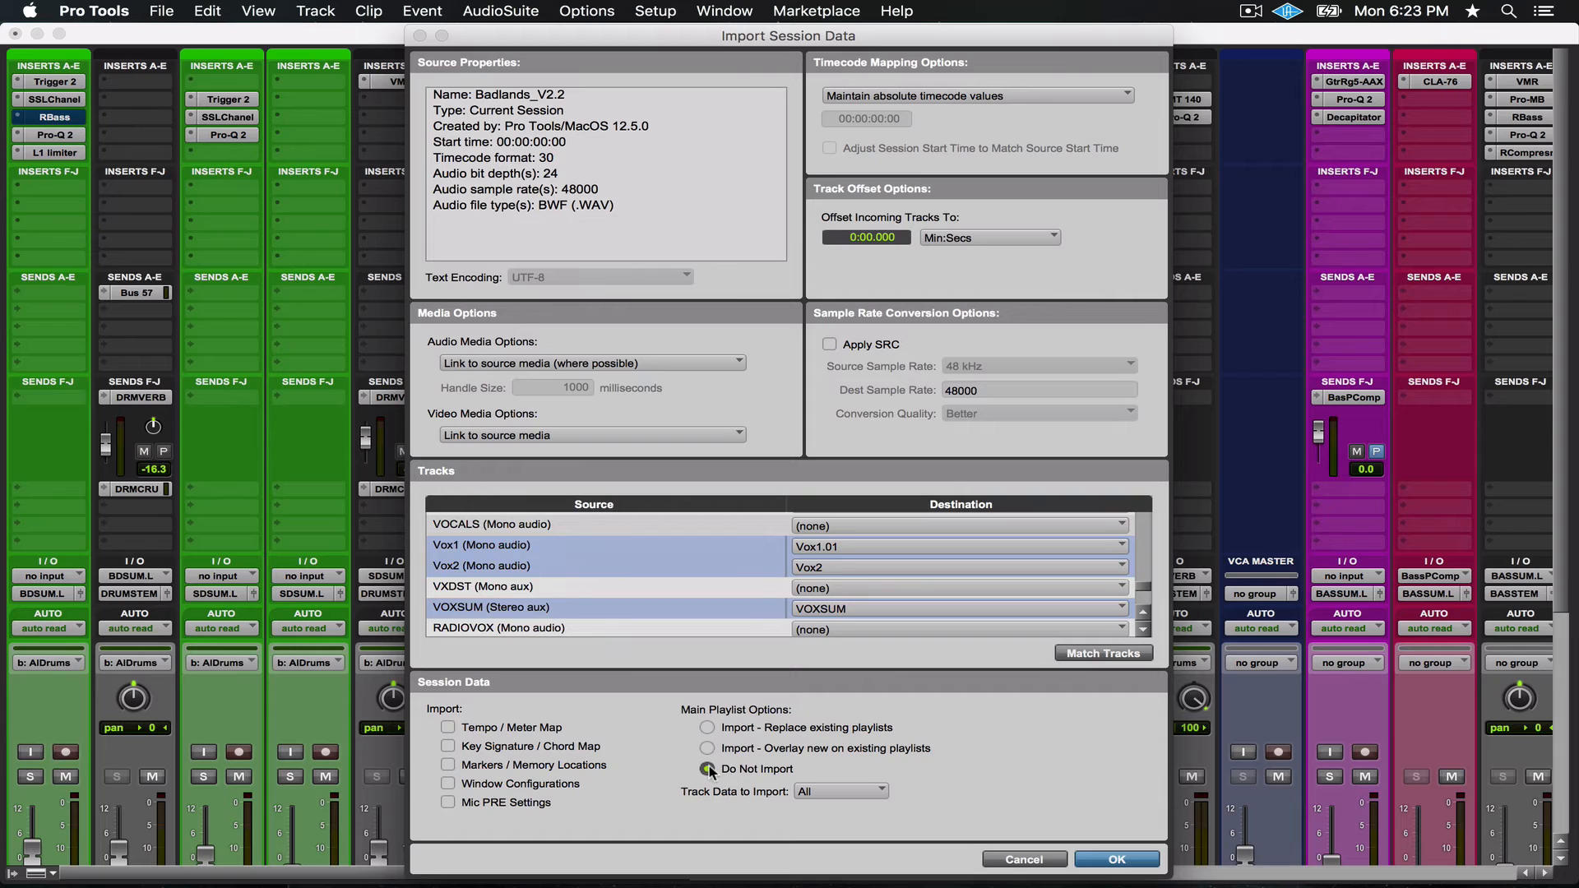
left_click(706, 770)
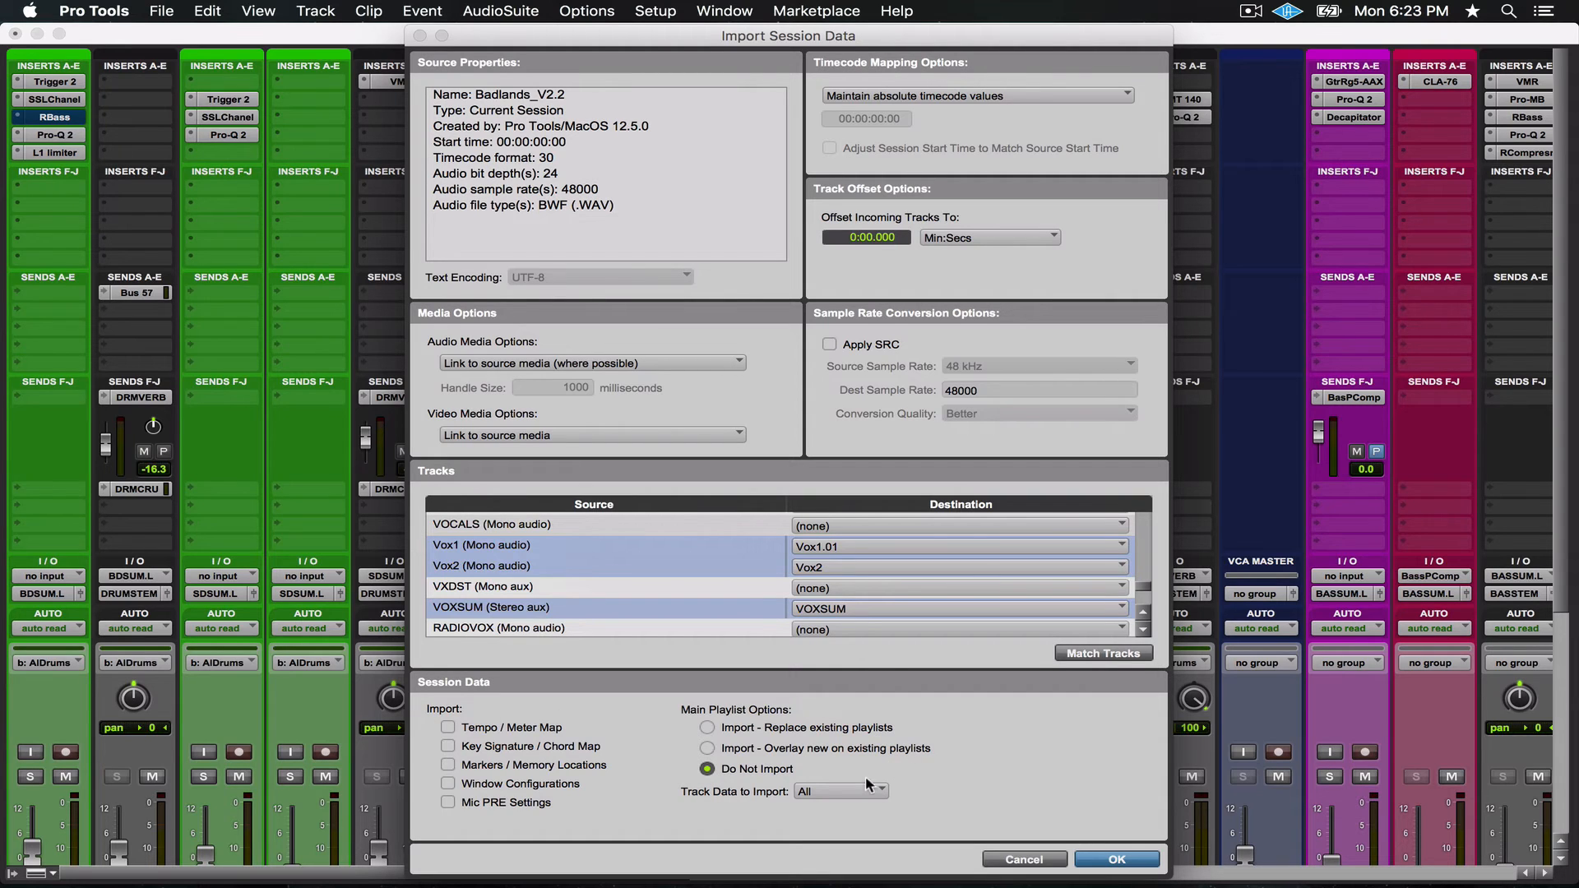
mouse_move(829, 798)
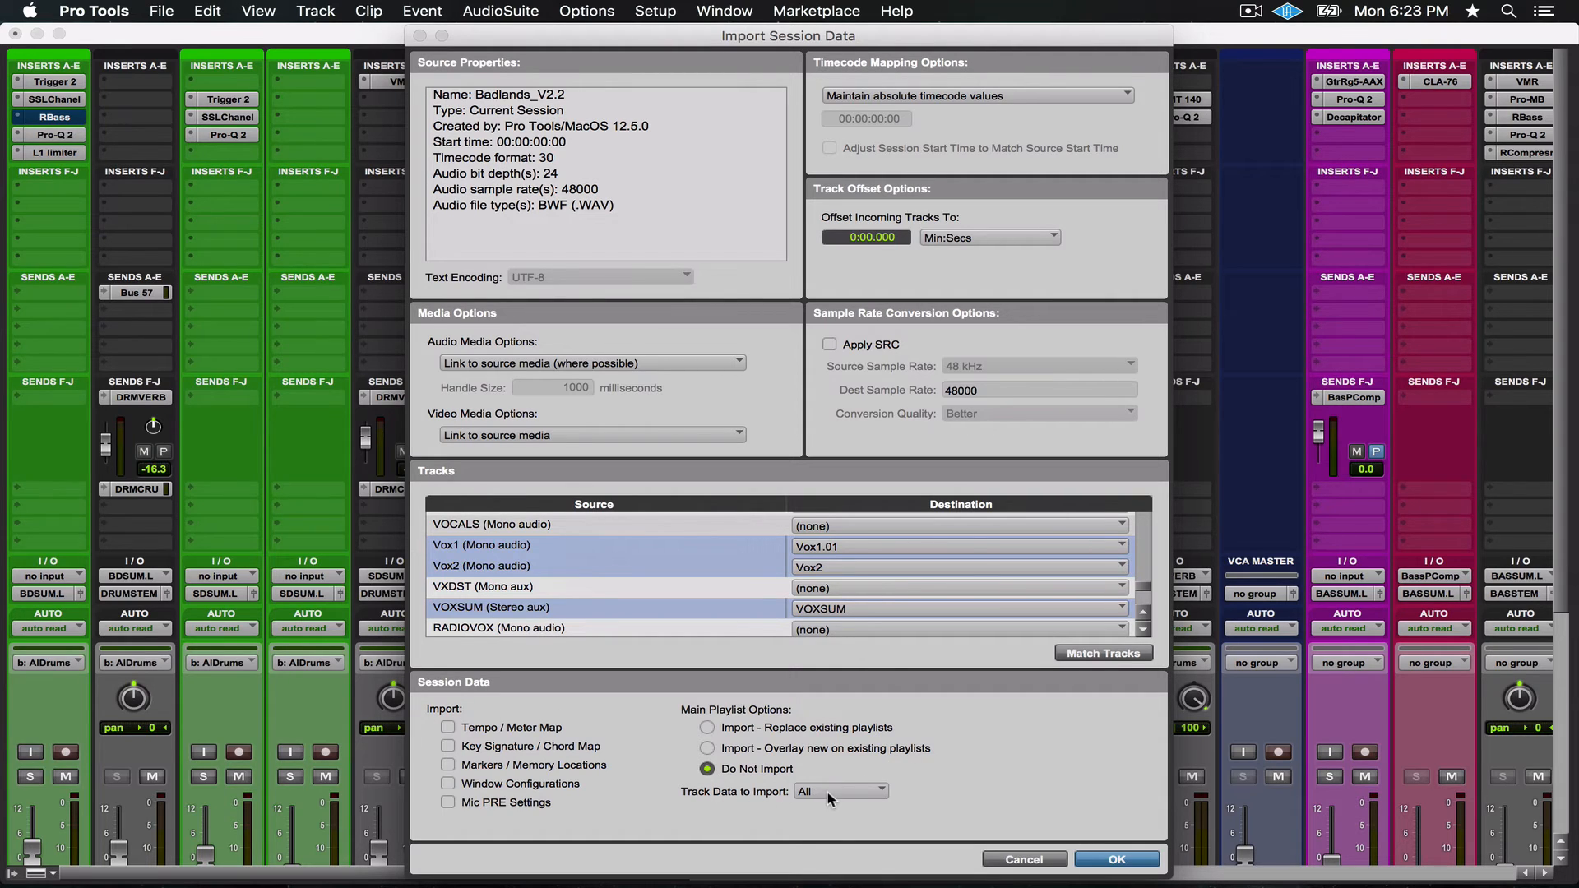
left_click(868, 791)
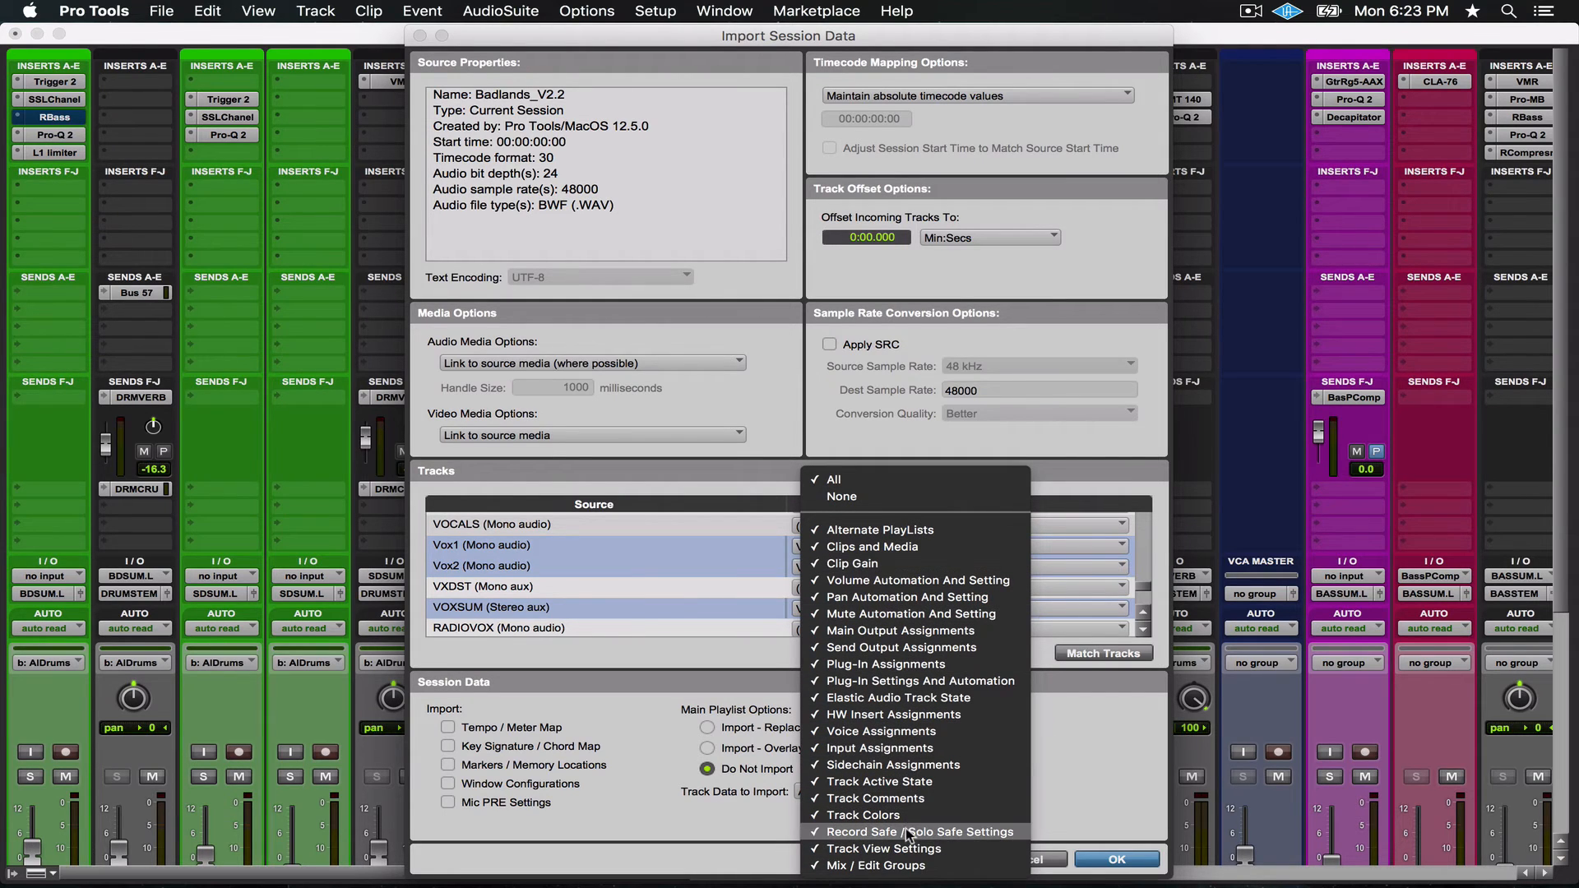
mouse_move(894, 495)
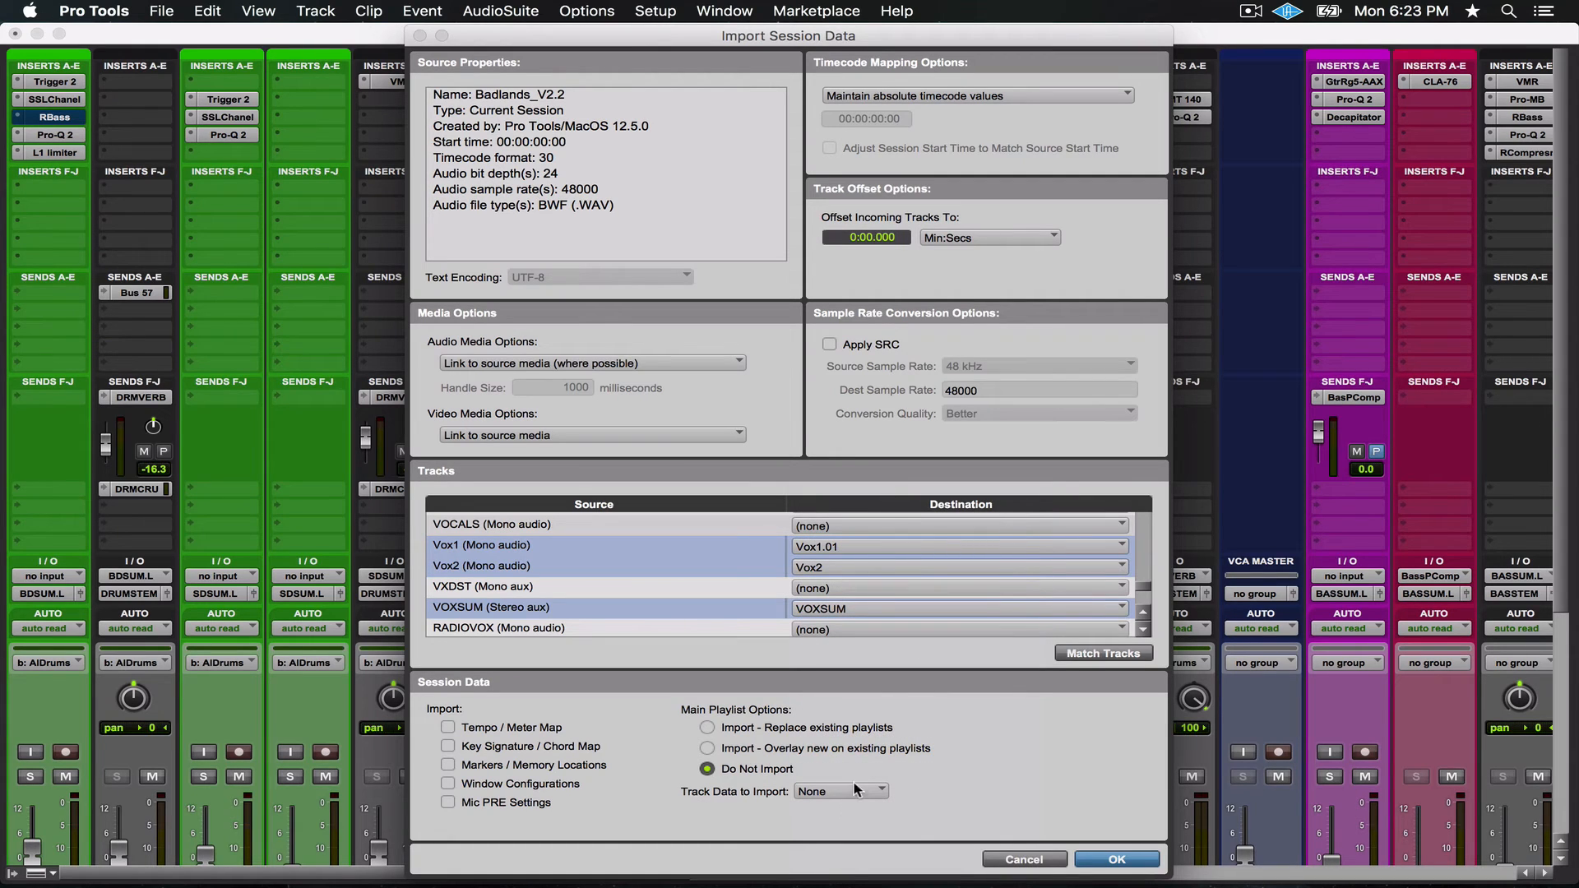
left_click(839, 792)
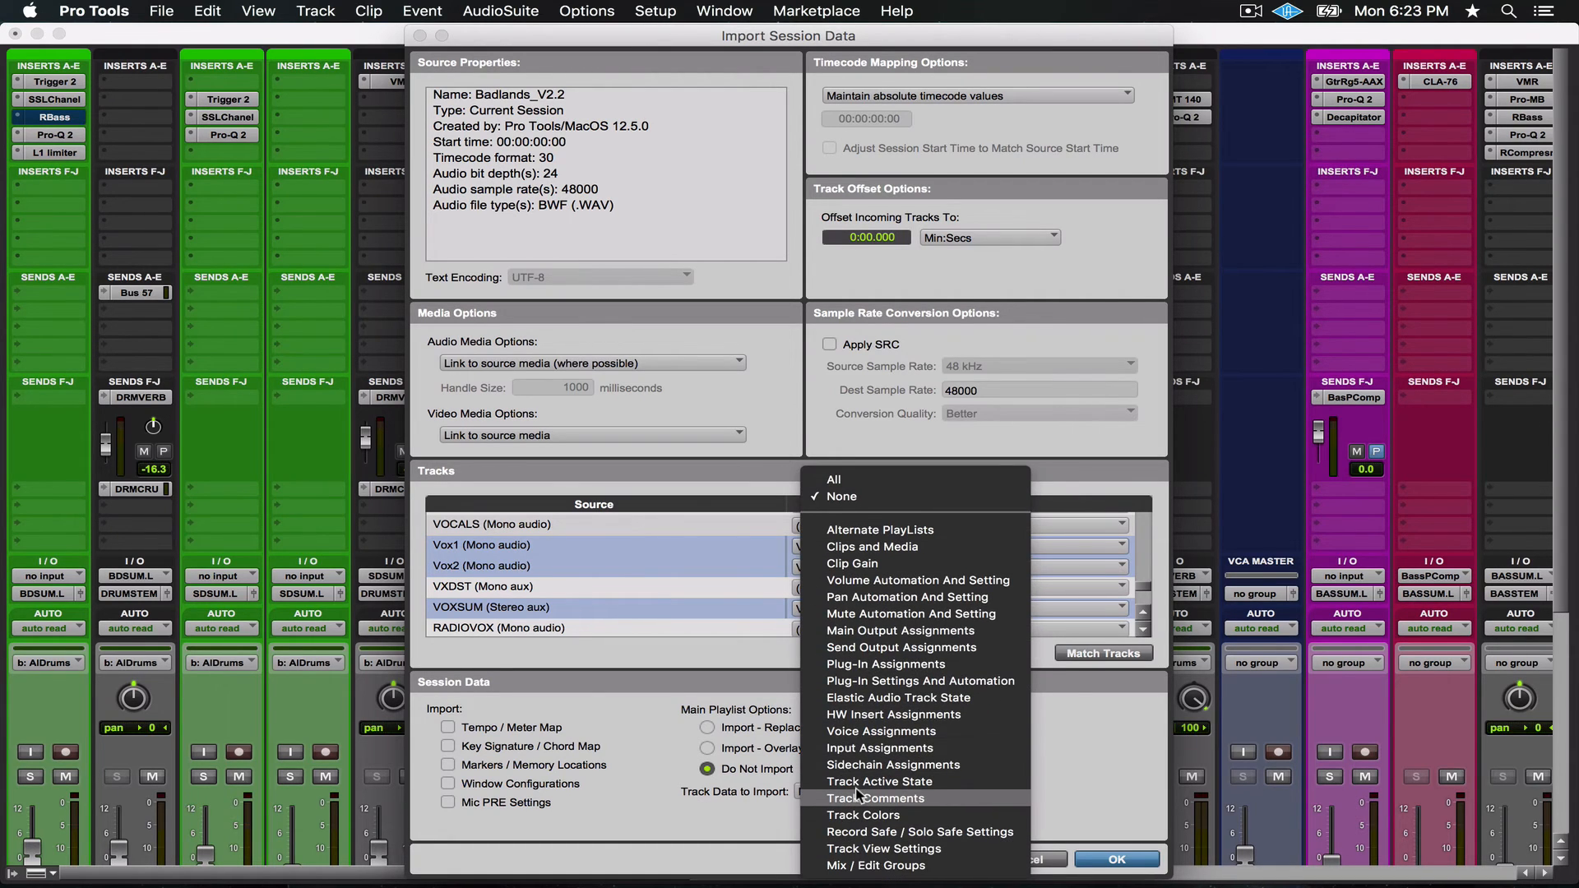
mouse_move(916, 580)
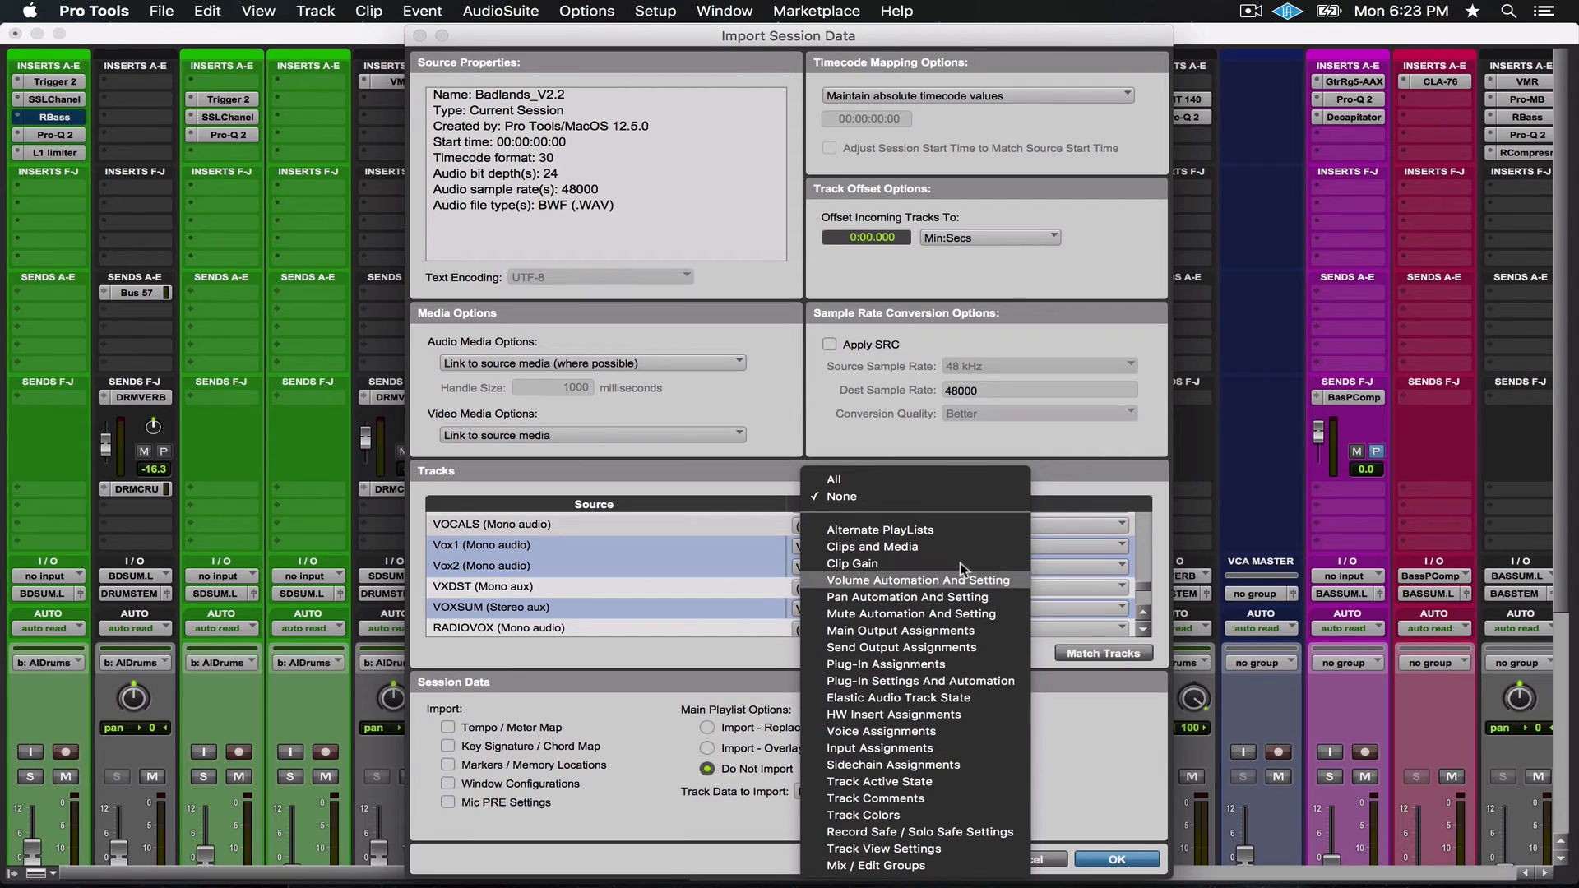
mouse_move(916, 630)
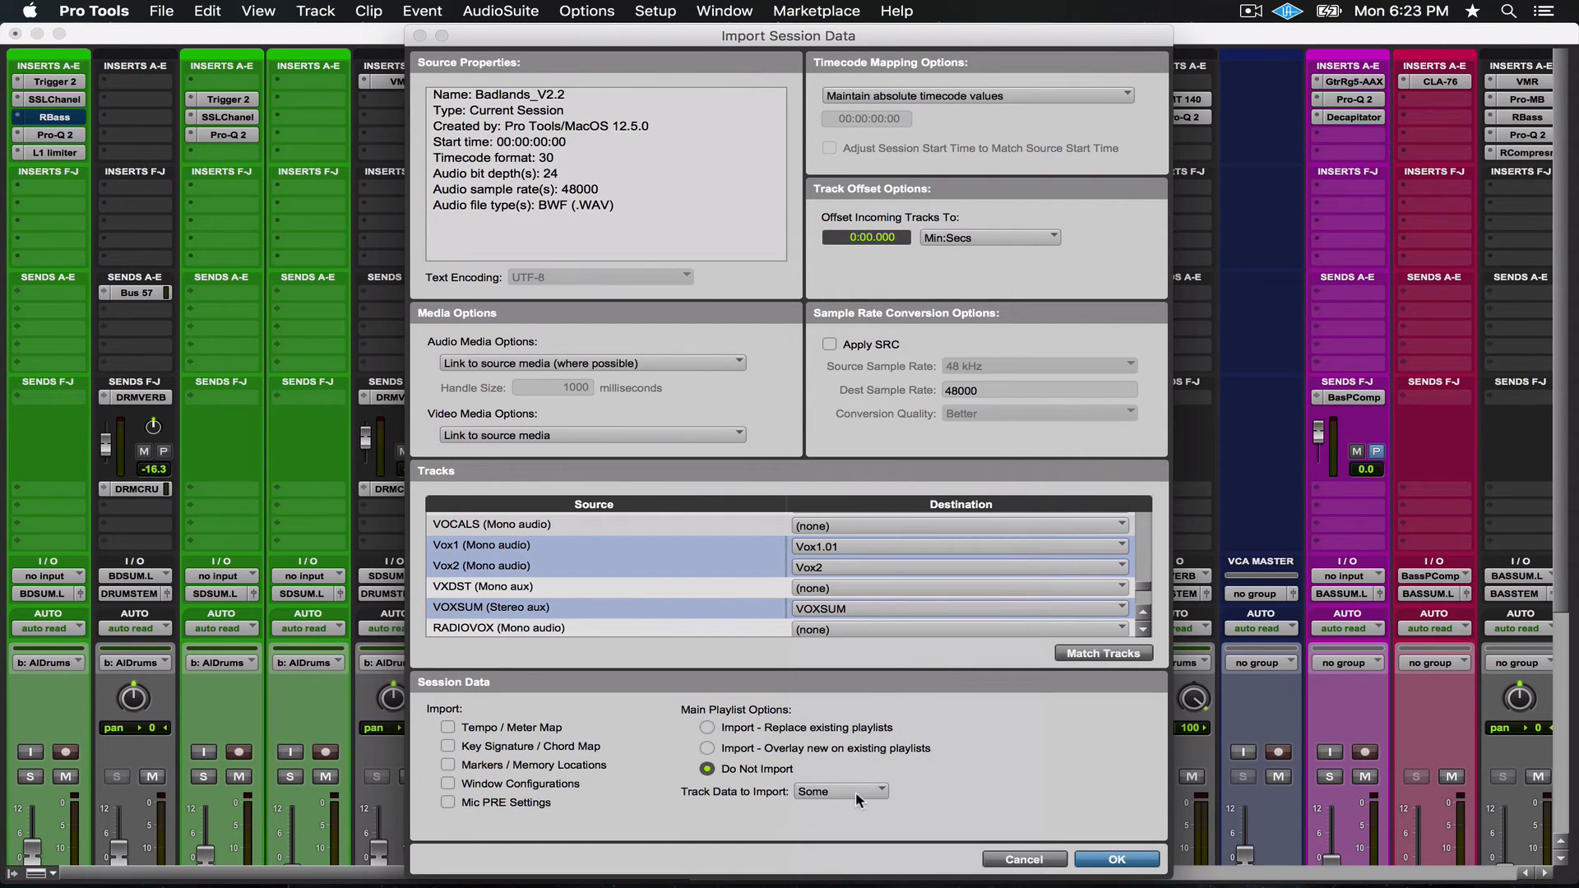
left_click(839, 791)
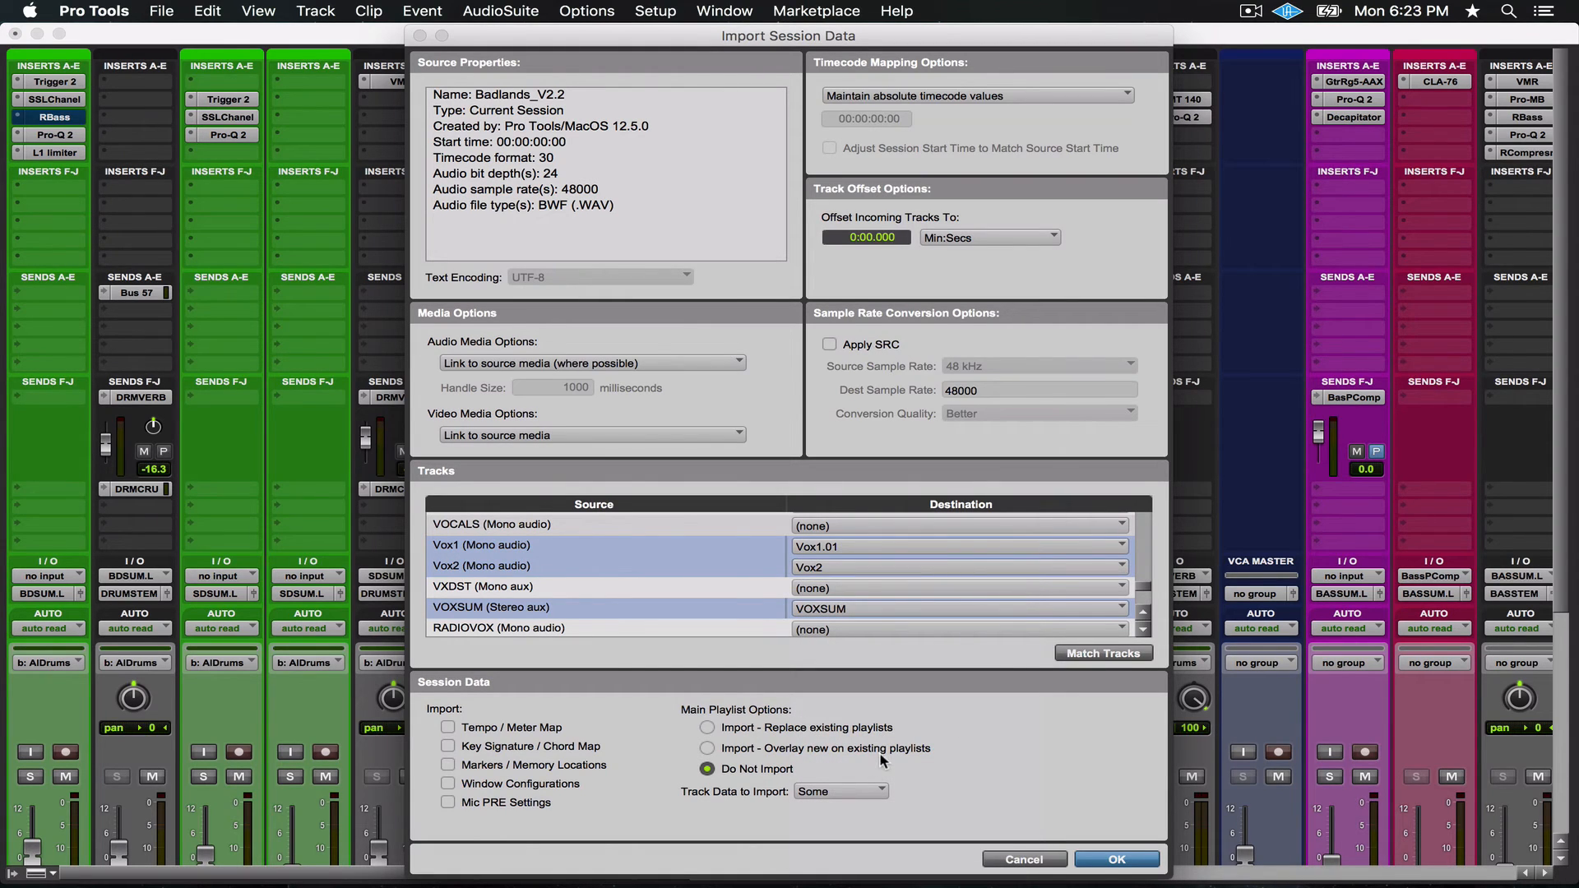
left_click(1116, 859)
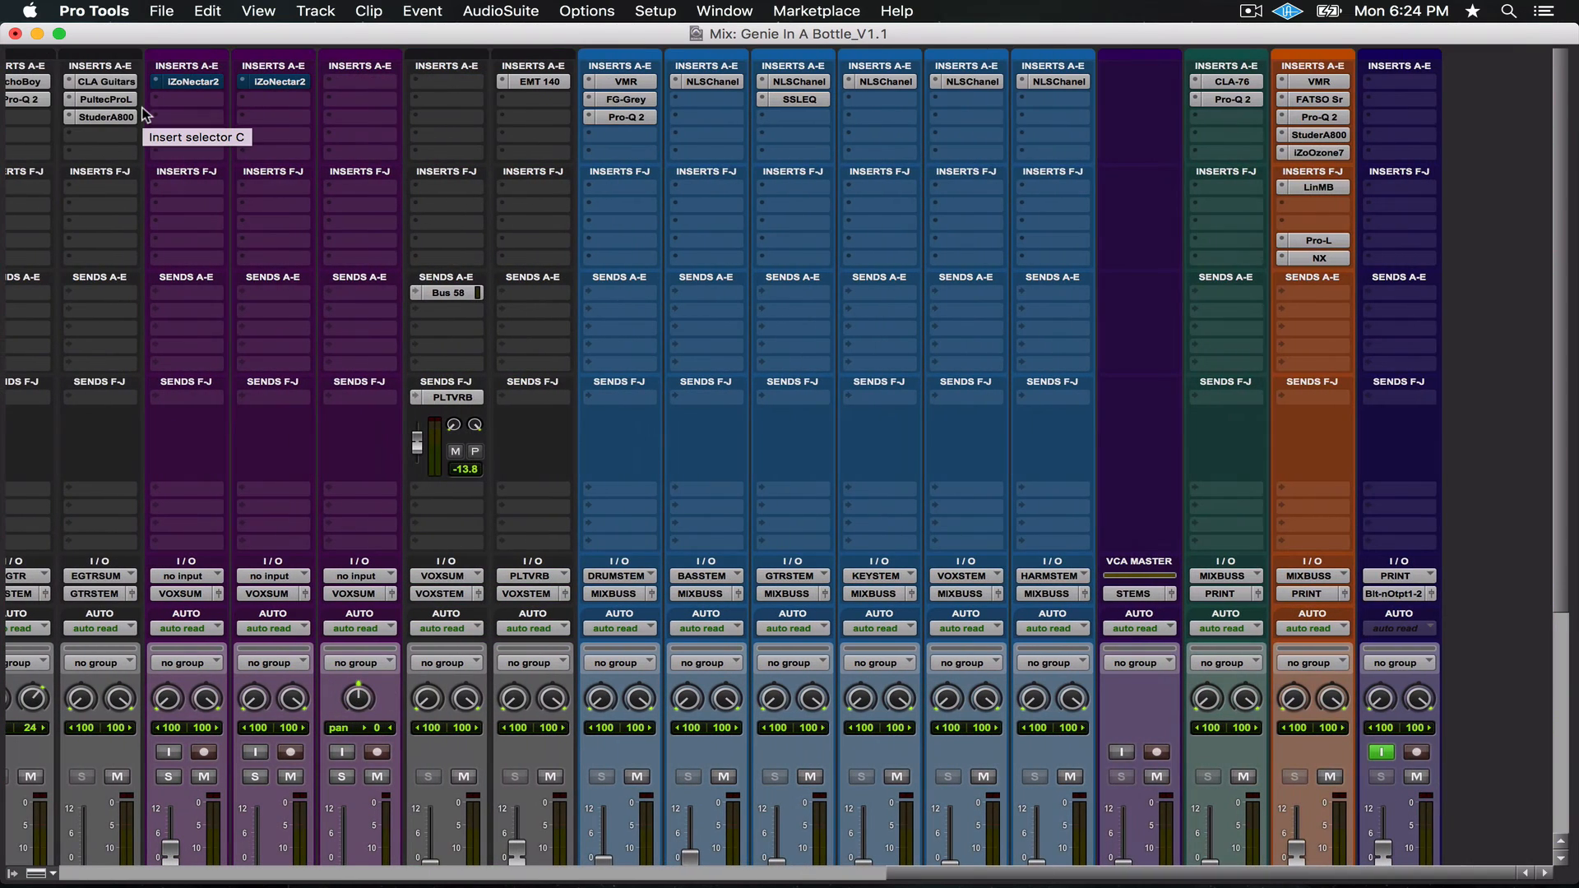
mouse_move(1319, 253)
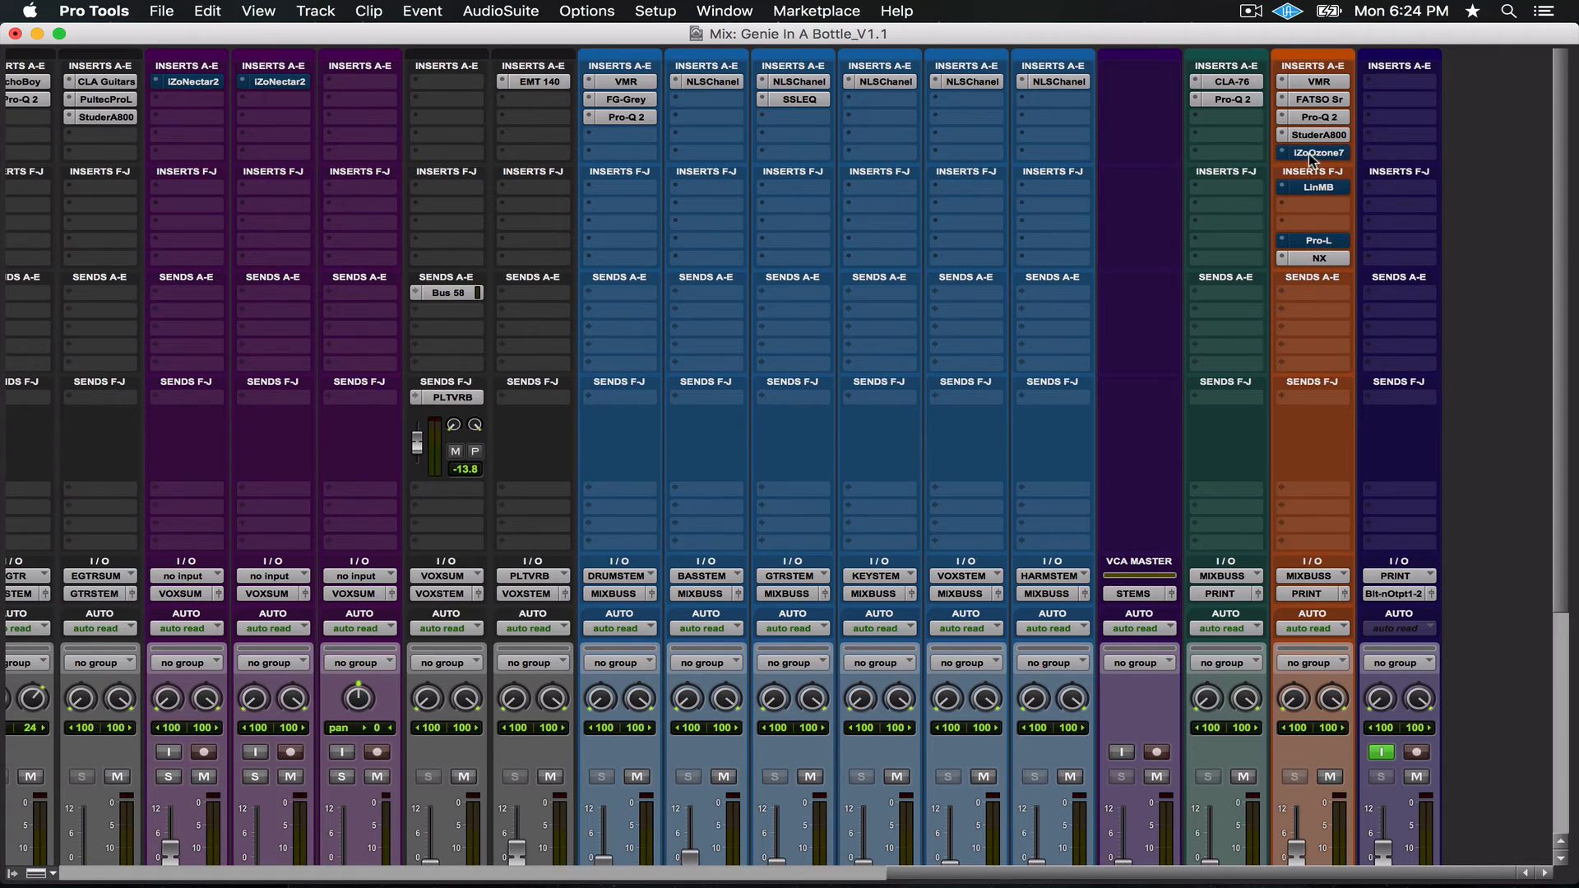
Switch to the Edit window via Window > Edit and OK the out-of-CPU-power alert.
left_click(723, 12)
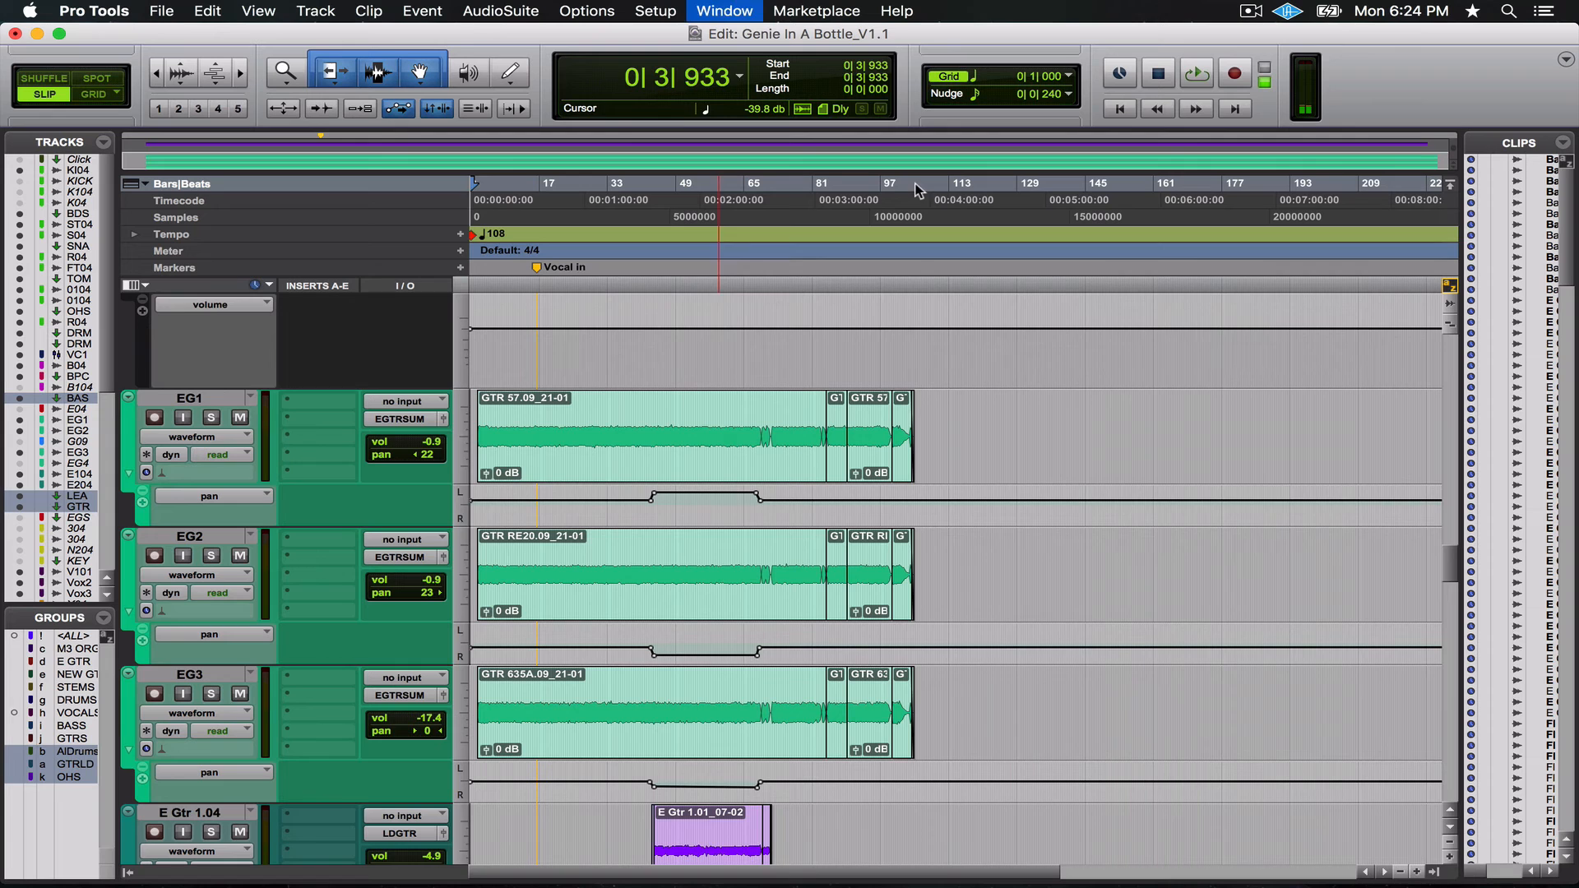
left_click(521, 237)
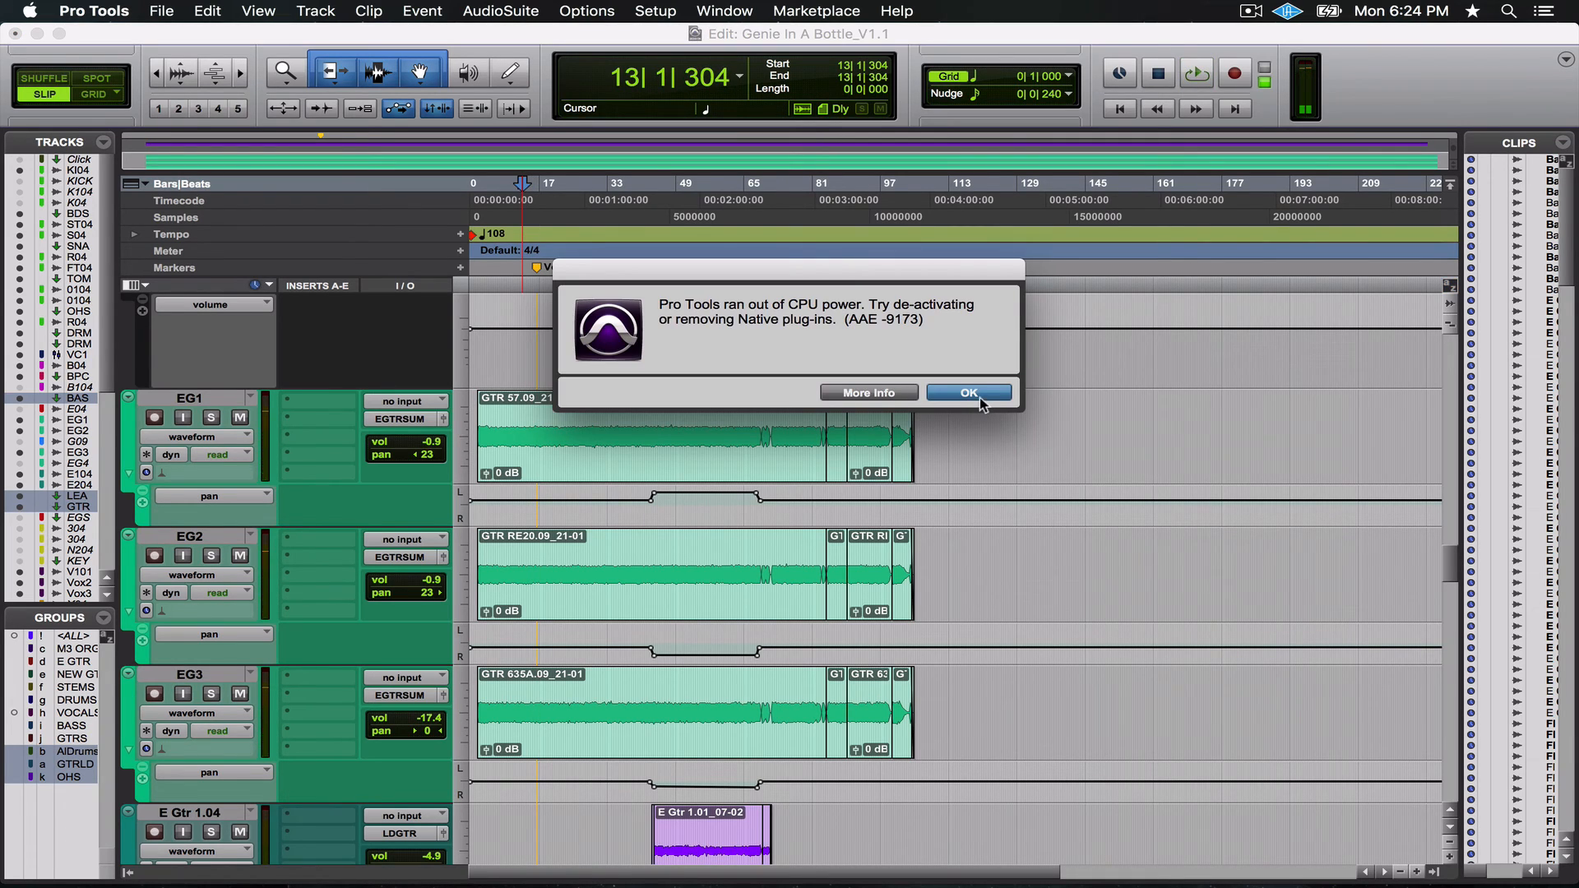
left_click(965, 391)
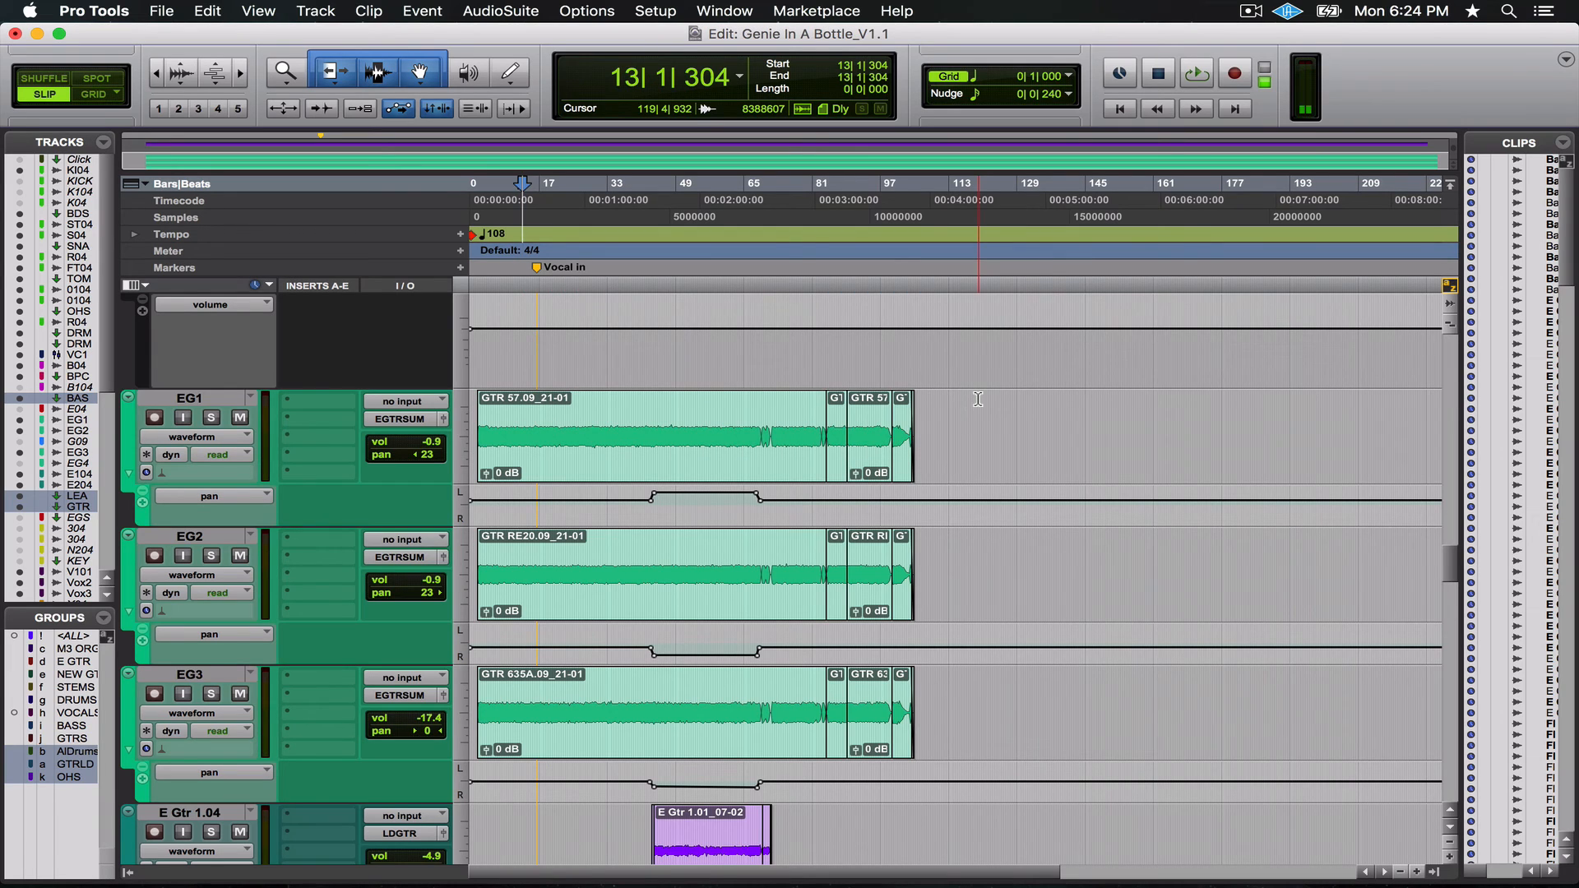